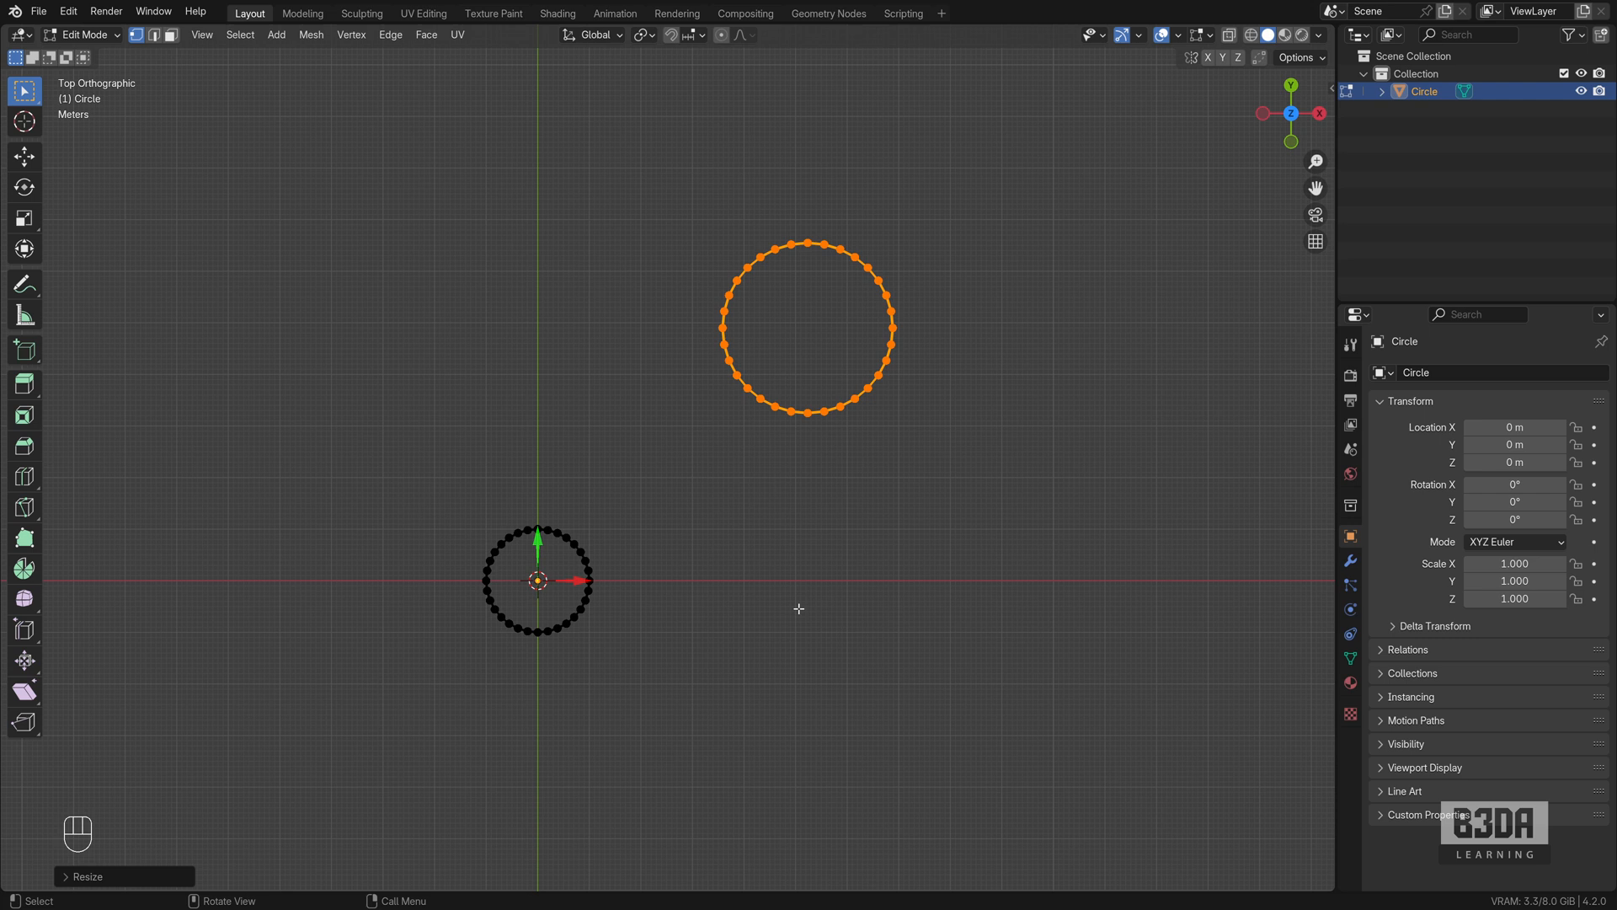
{"action": "mouse_move", "coordinate": [522, 548]}
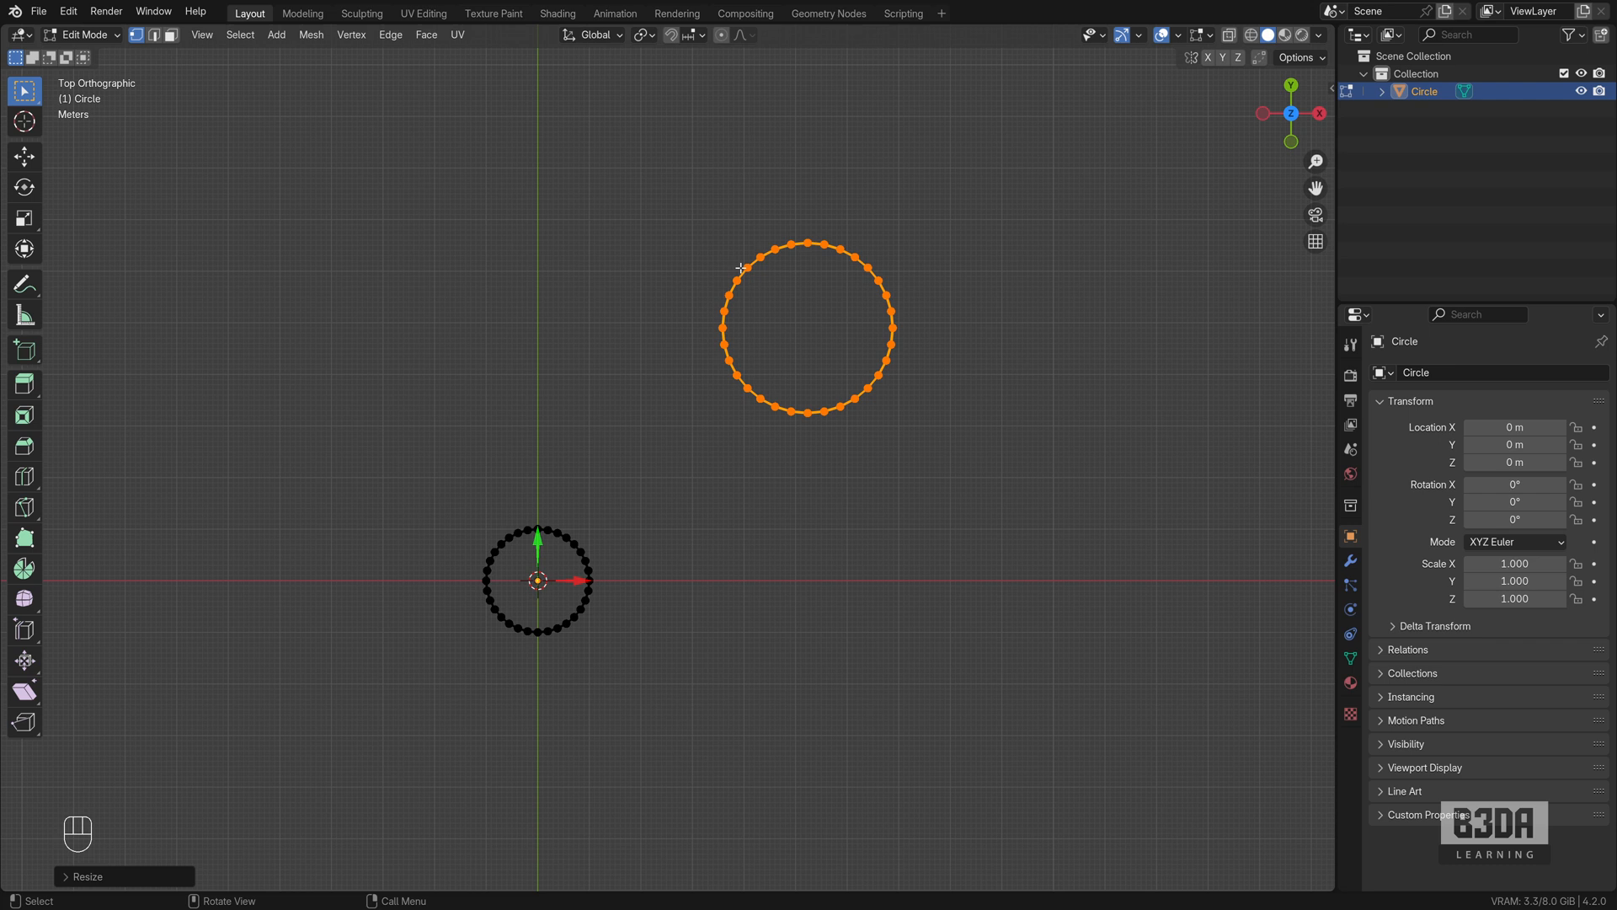
- Pick a single vertex on the large circle to pair with the small-circle vertex
{"action": "left_click", "coordinate": [744, 267]}
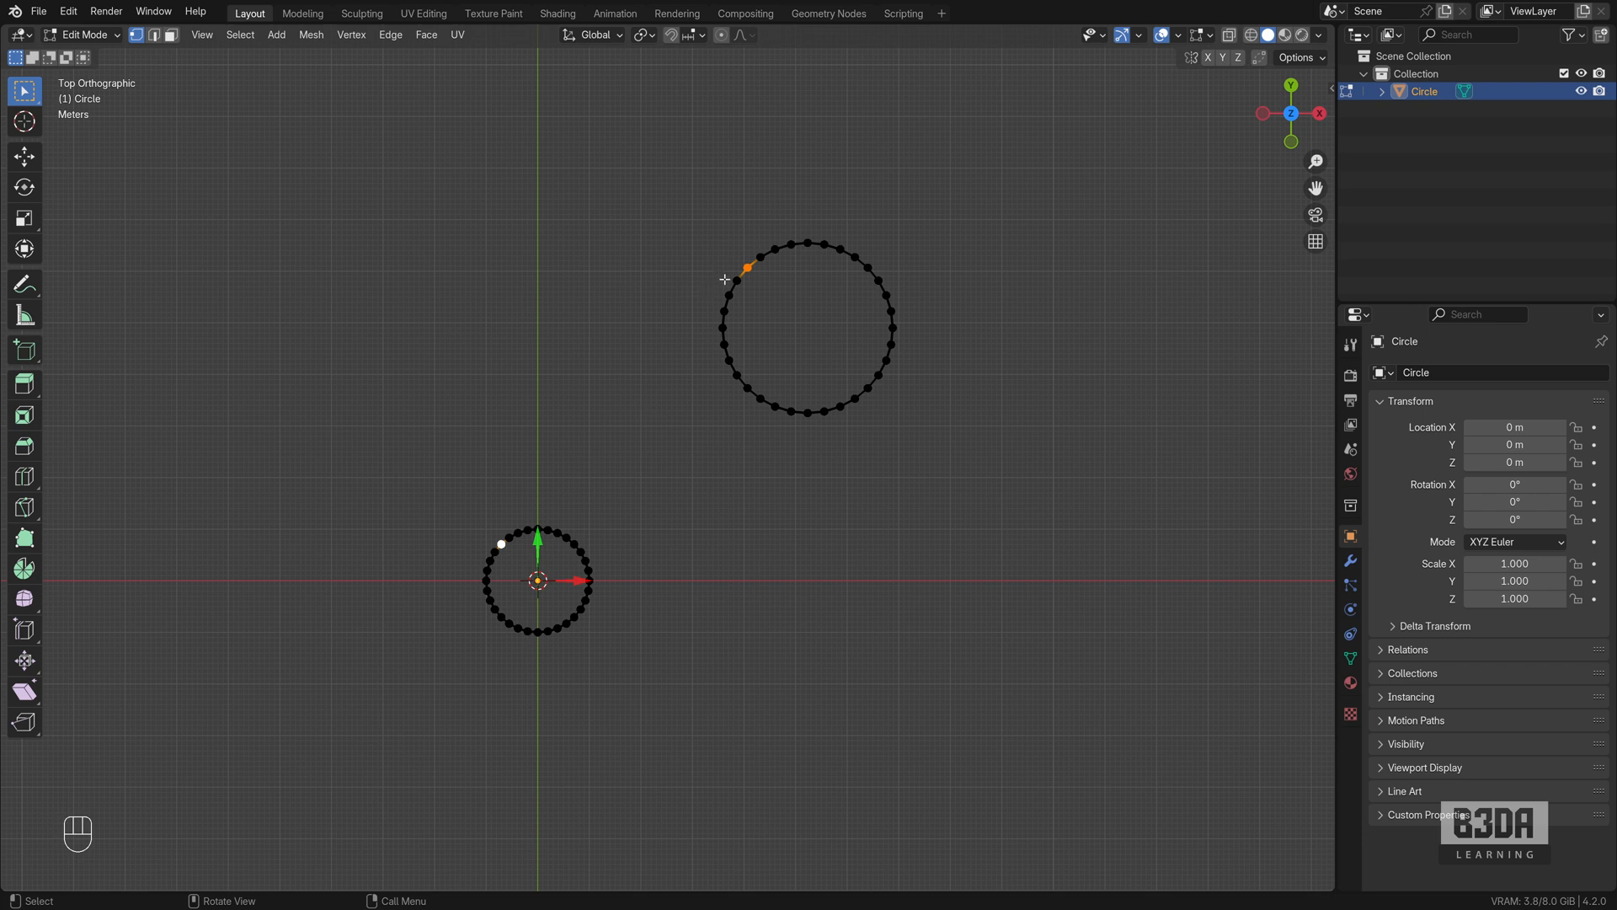
{"action": "key", "text": "f"}
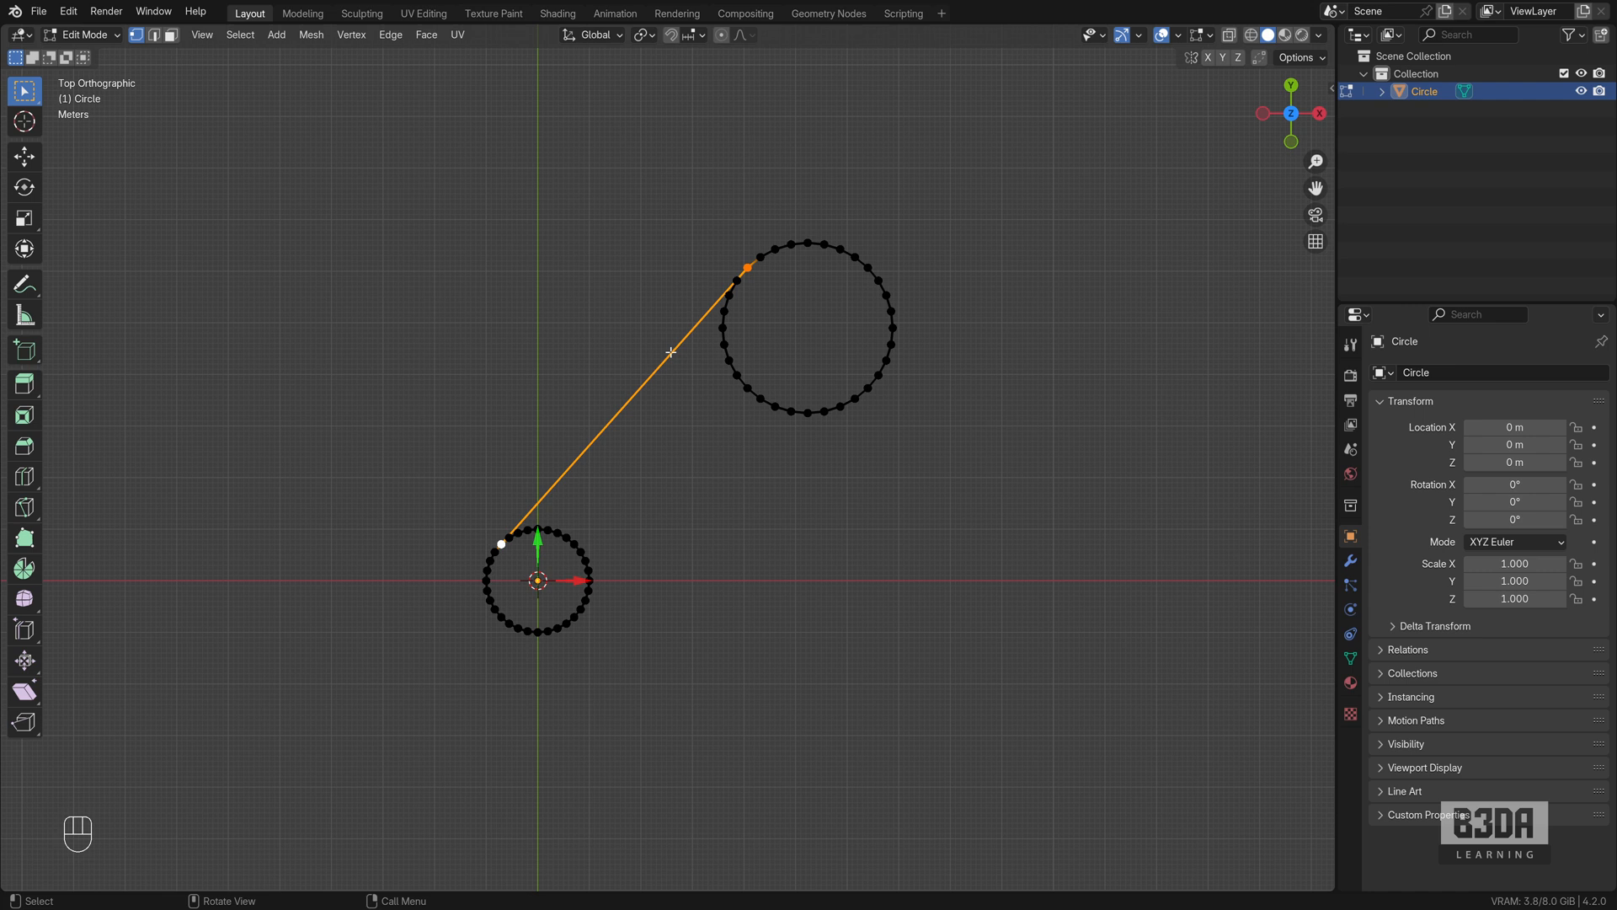
{"action": "key", "text": "ctrl+z"}
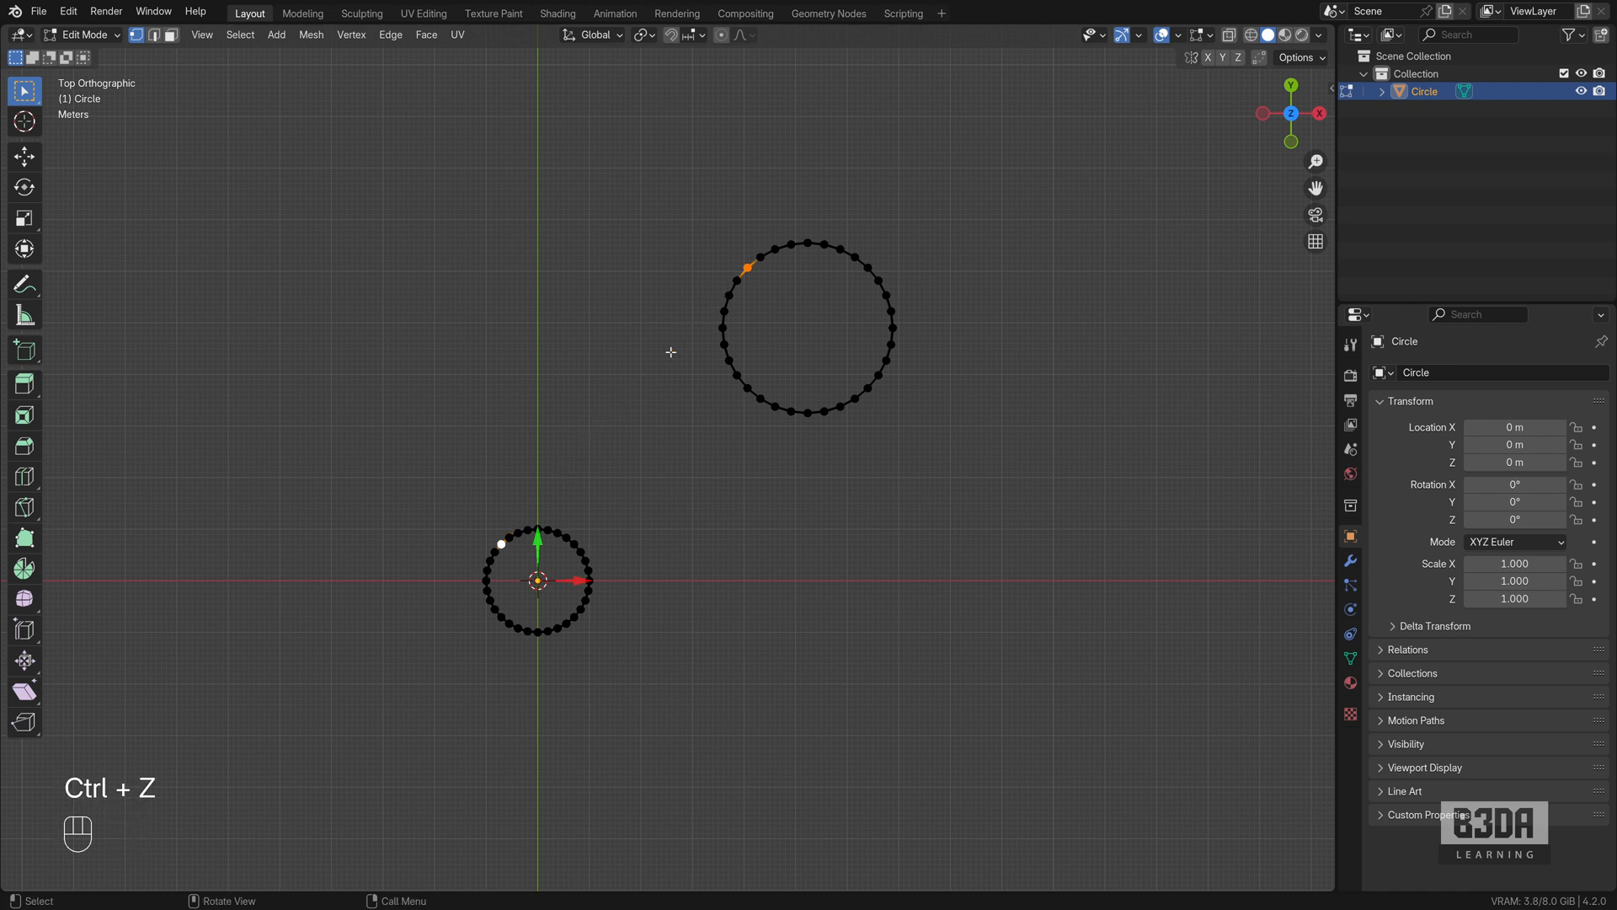
{"action": "key", "text": "ctrl+z"}
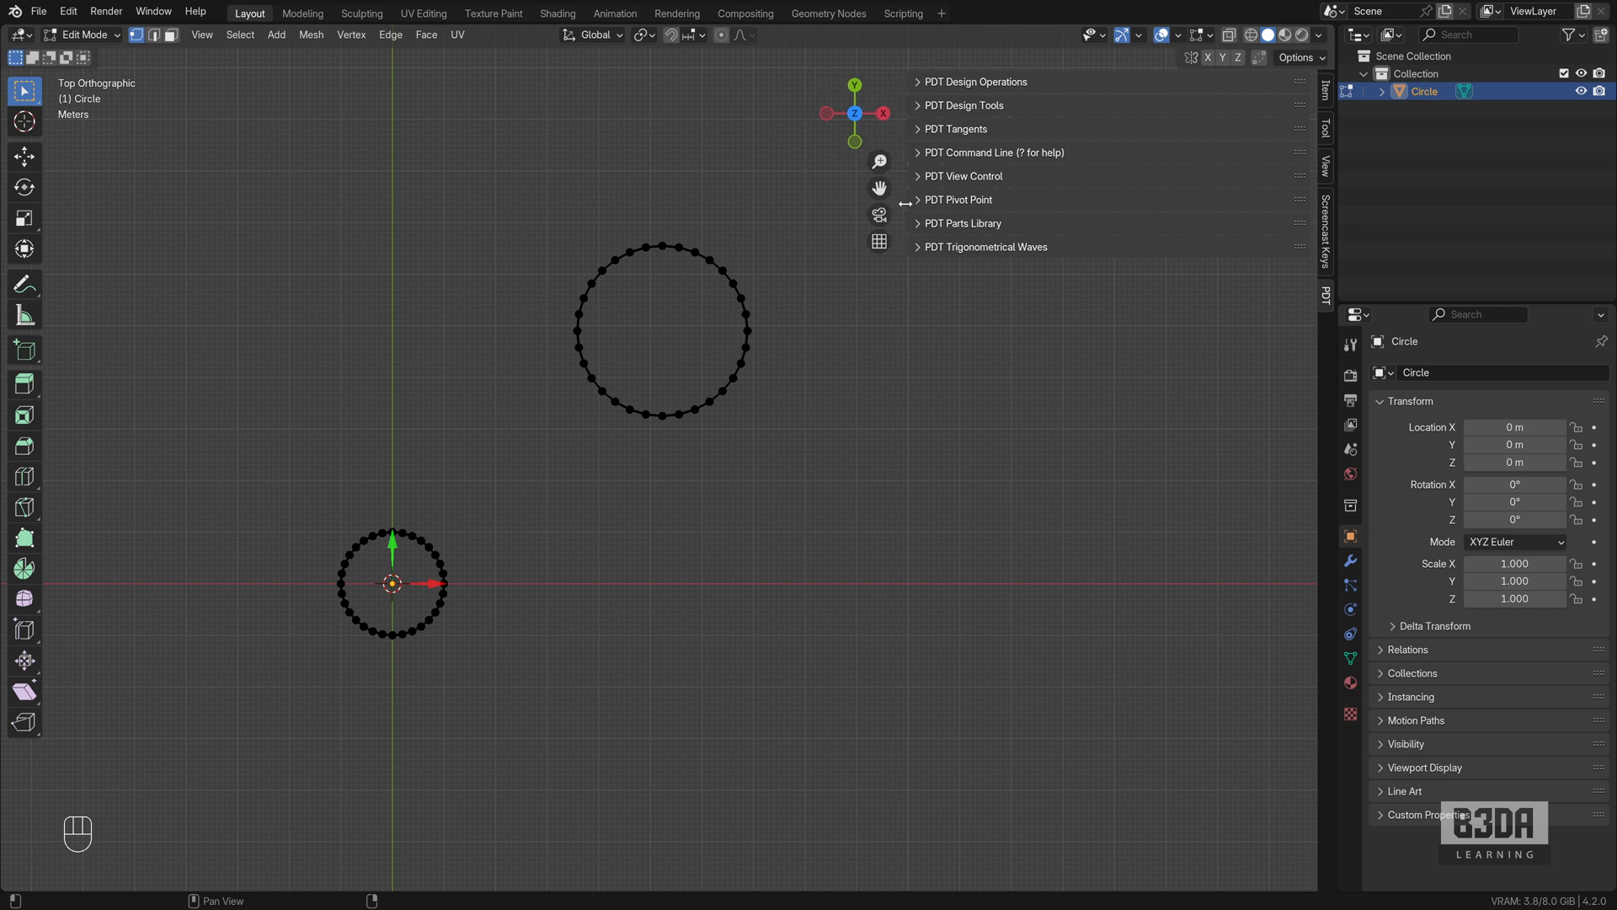
- Expand all PDT sections, then collapse design, command line, view control and waves, leaving Tangents open
{"action": "left_click", "coordinate": [916, 199]}
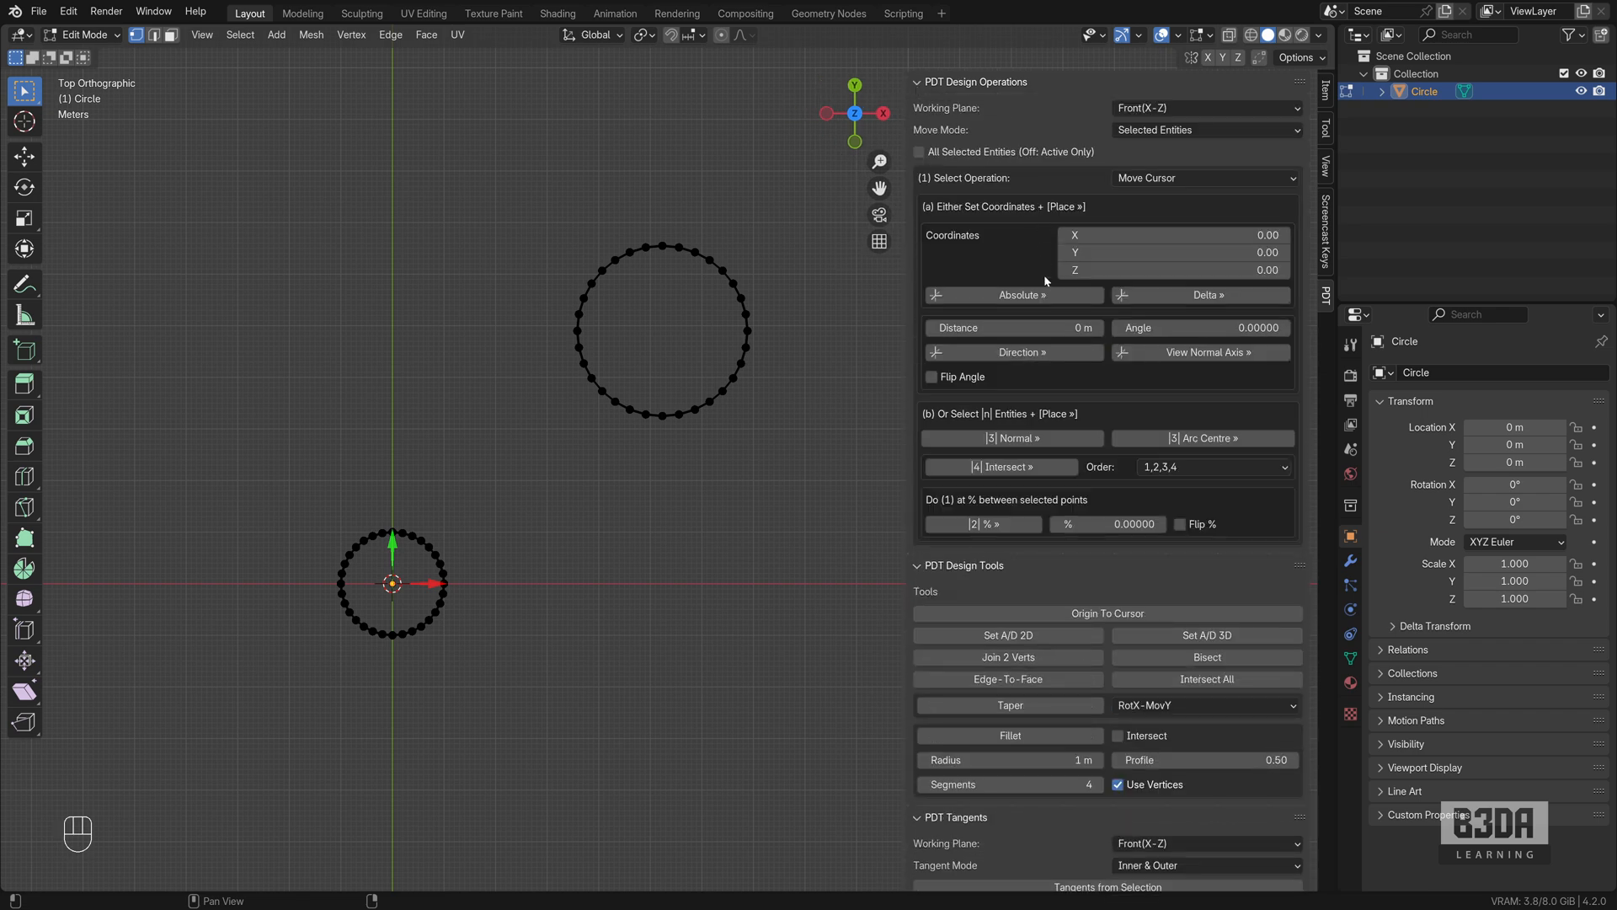
{"action": "scroll", "scroll_direction": "down", "scroll_amount": 3}
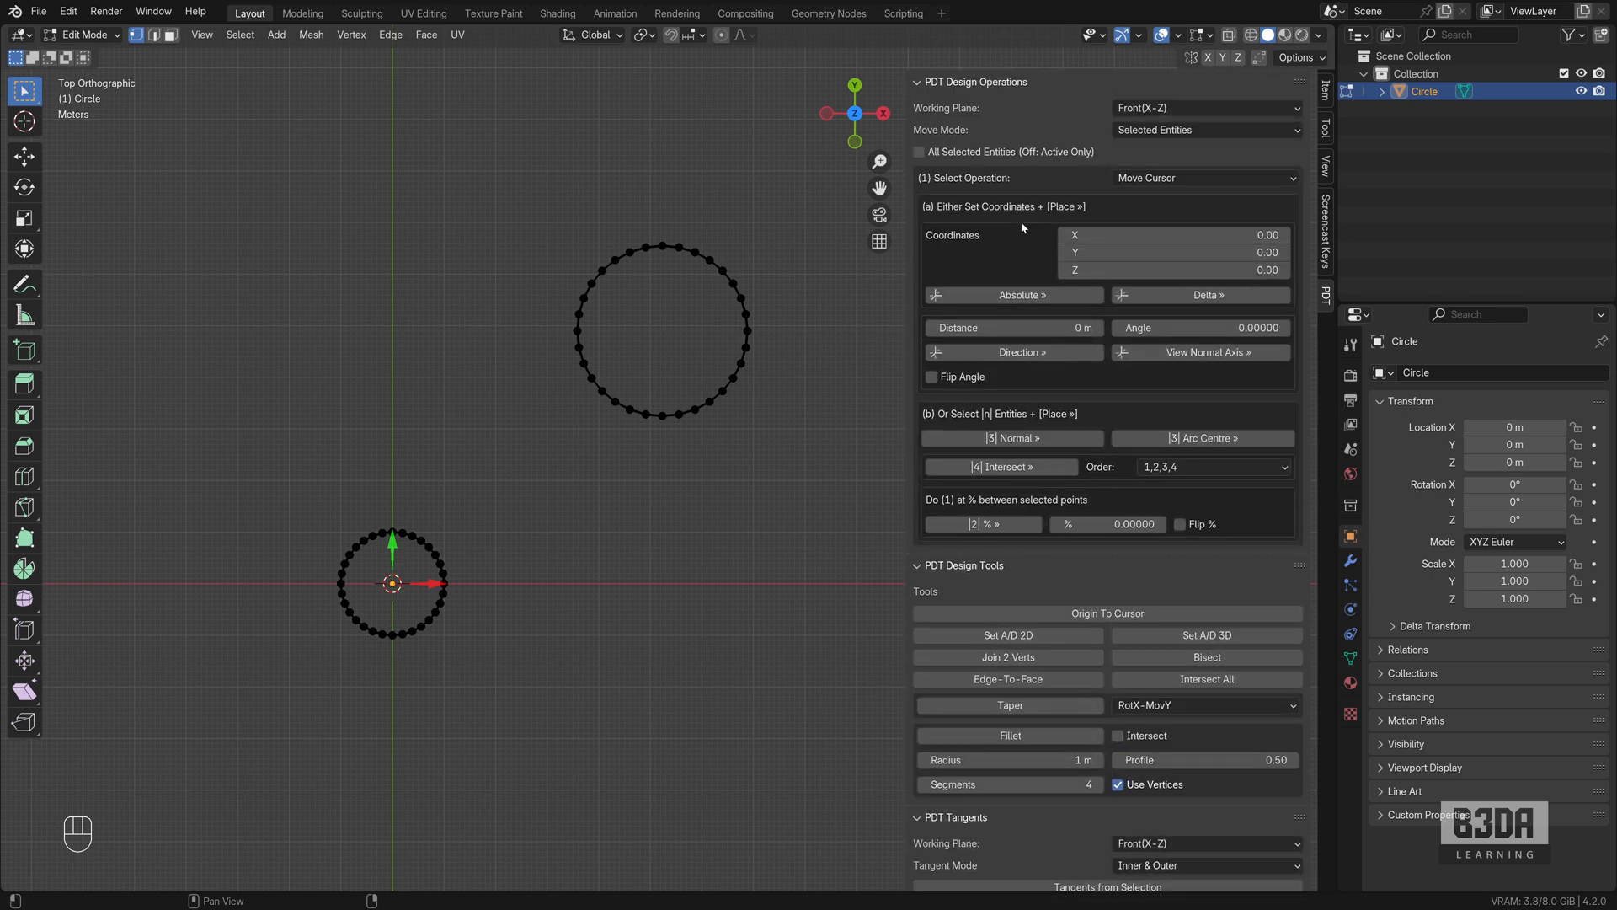
{"action": "left_click", "coordinate": [917, 81]}
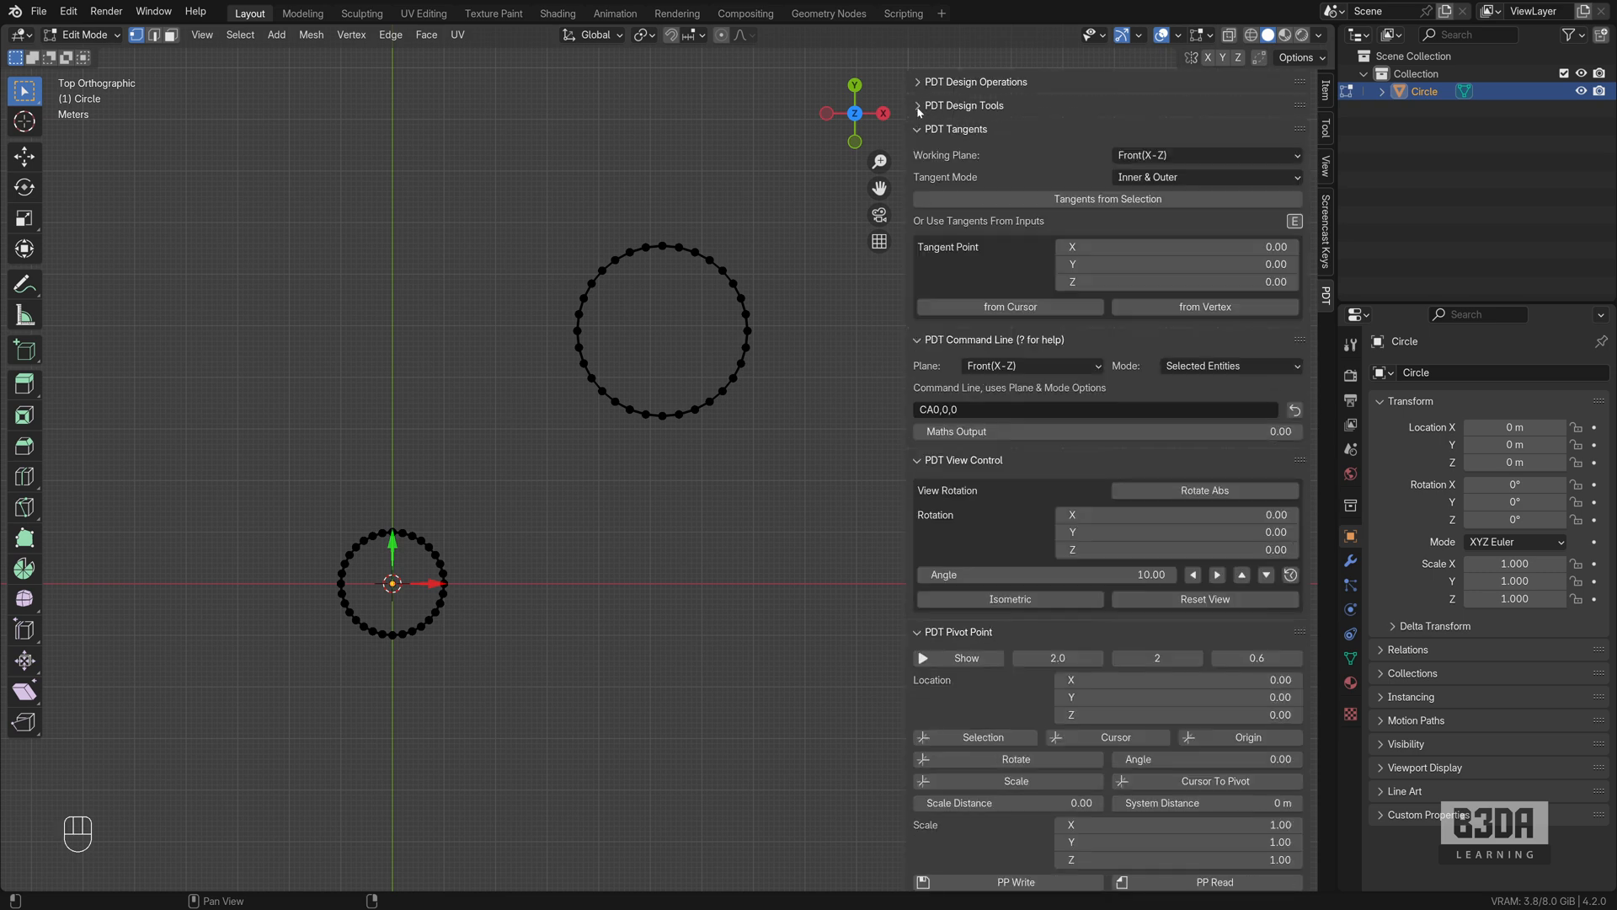
{"action": "left_click", "coordinate": [917, 339]}
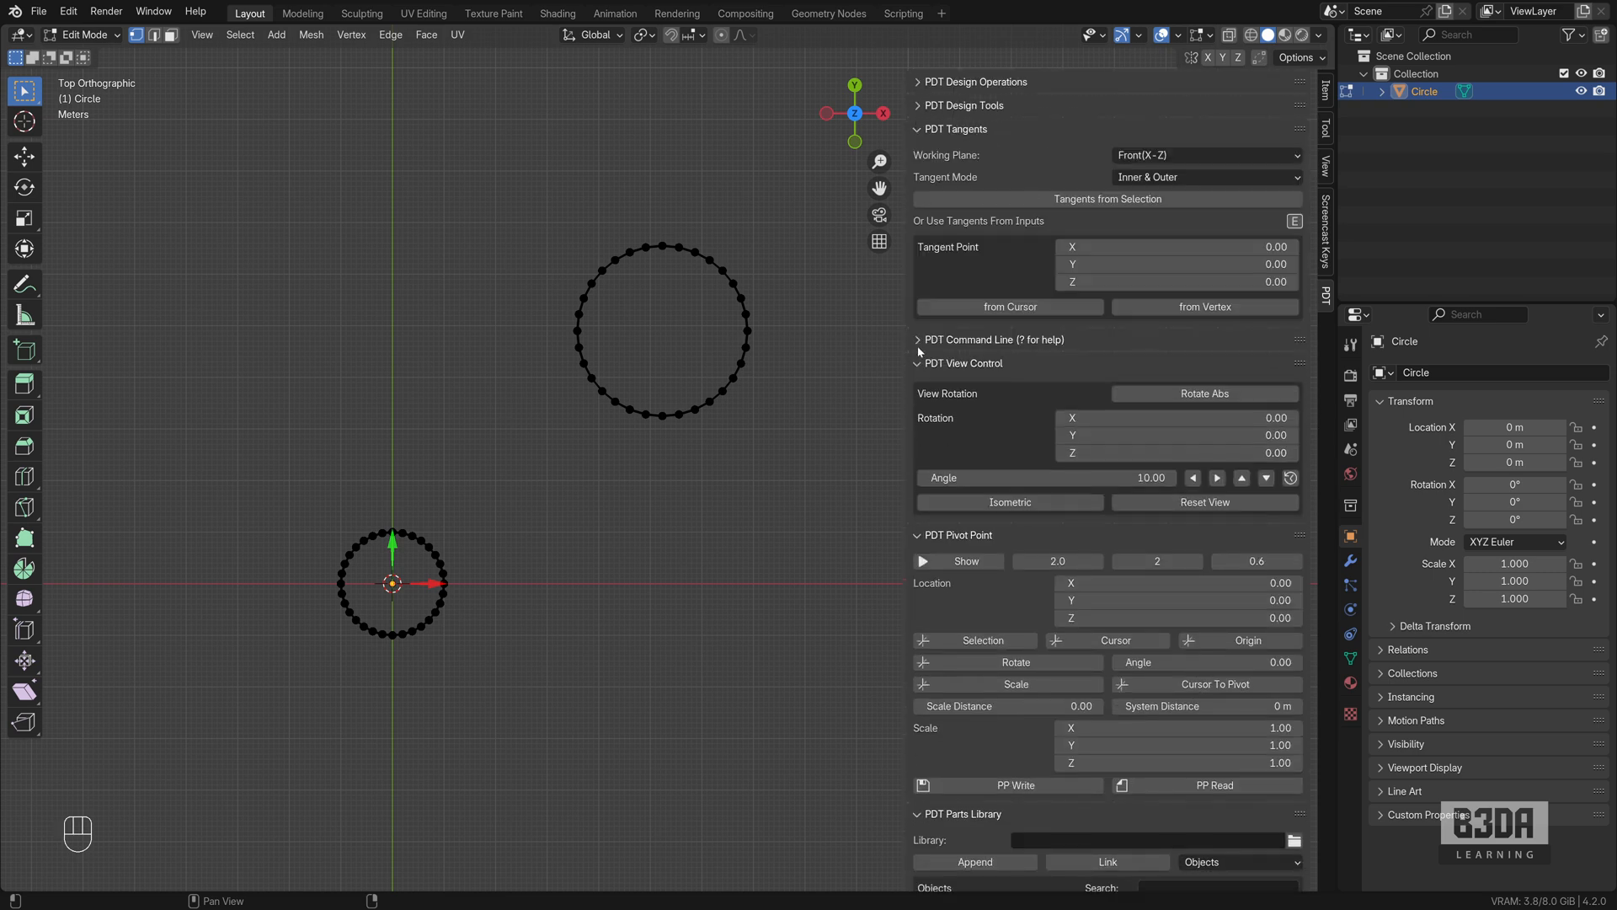
{"action": "left_click", "coordinate": [962, 364]}
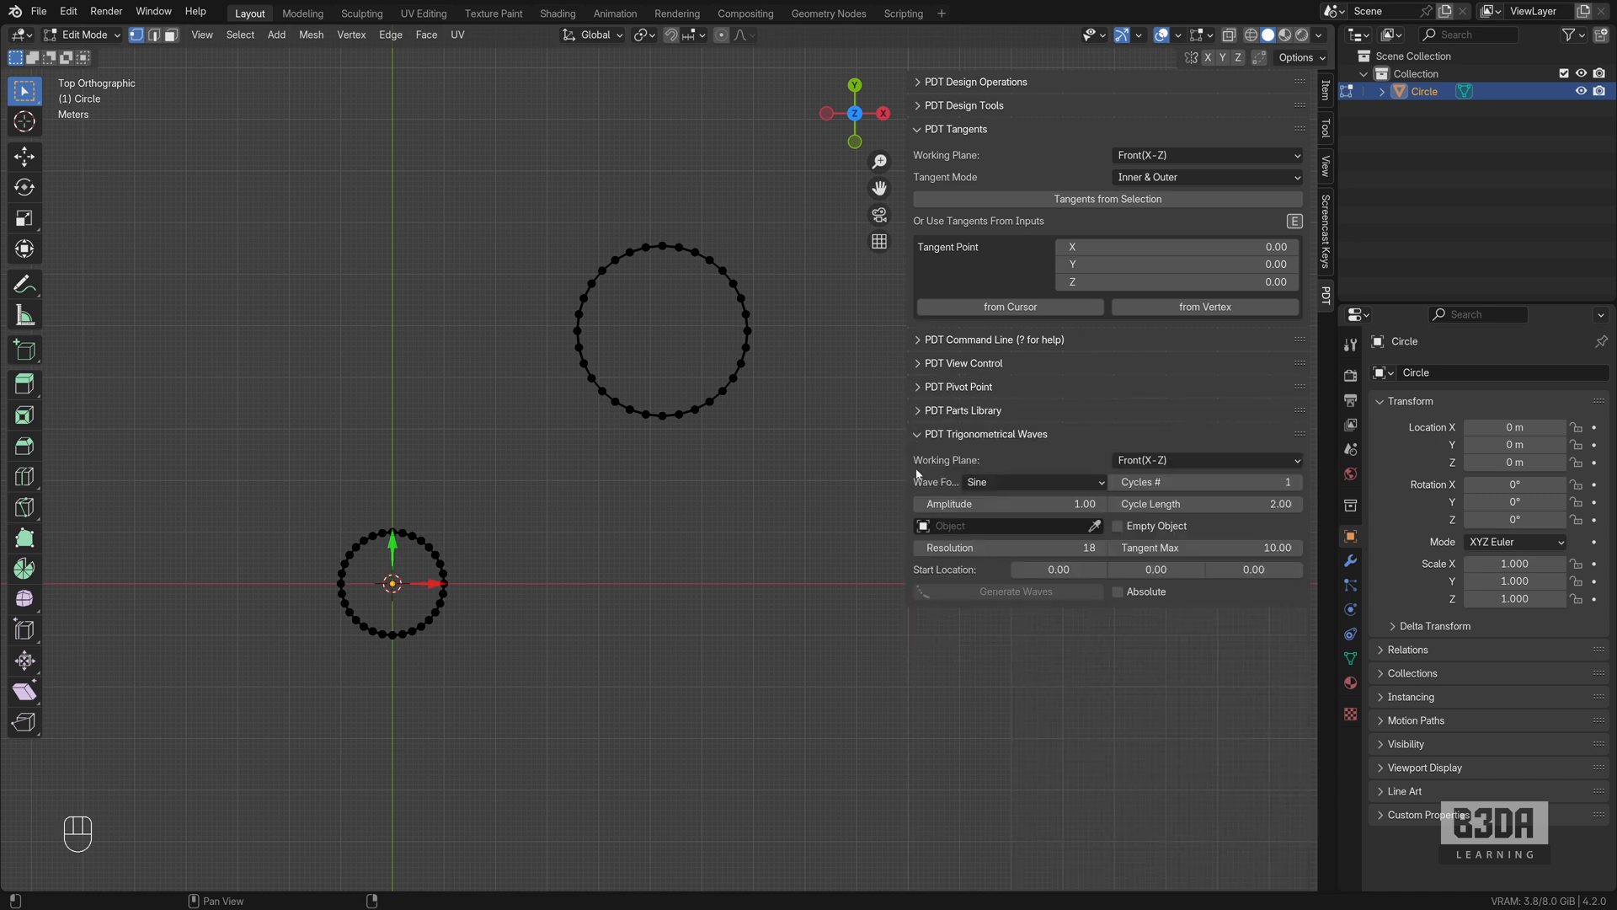
{"action": "left_click", "coordinate": [982, 433]}
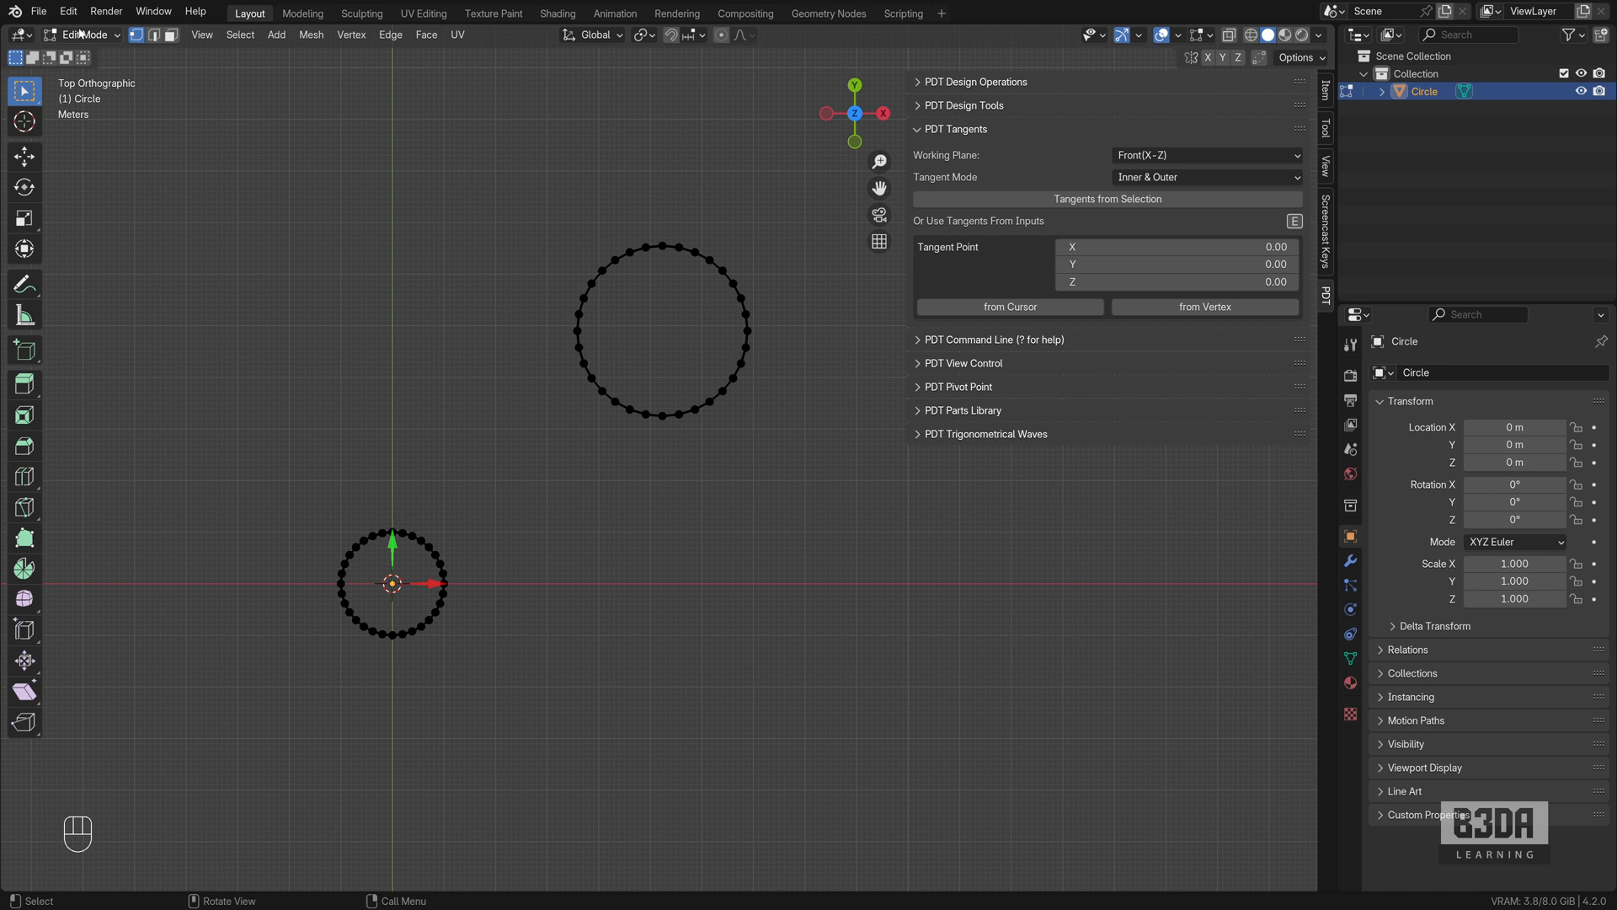
{"action": "left_click", "coordinate": [68, 12]}
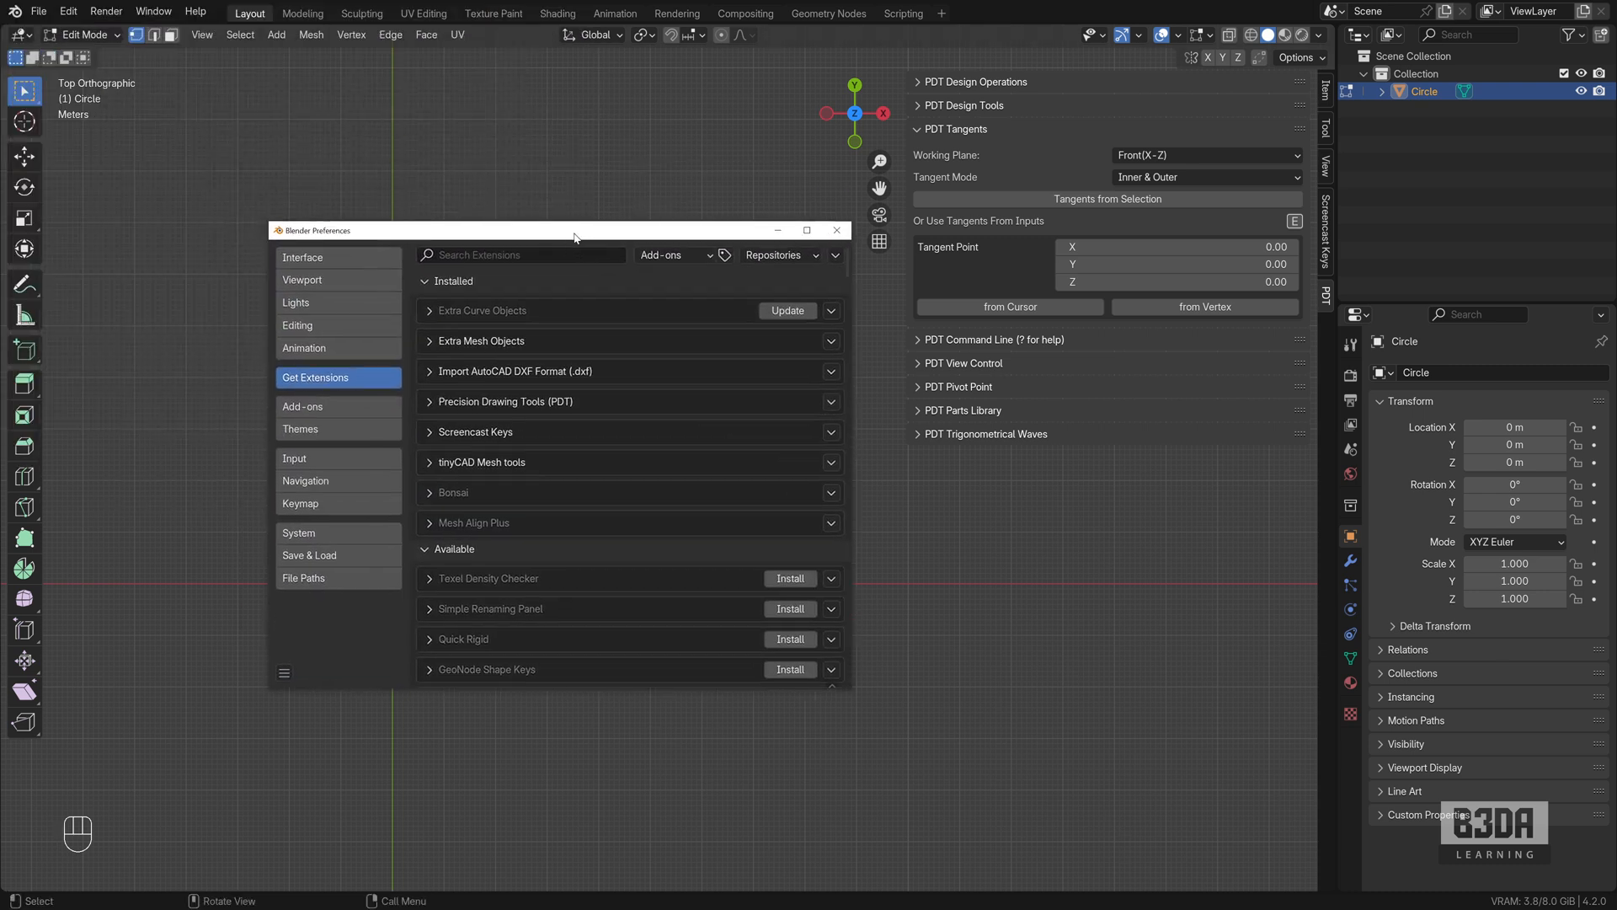
{"action": "left_click", "coordinate": [525, 255]}
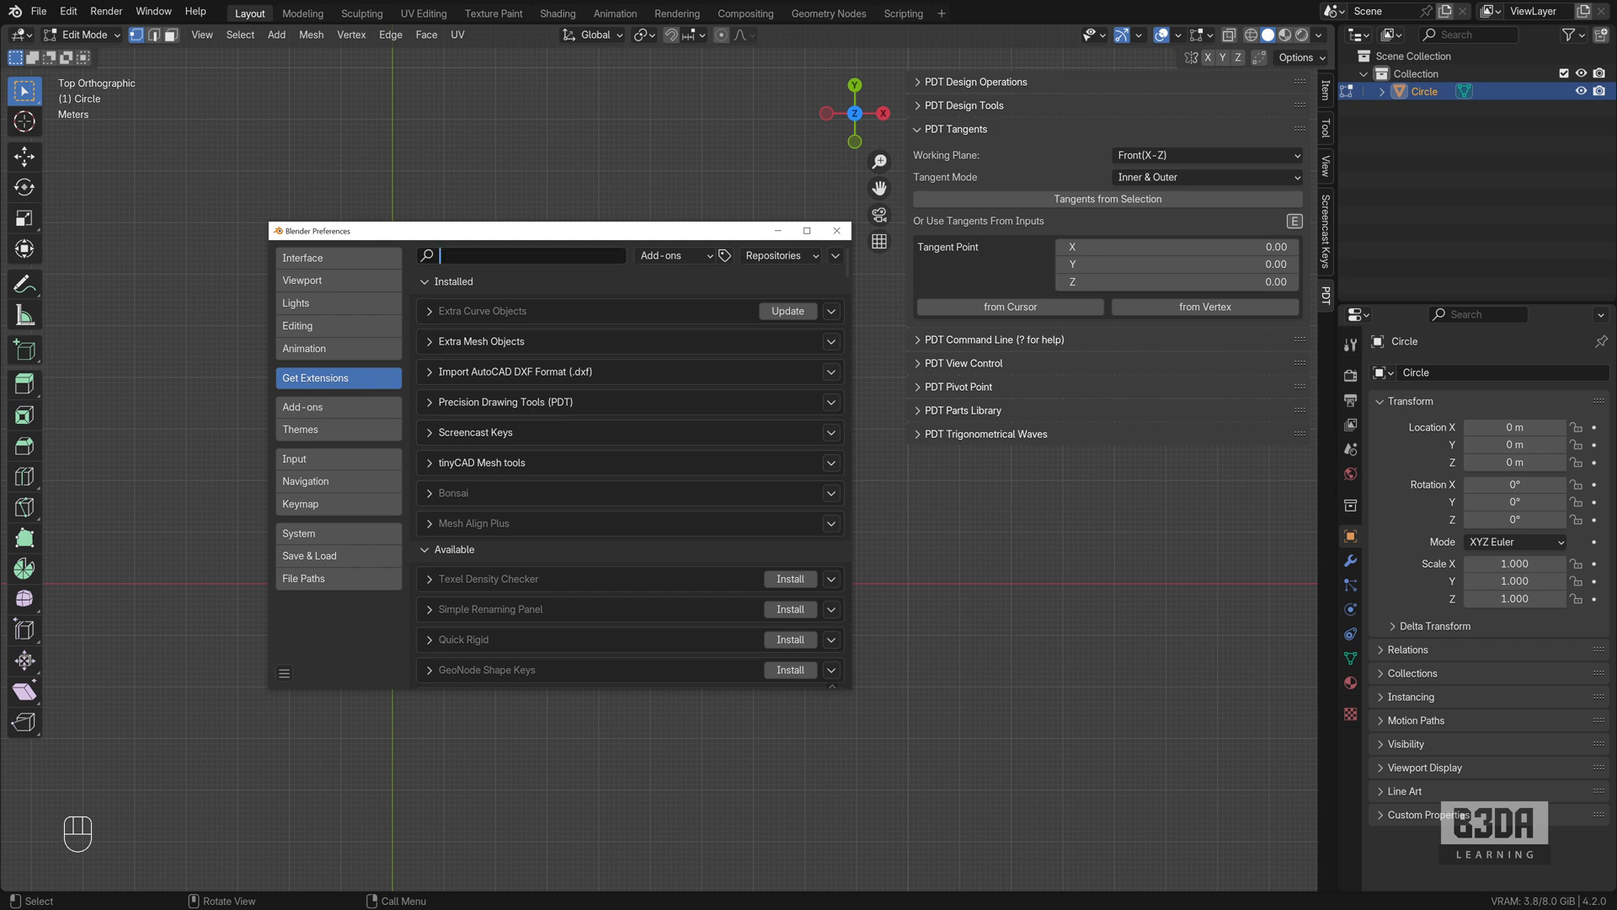
{"action": "type", "text": "pdt"}
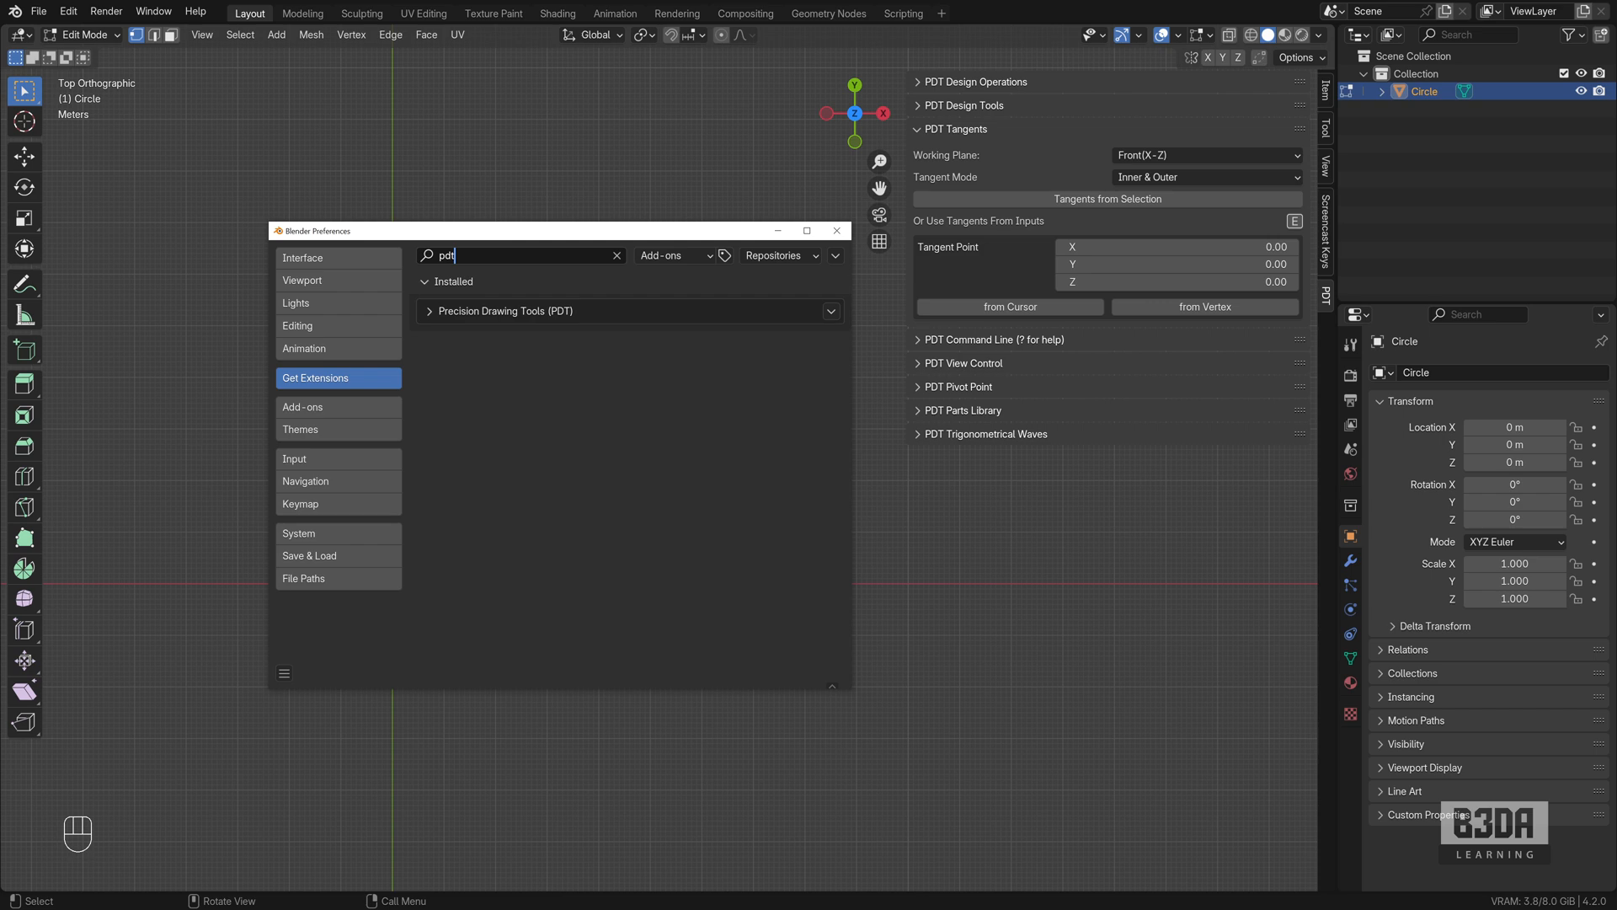
{"action": "mouse_move", "coordinate": [836, 231]}
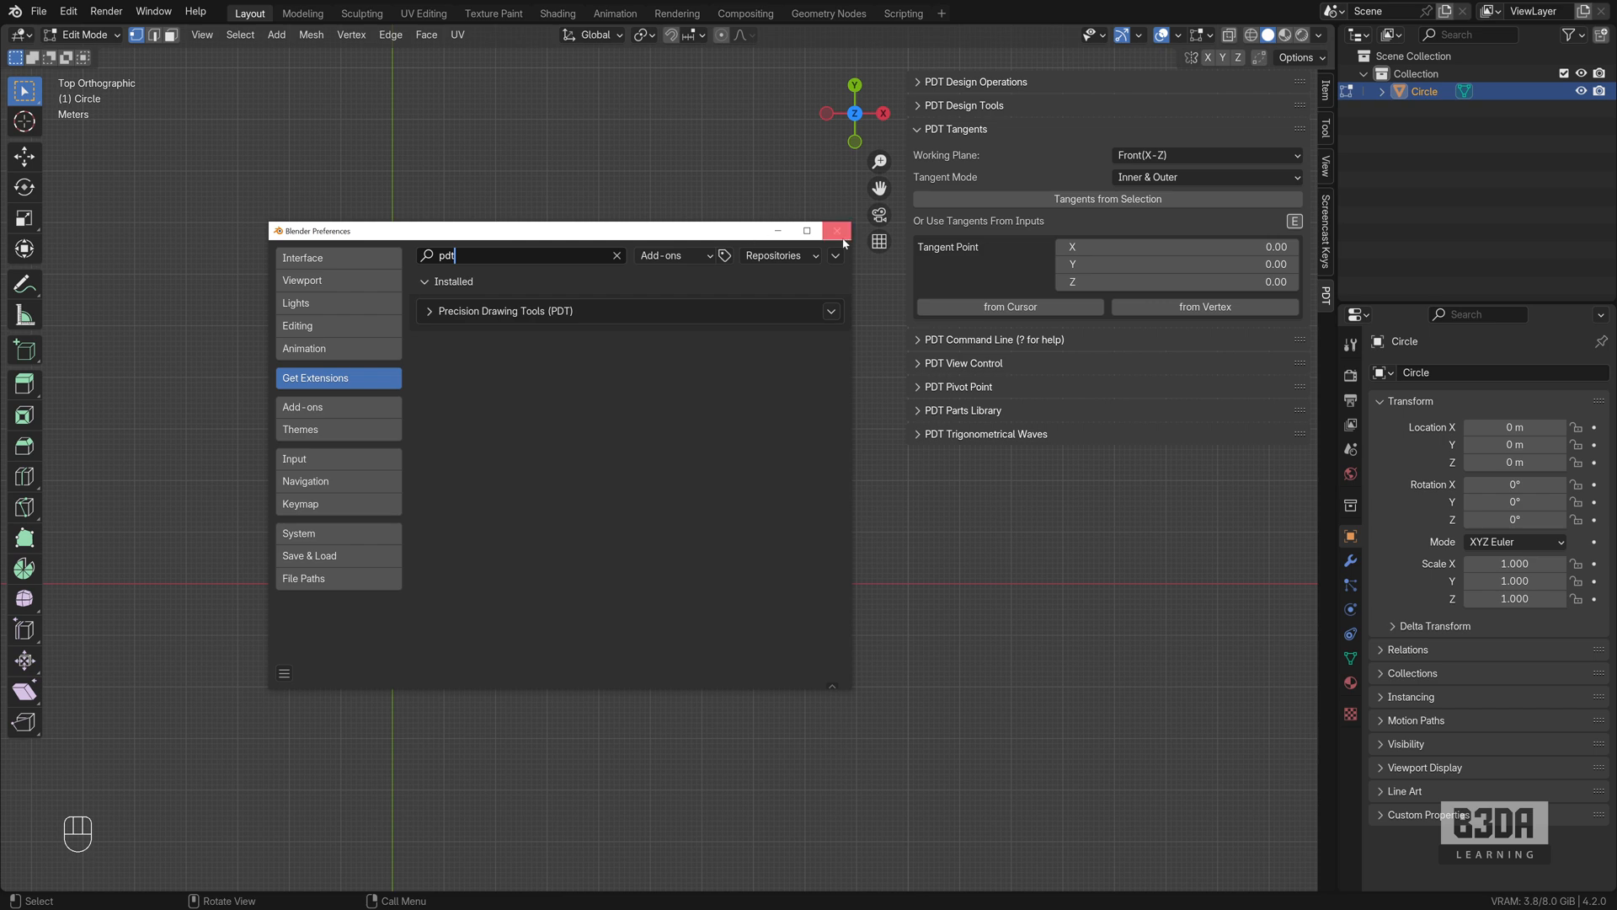
{"action": "left_click", "coordinate": [837, 231]}
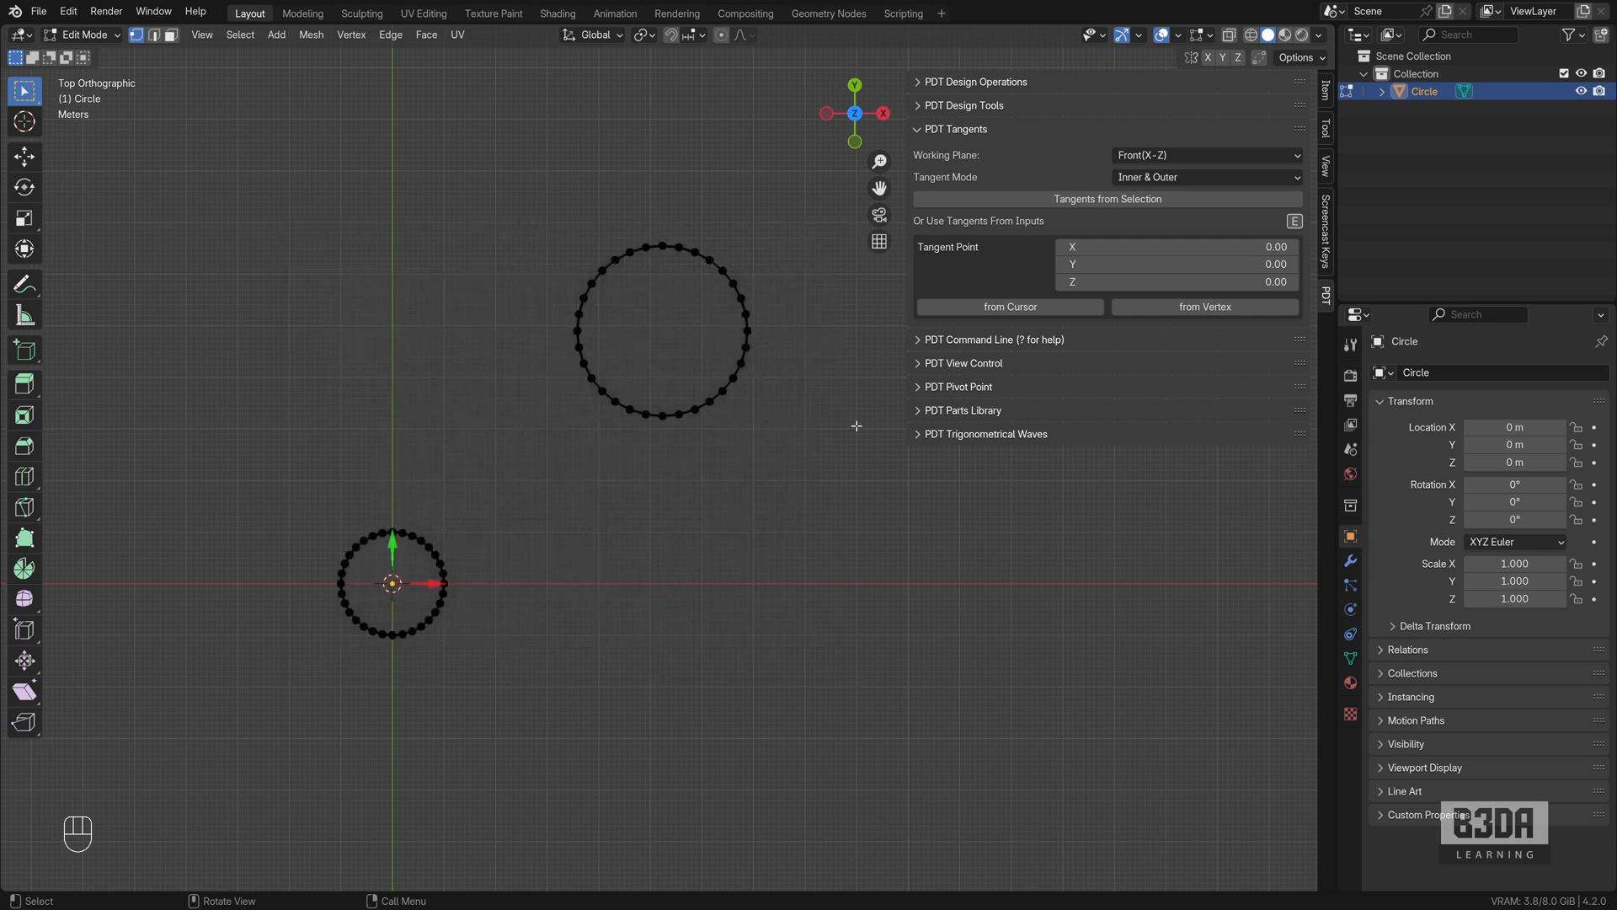
{"action": "mouse_move", "coordinate": [447, 312]}
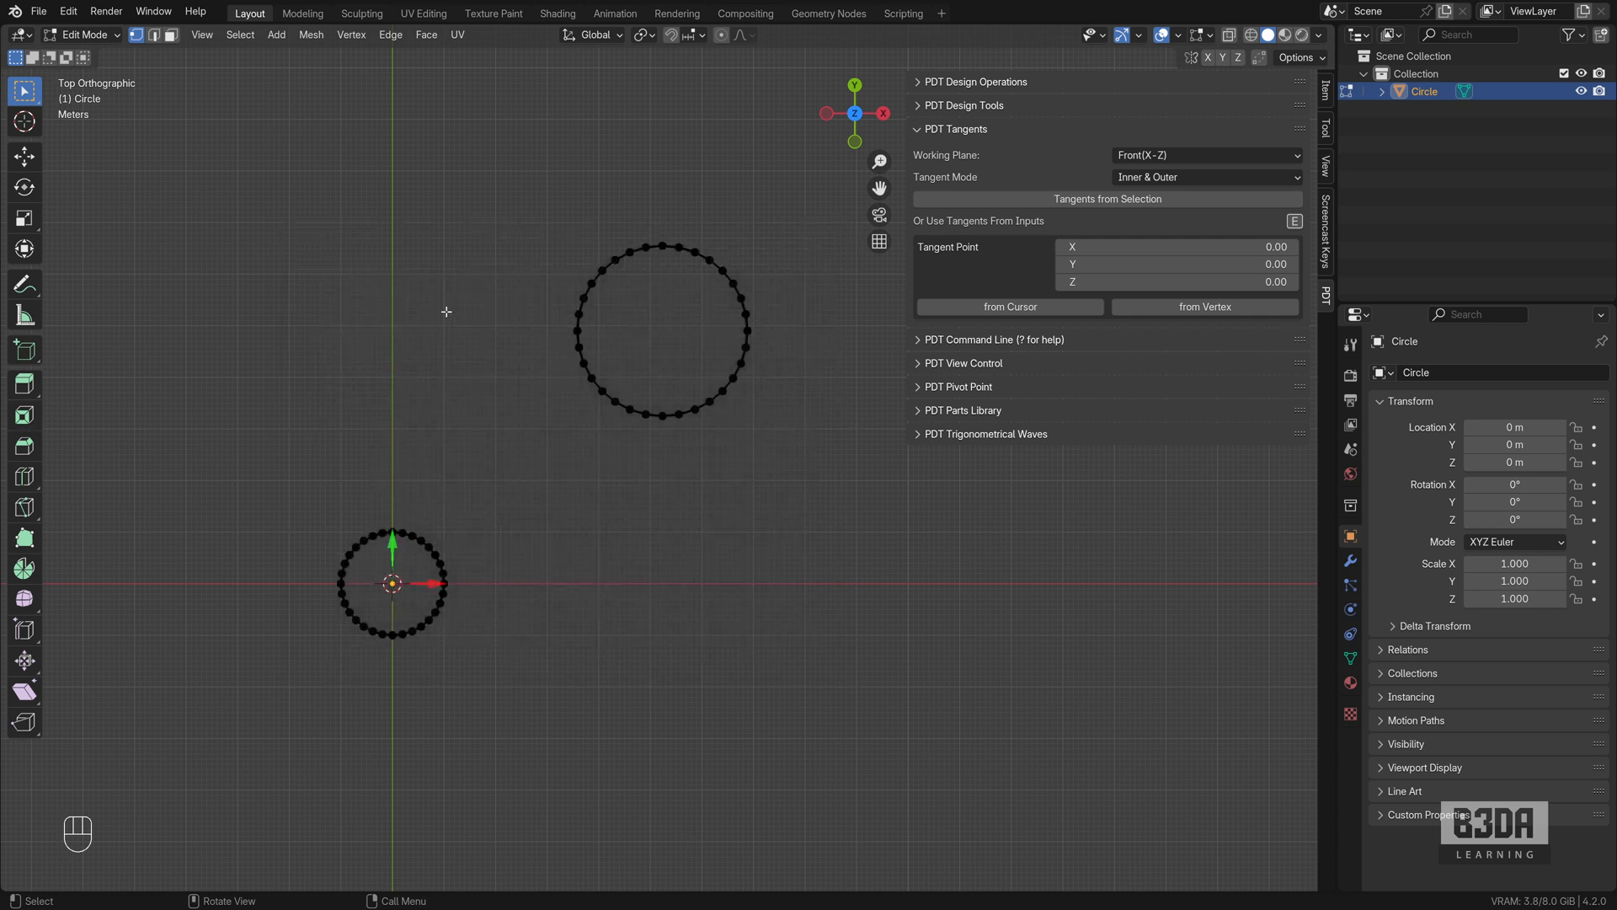
{"action": "mouse_move", "coordinate": [604, 389]}
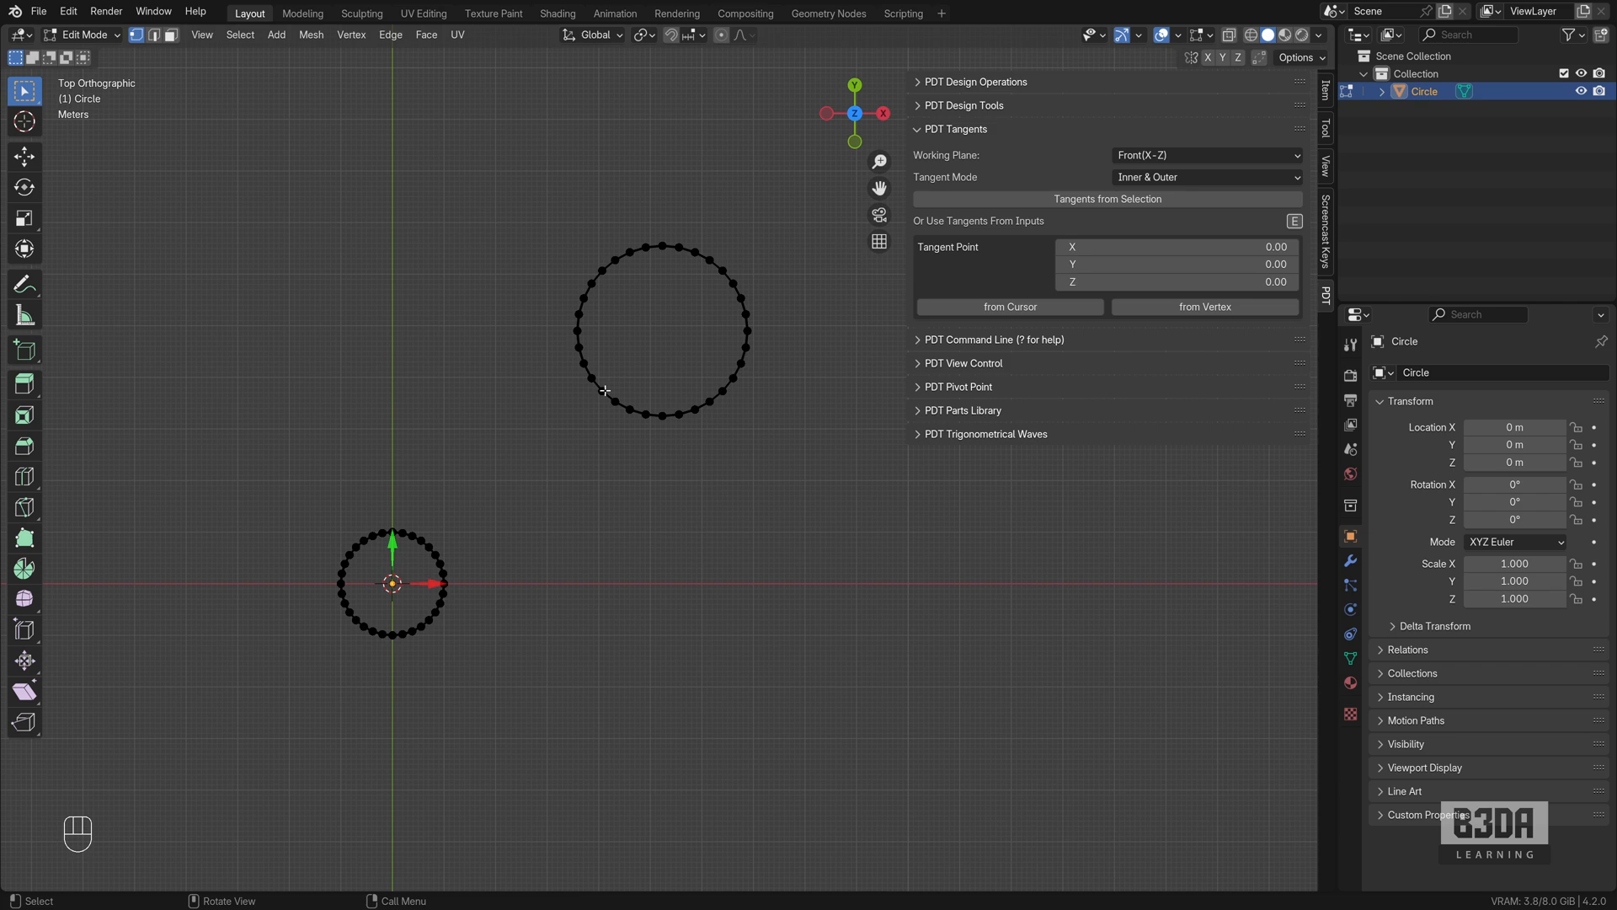
{"action": "mouse_move", "coordinate": [748, 448]}
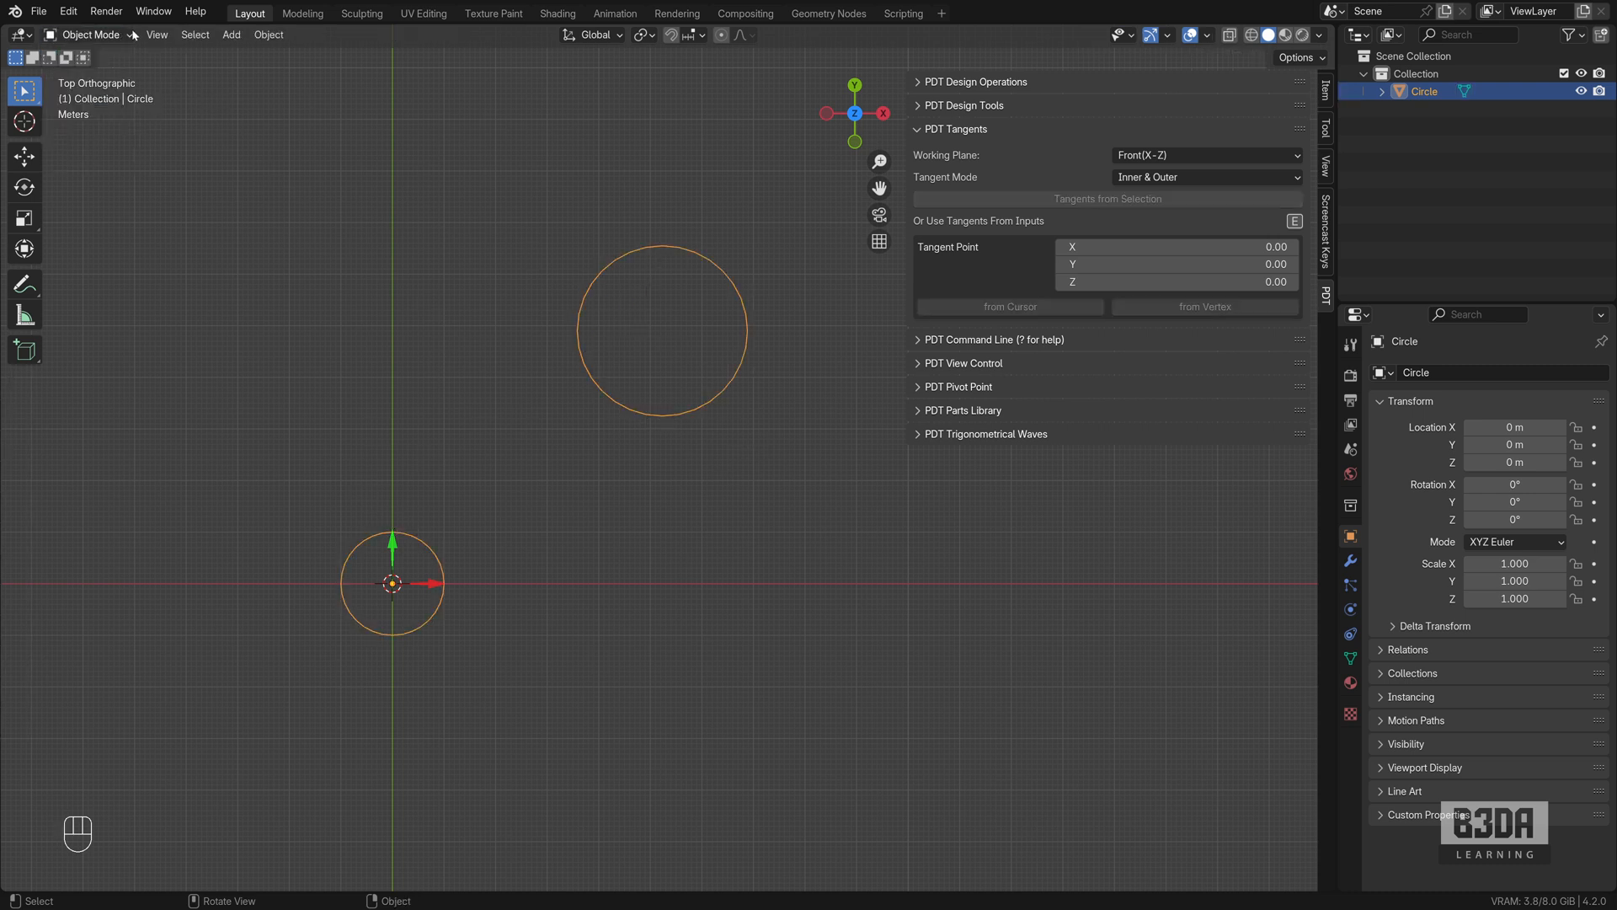
{"action": "key", "text": "Tab"}
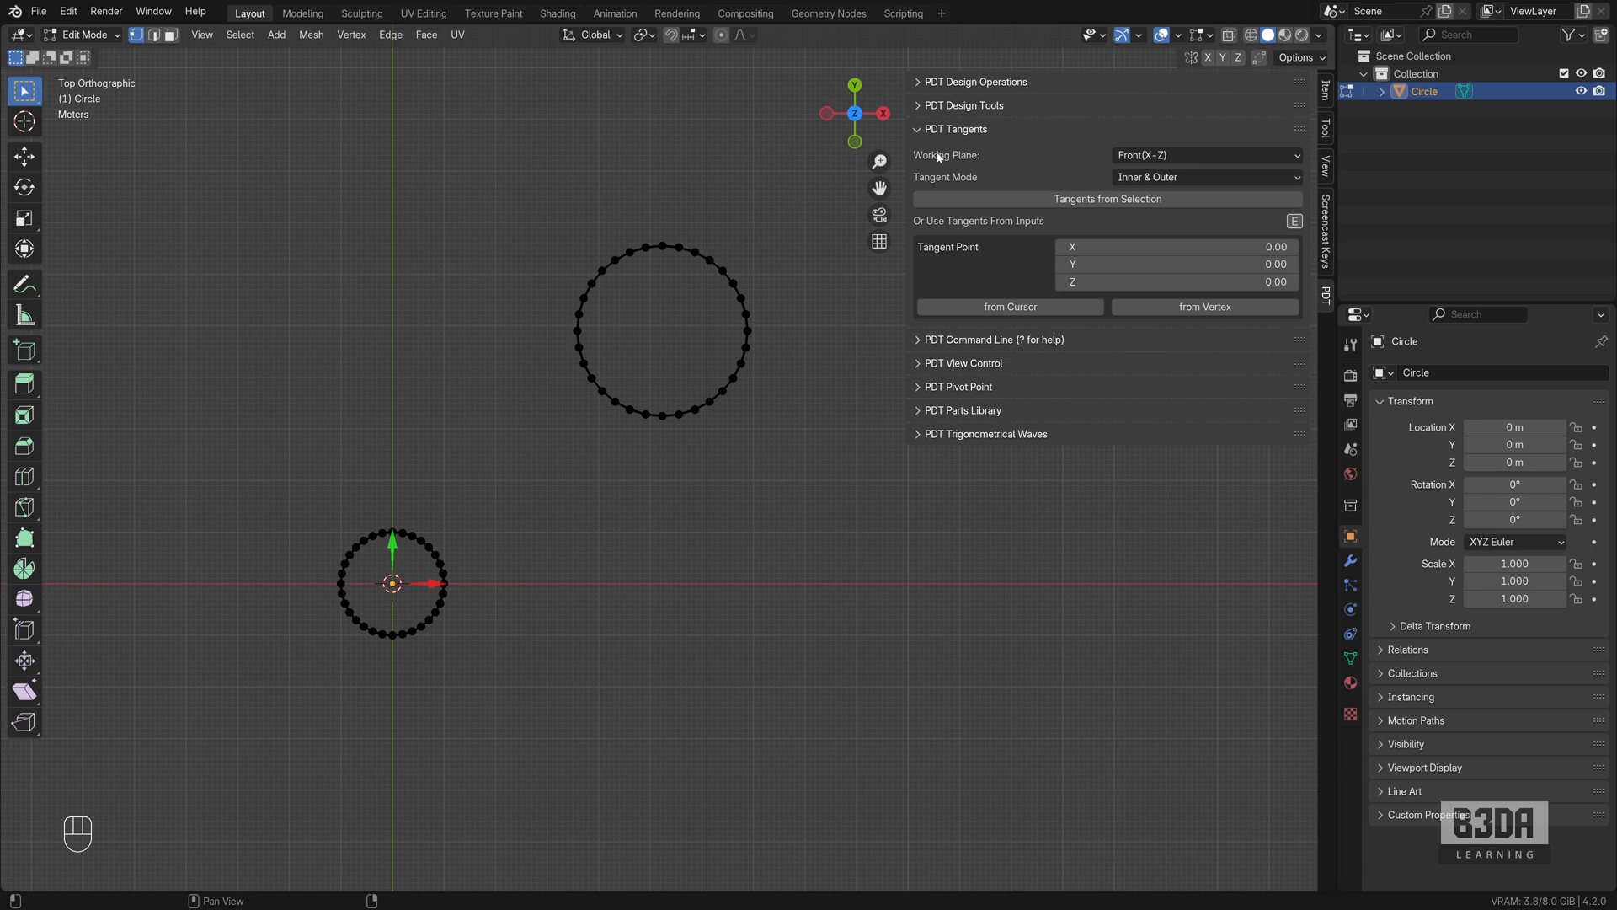
{"action": "mouse_move", "coordinate": [937, 159]}
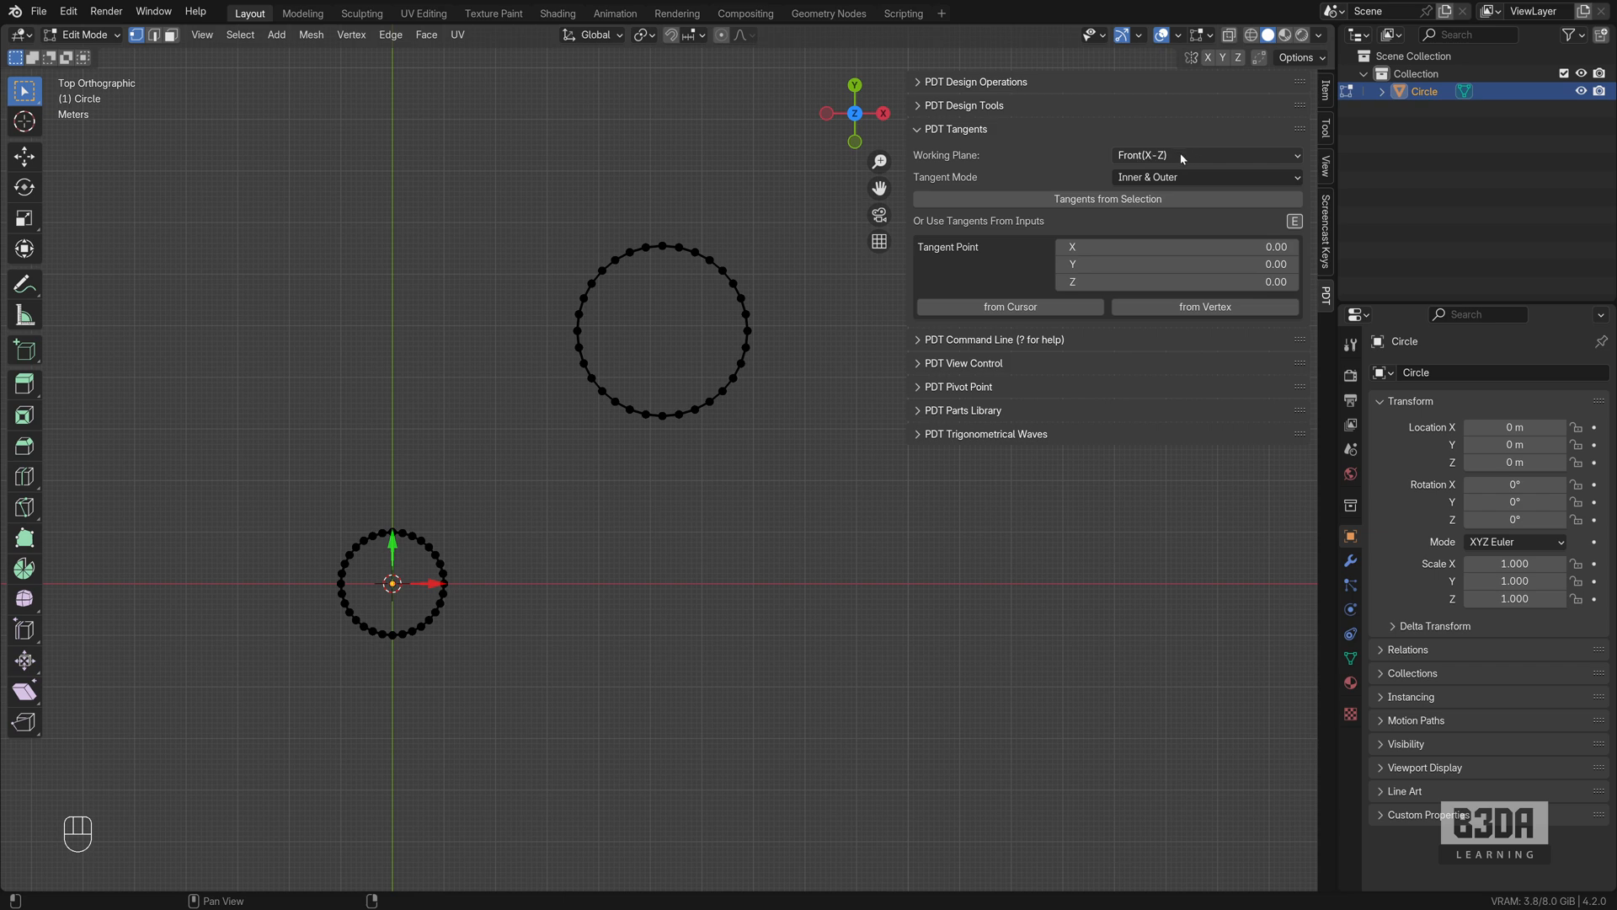
{"action": "mouse_move", "coordinate": [1206, 155]}
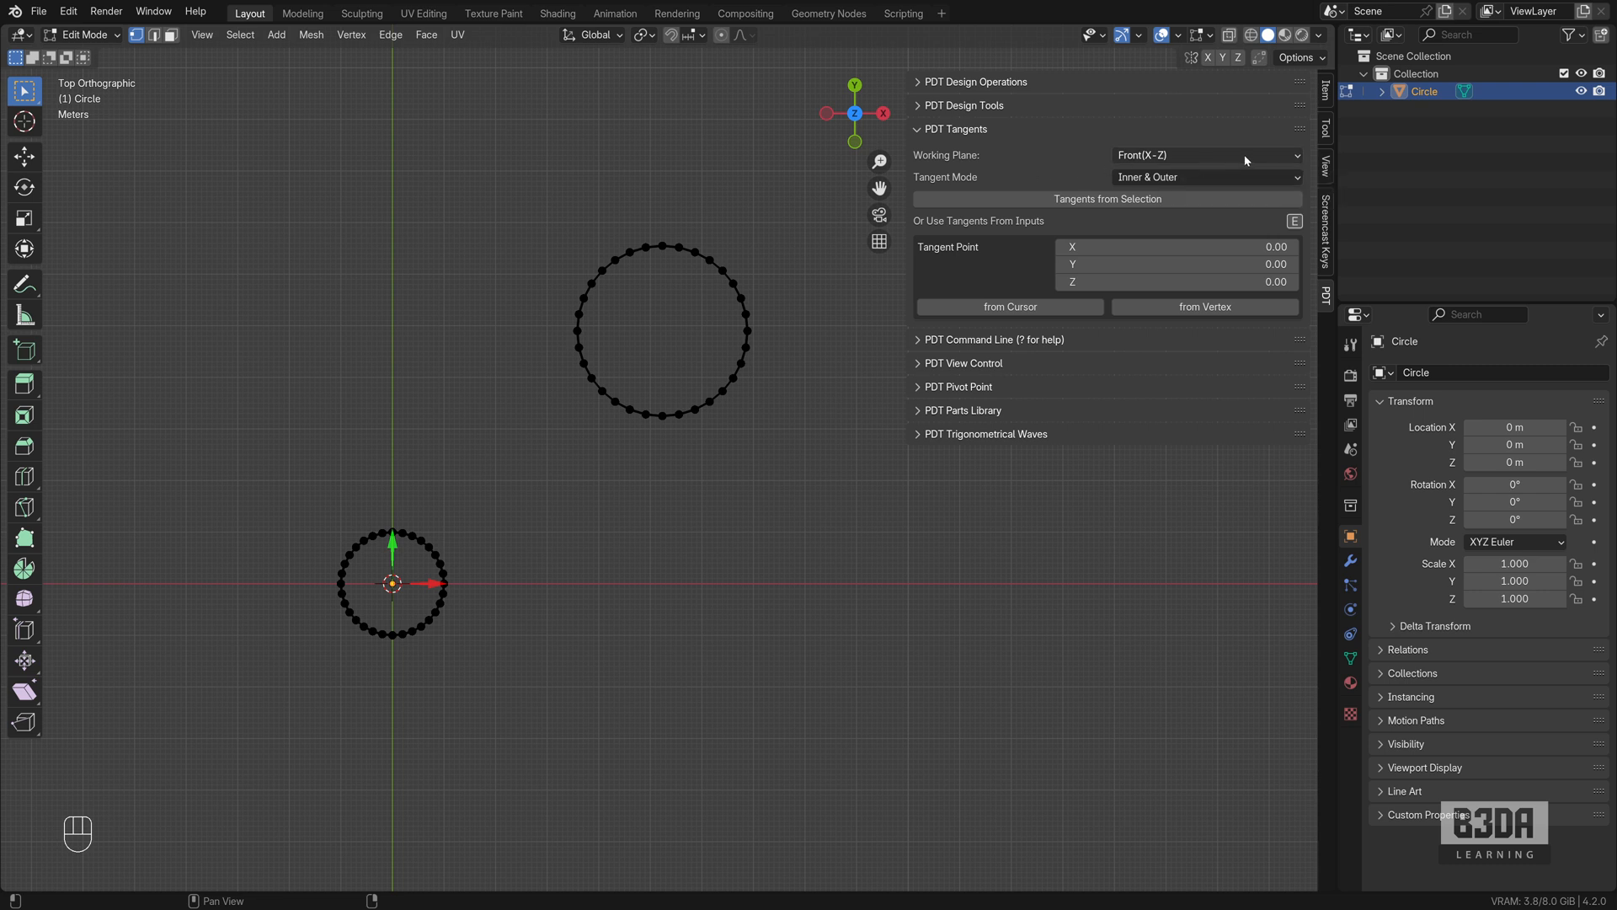
- Set the tangent working plane to Top (X-Y) and capture the small circle's centre and 1 m radius
{"action": "left_click", "coordinate": [1205, 155]}
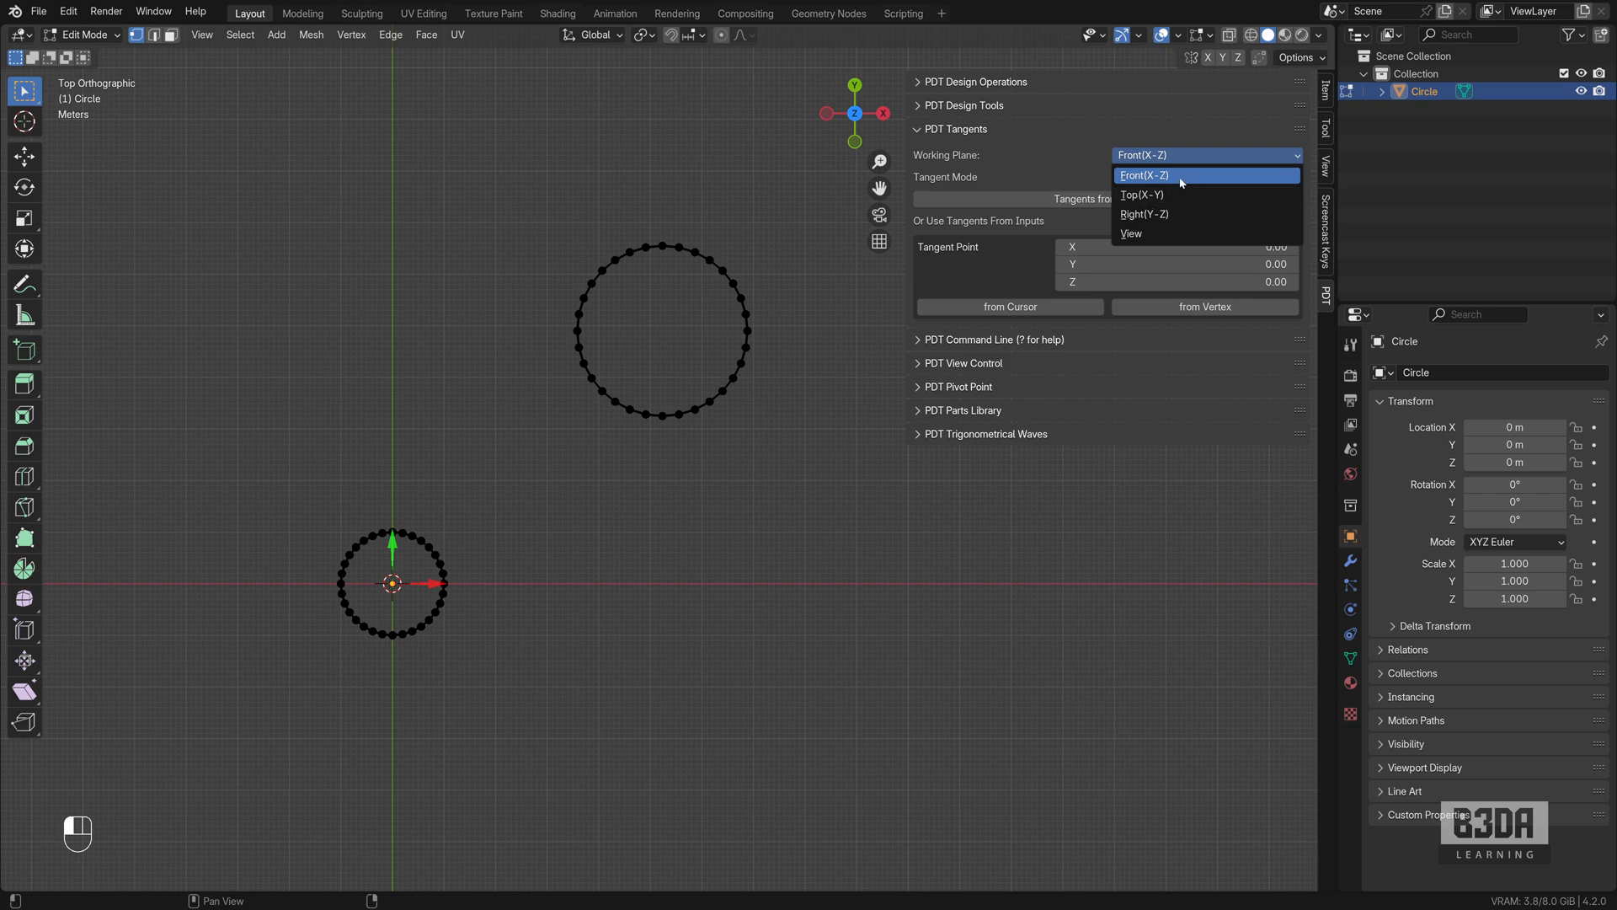
{"action": "mouse_move", "coordinate": [1173, 233]}
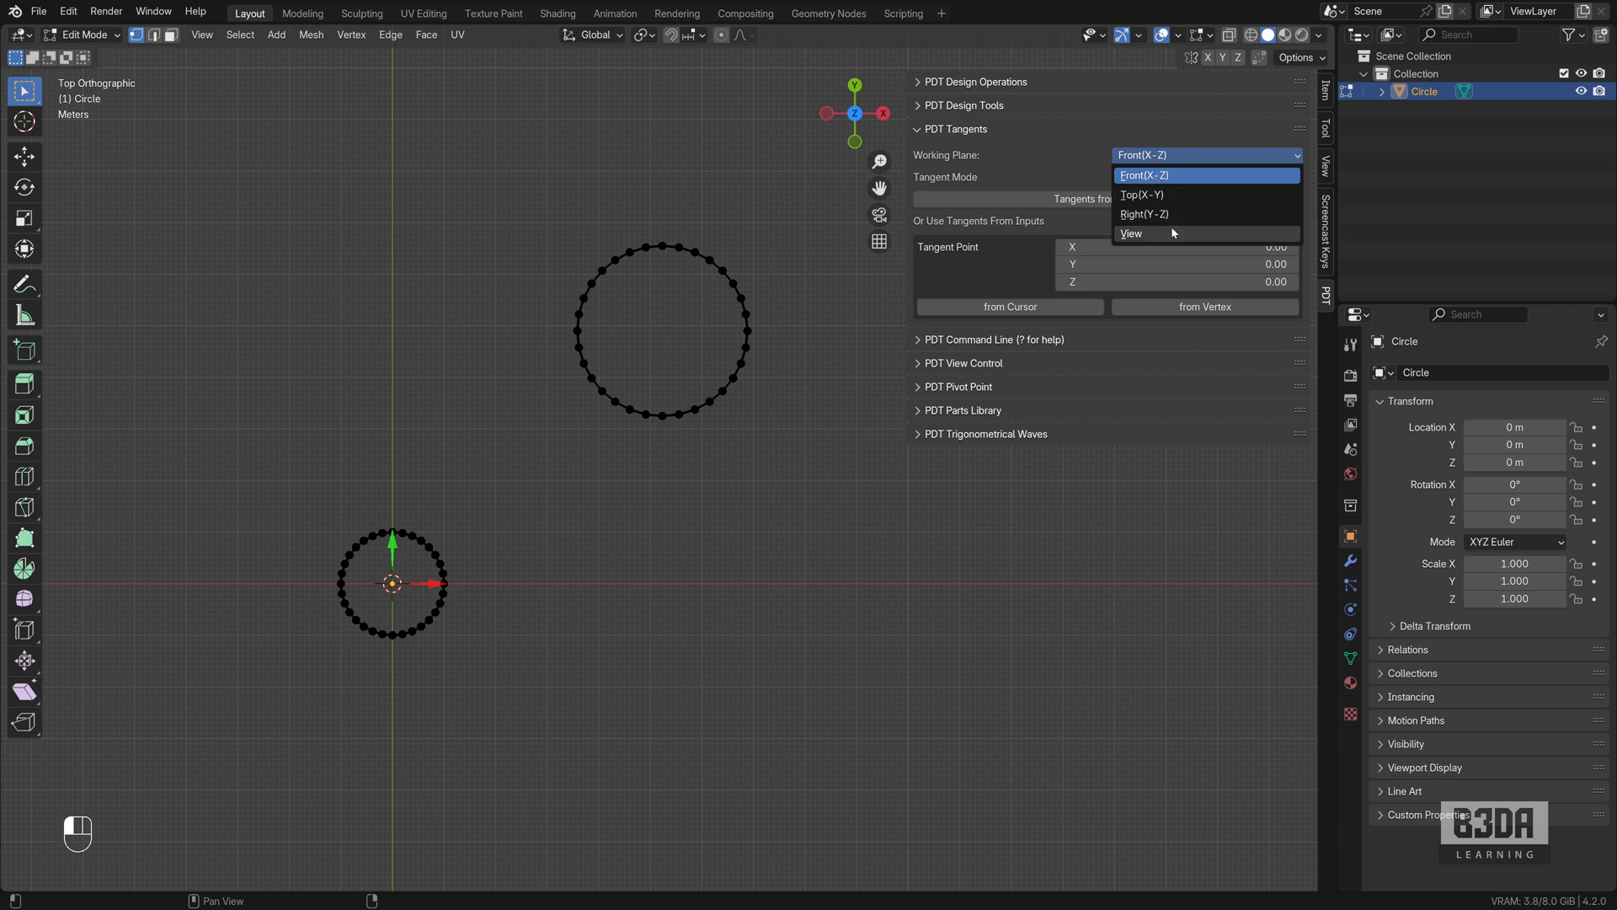
{"action": "left_click", "coordinate": [1141, 174]}
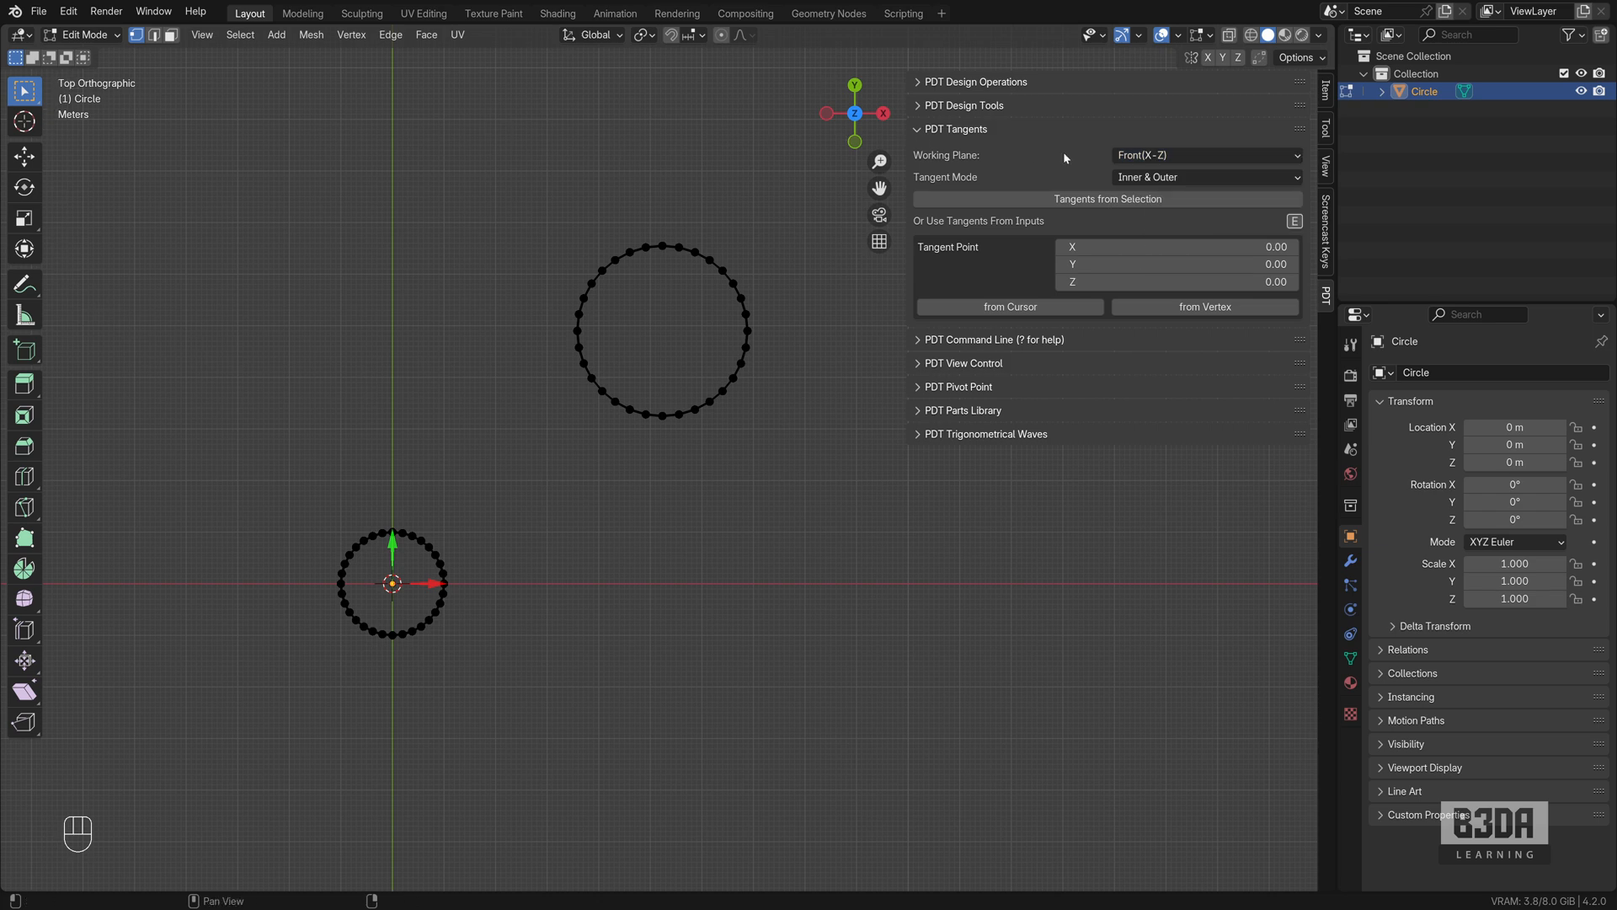
{"action": "left_click", "coordinate": [1204, 155]}
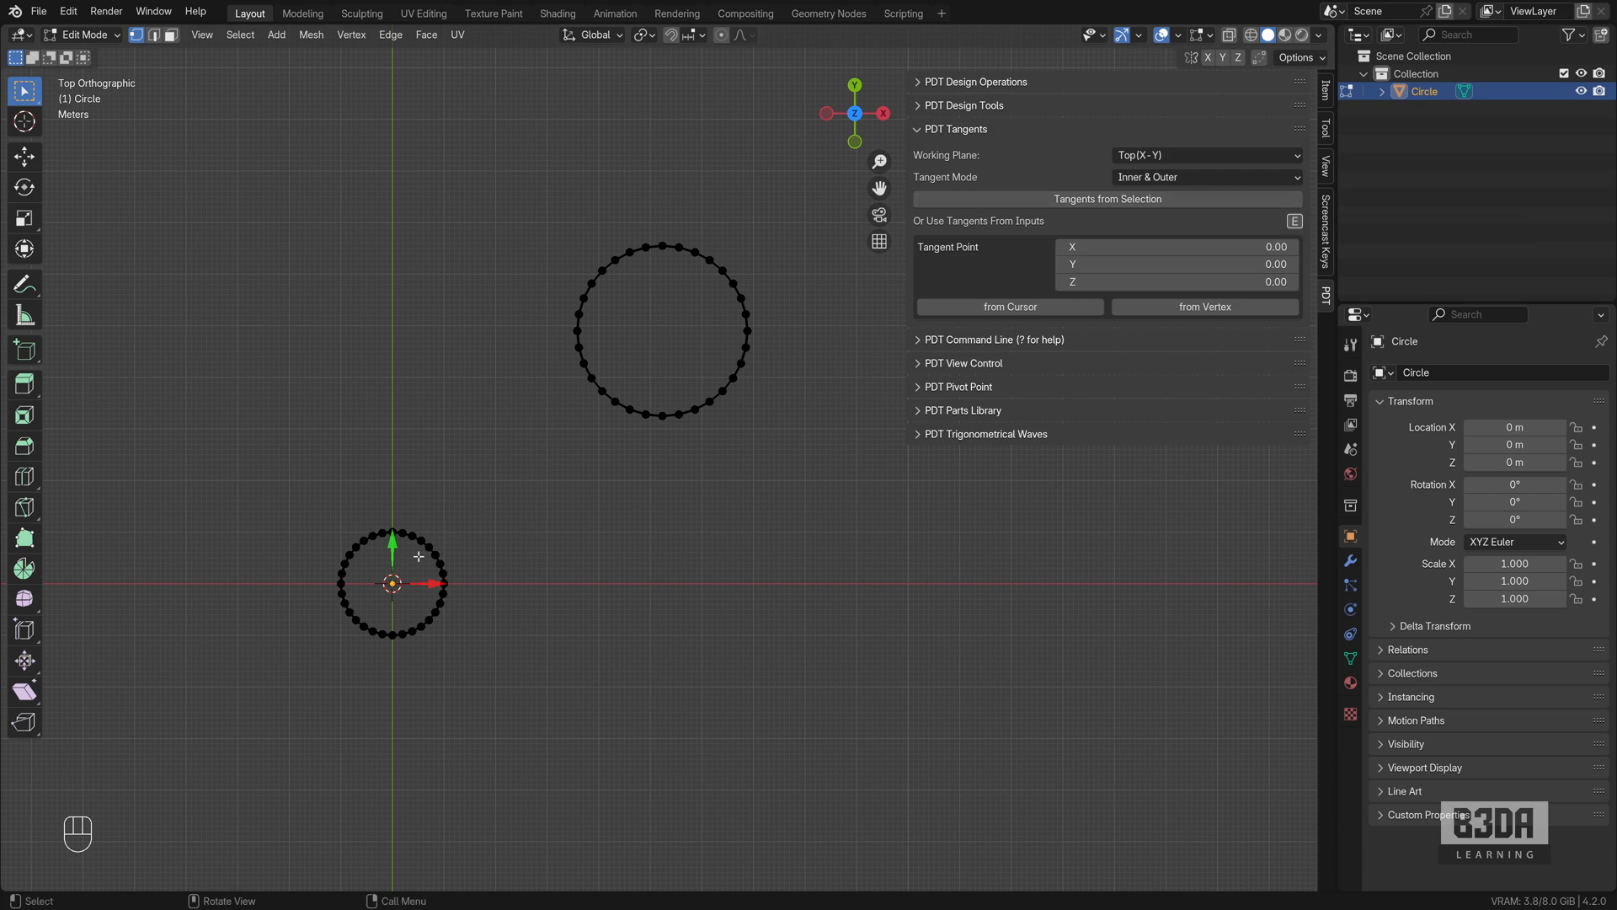
{"action": "mouse_move", "coordinate": [444, 598]}
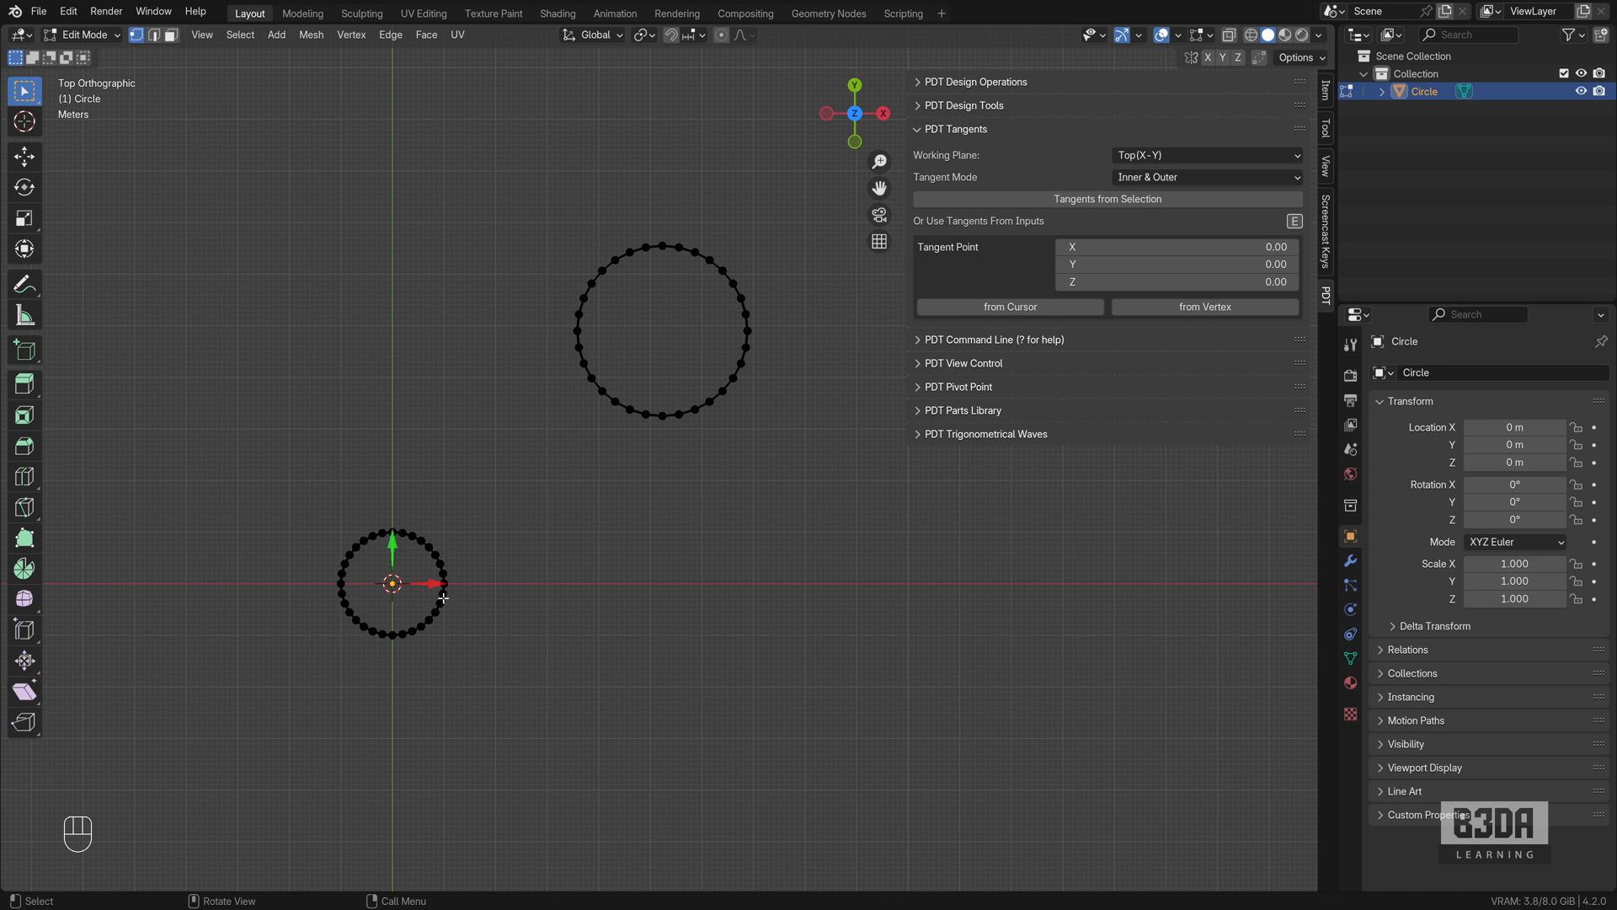
{"action": "mouse_move", "coordinate": [585, 379]}
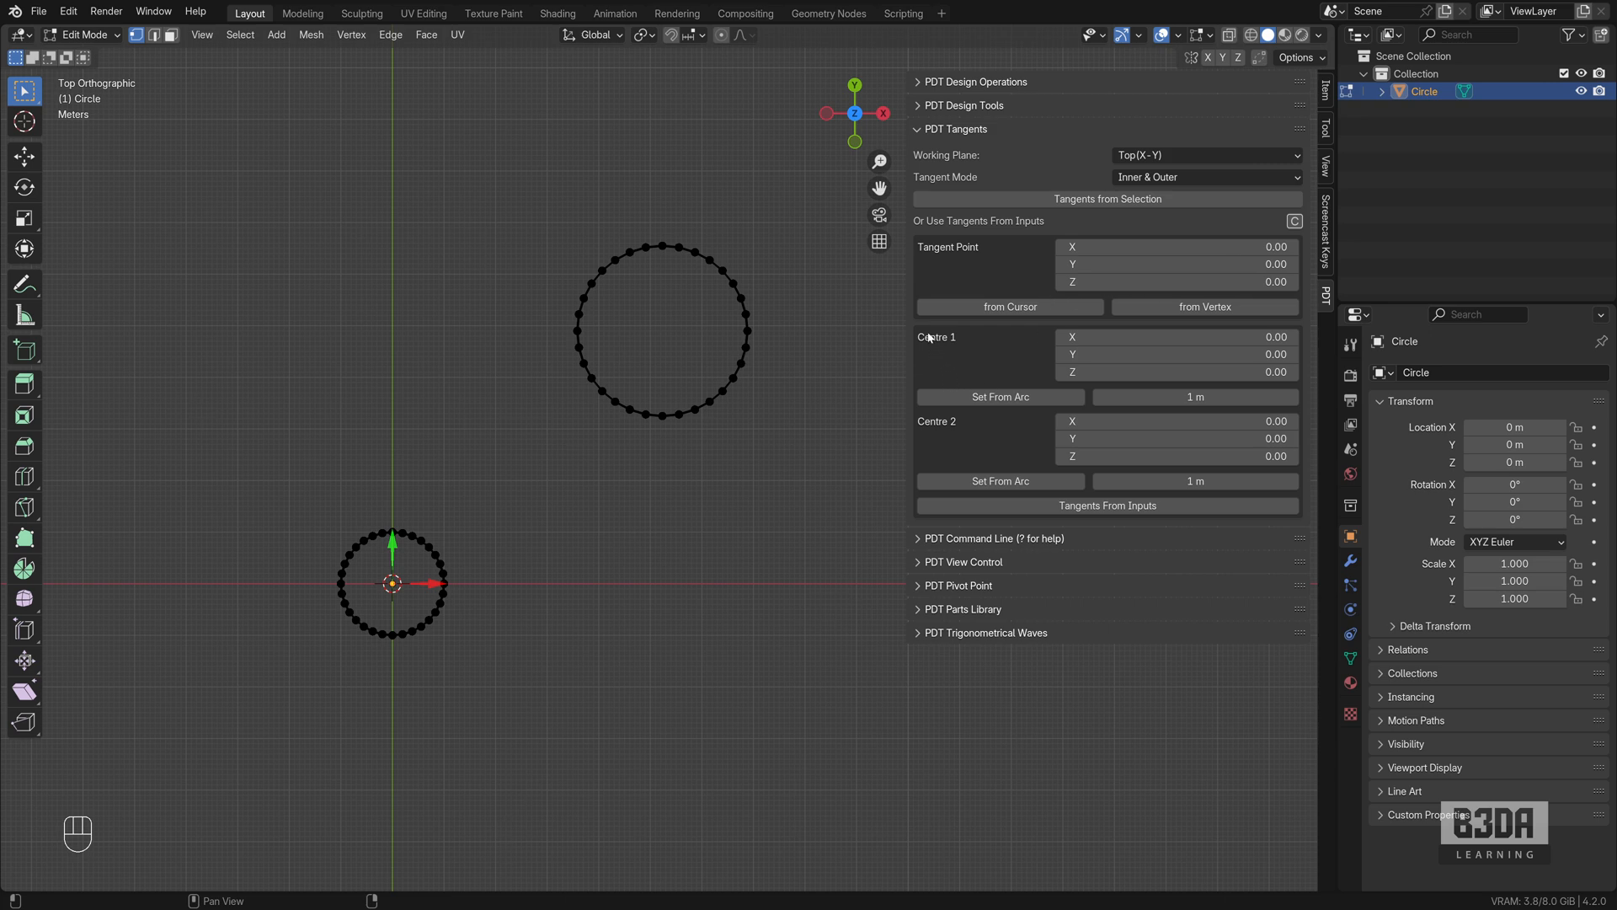
{"action": "mouse_move", "coordinate": [953, 436]}
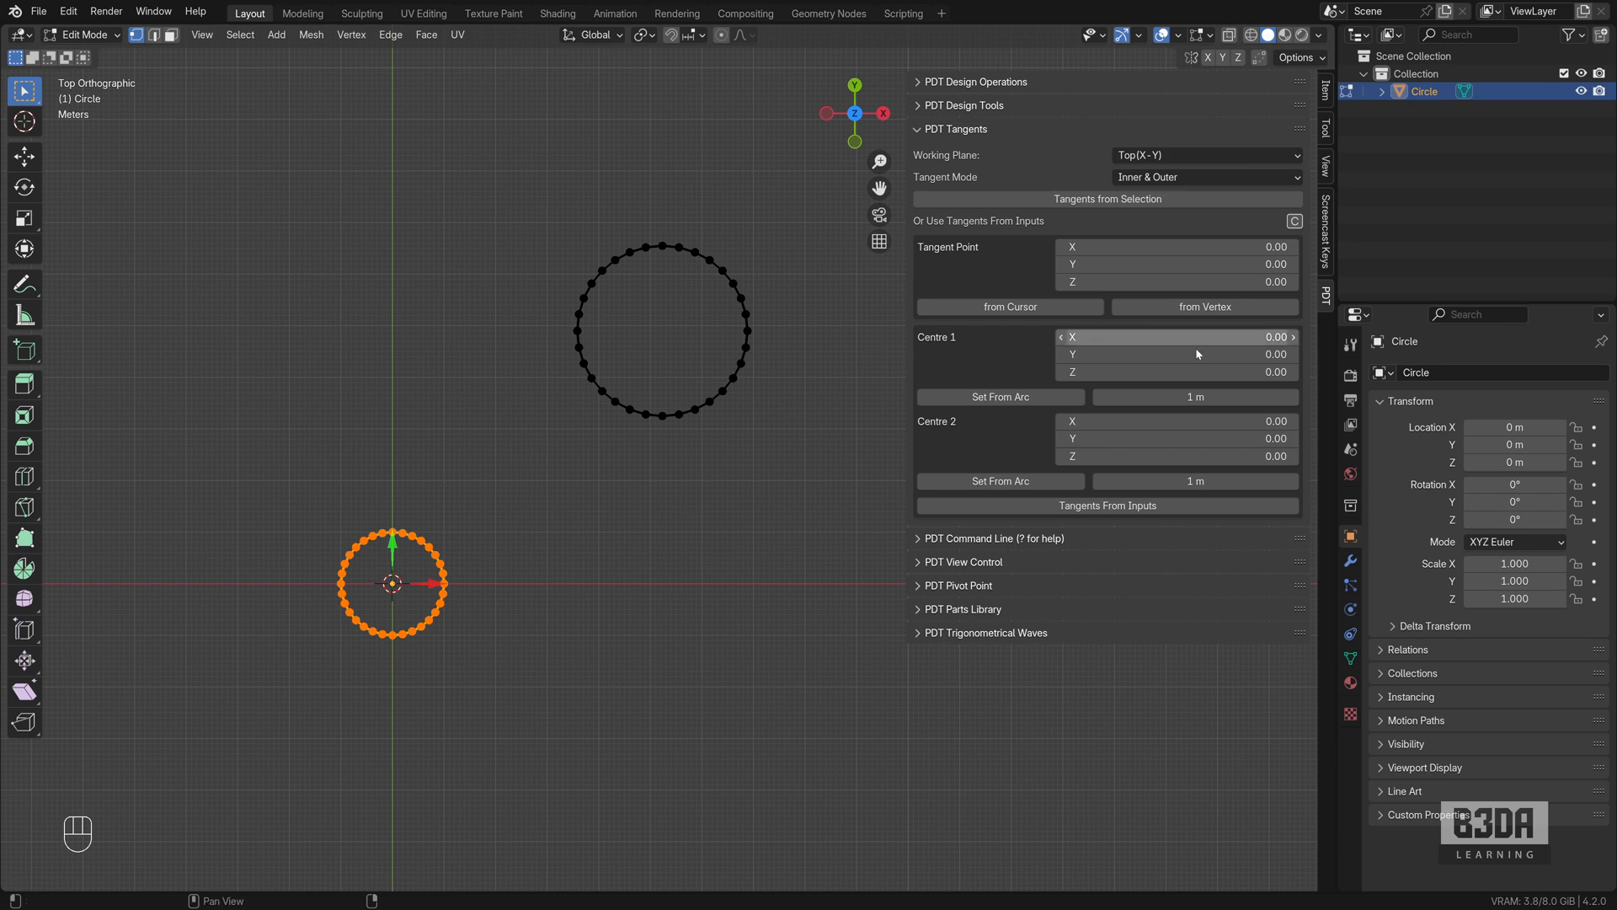
{"action": "left_click", "coordinate": [999, 396]}
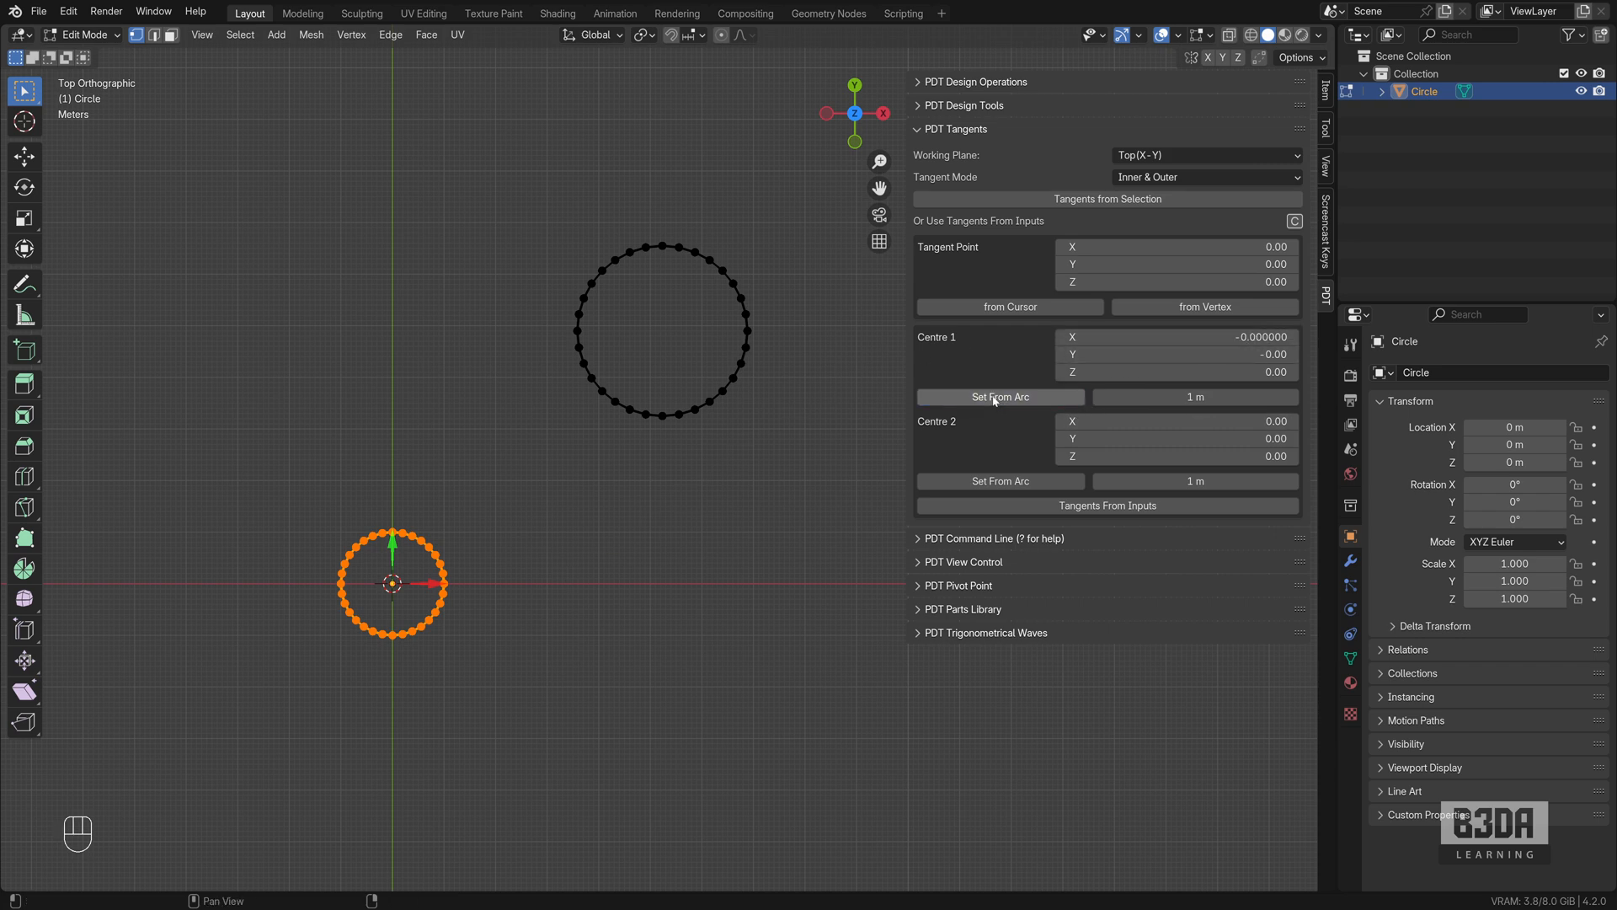
{"action": "mouse_move", "coordinate": [1025, 402]}
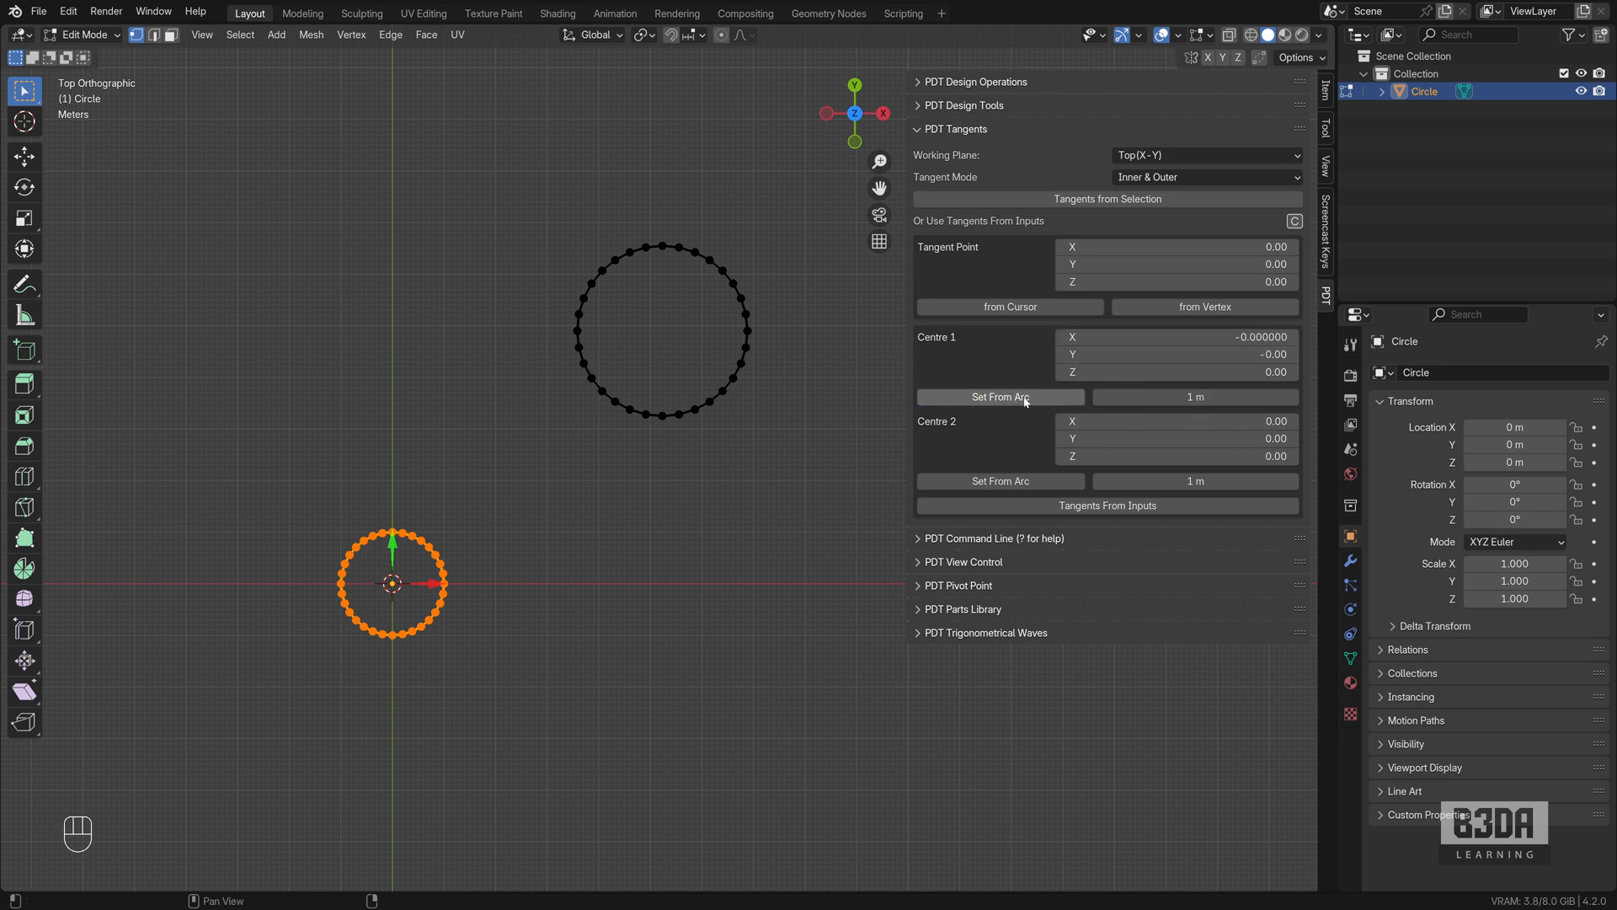
{"action": "mouse_move", "coordinate": [999, 396]}
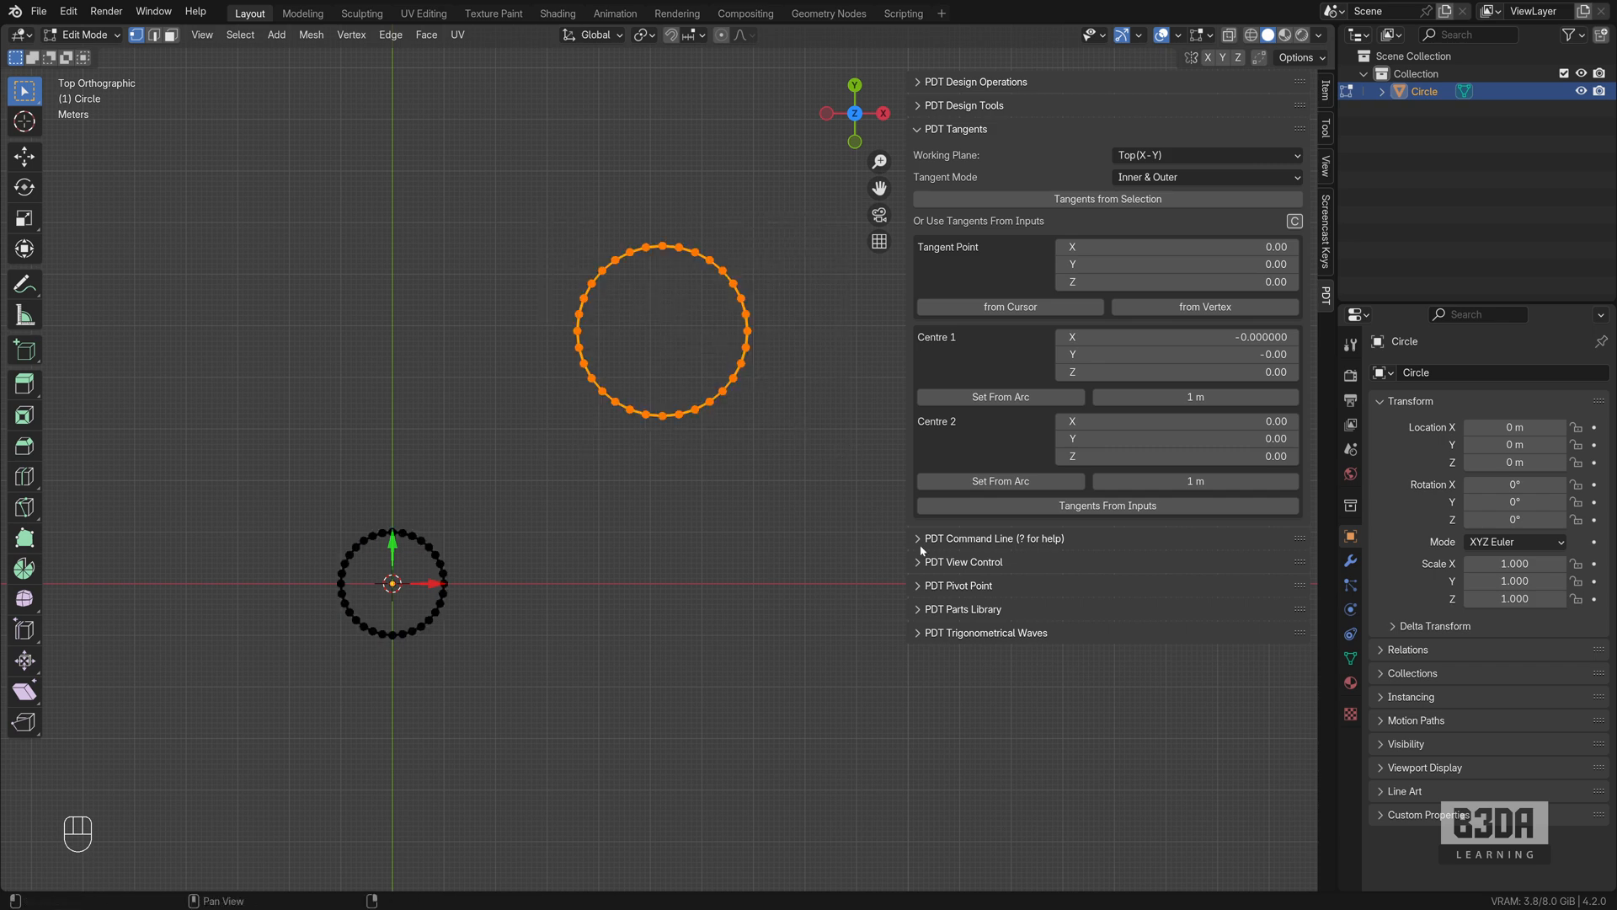
{"action": "mouse_move", "coordinate": [940, 426]}
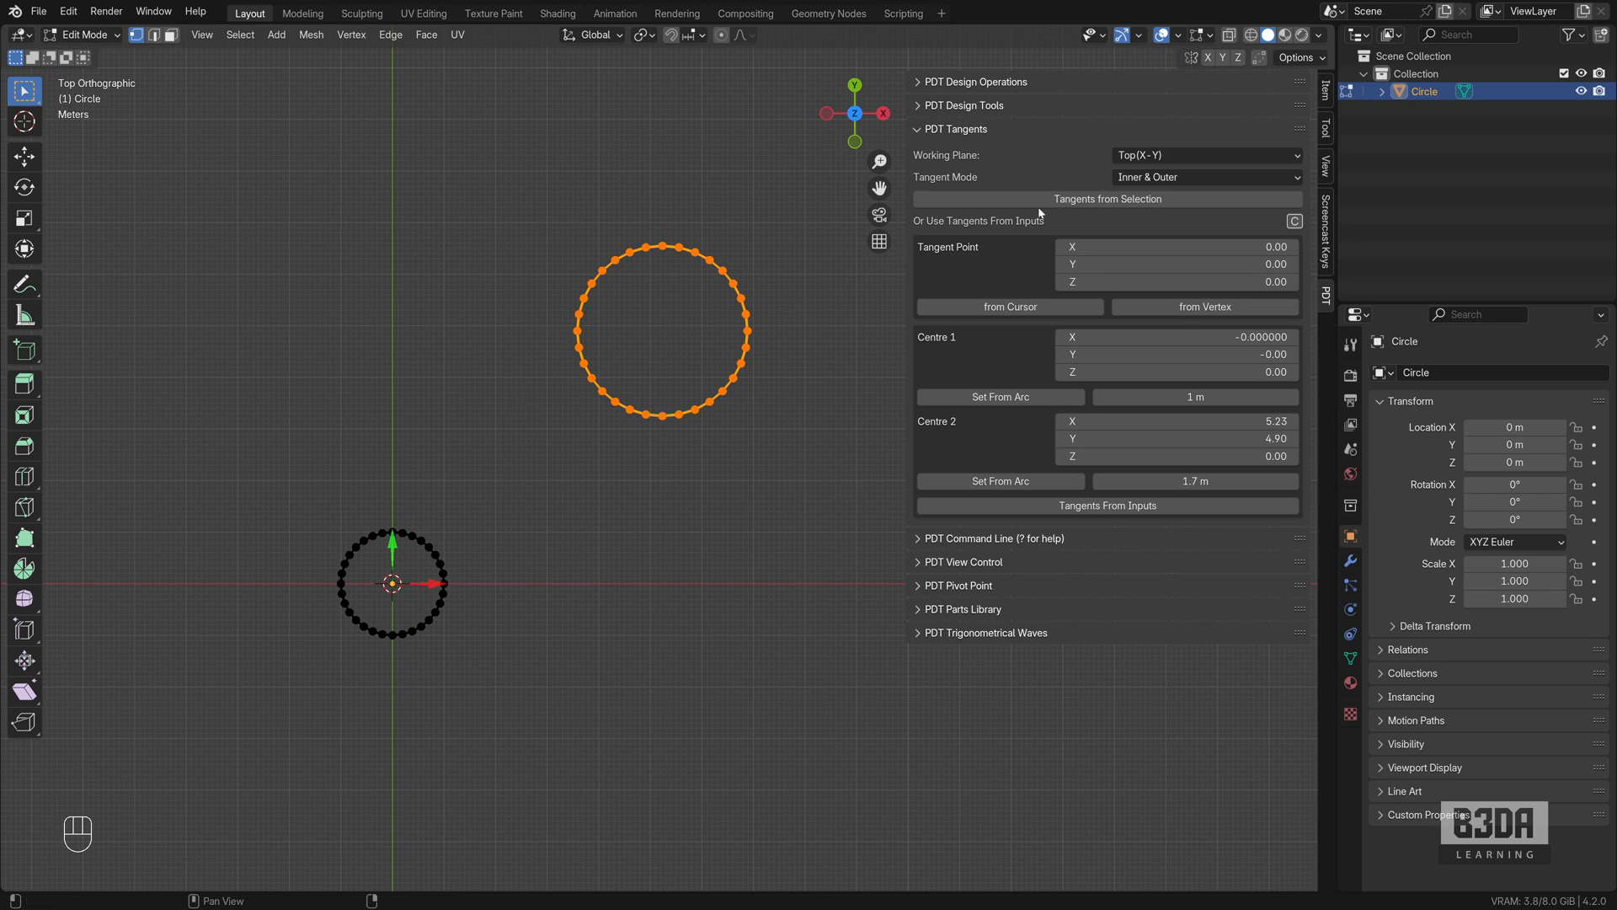
{"action": "mouse_move", "coordinate": [1180, 176]}
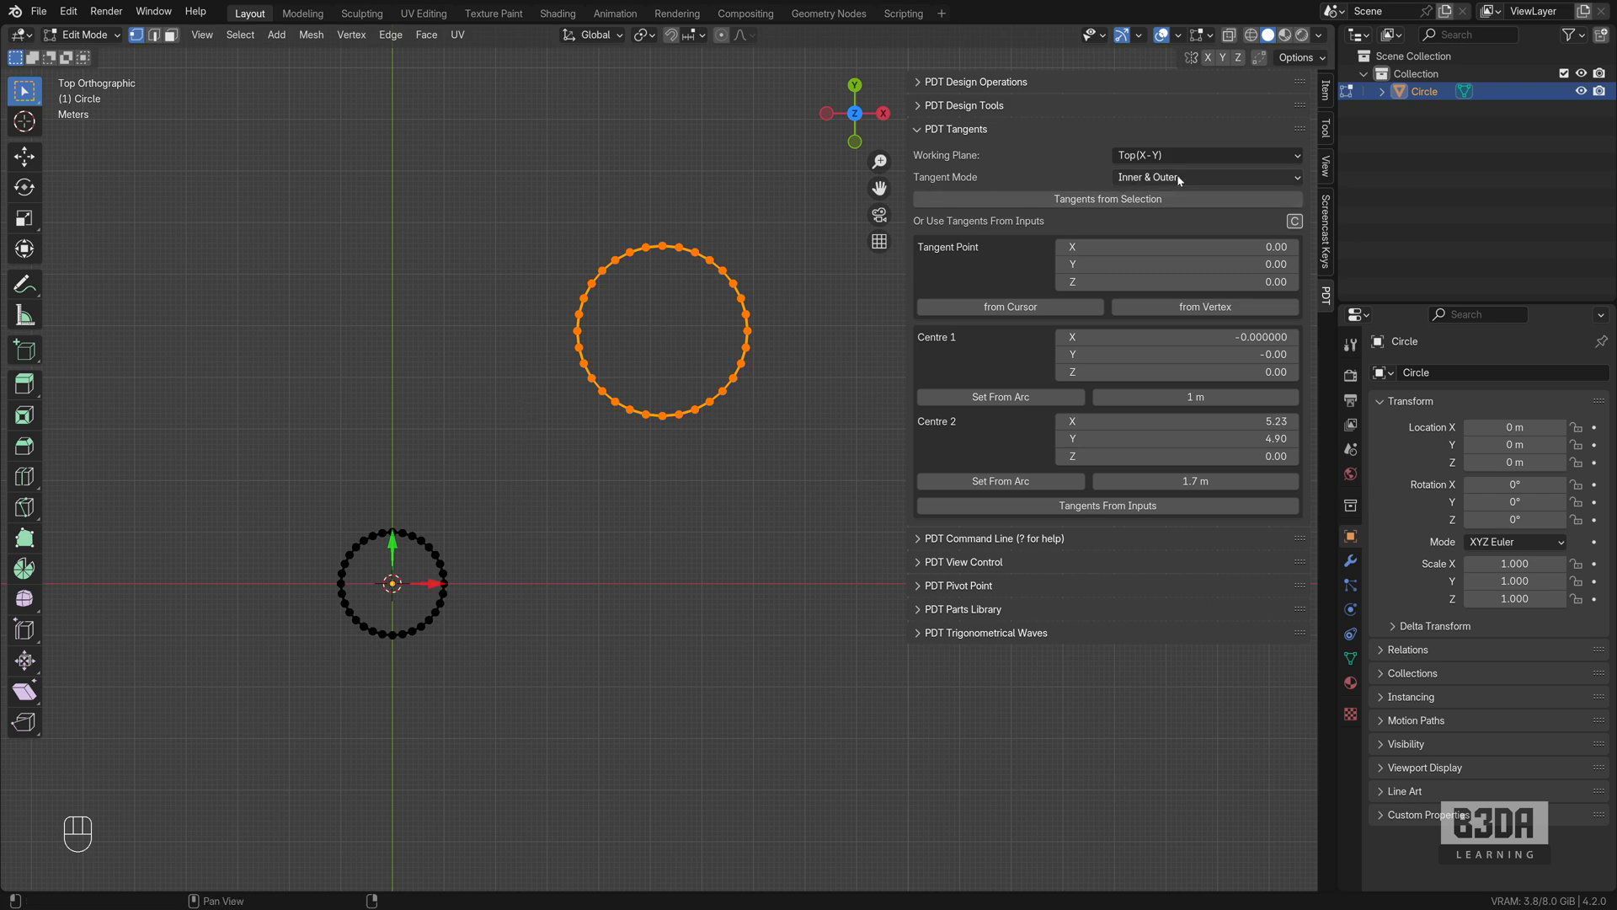
- Set Tangent Mode to Outer and generate the tangent edges from the stored circle inputs
{"action": "left_click", "coordinate": [1204, 177]}
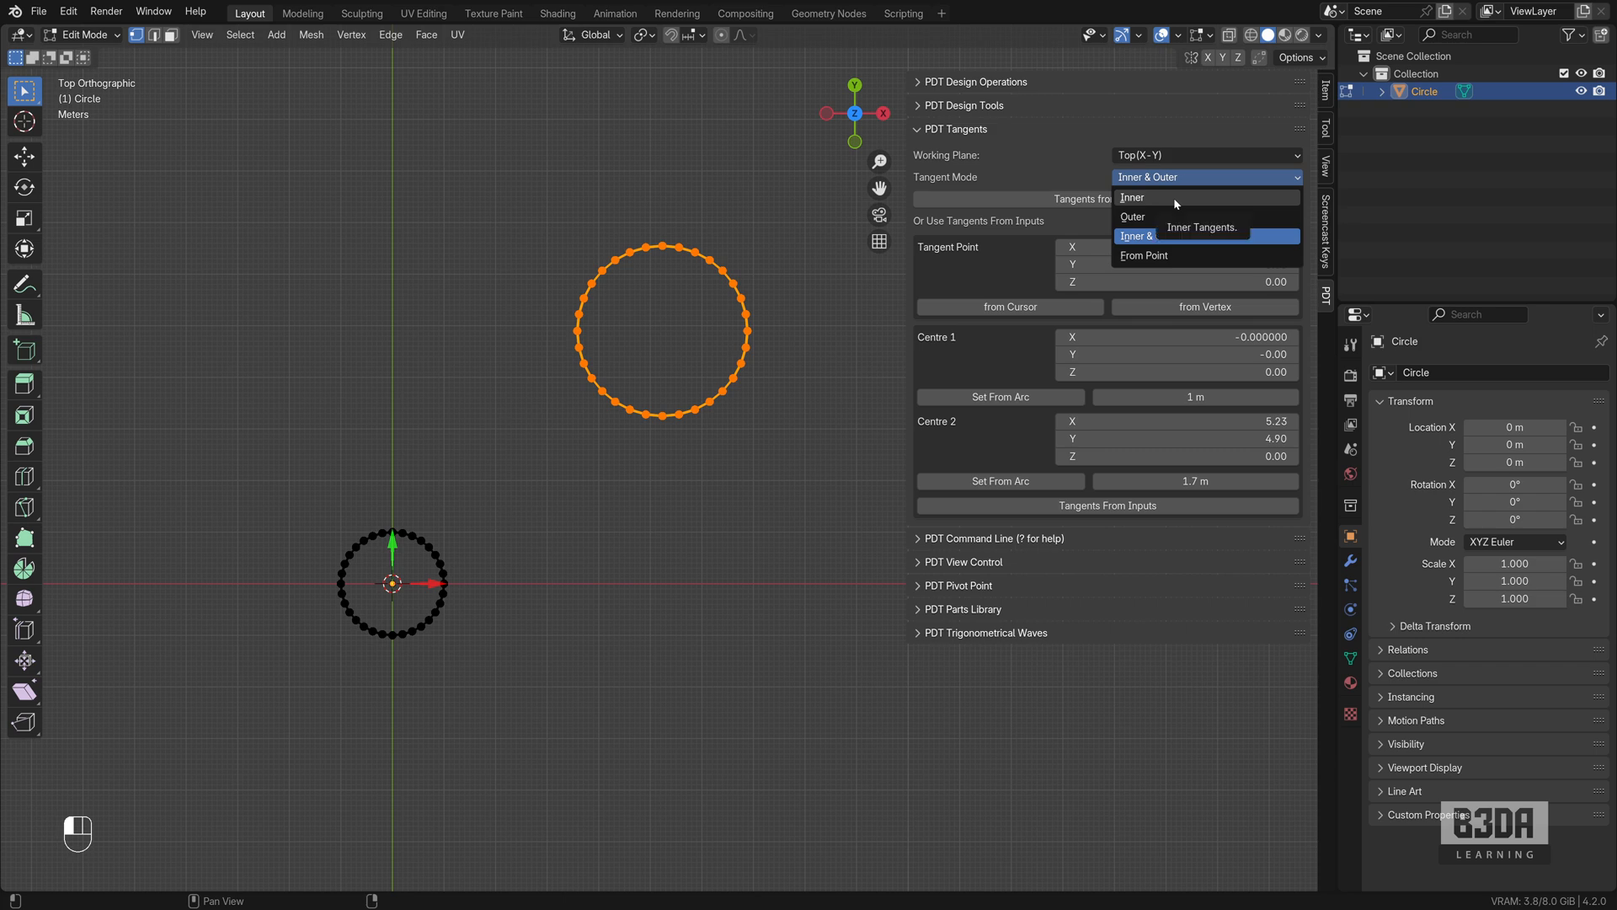
{"action": "mouse_move", "coordinate": [1162, 236]}
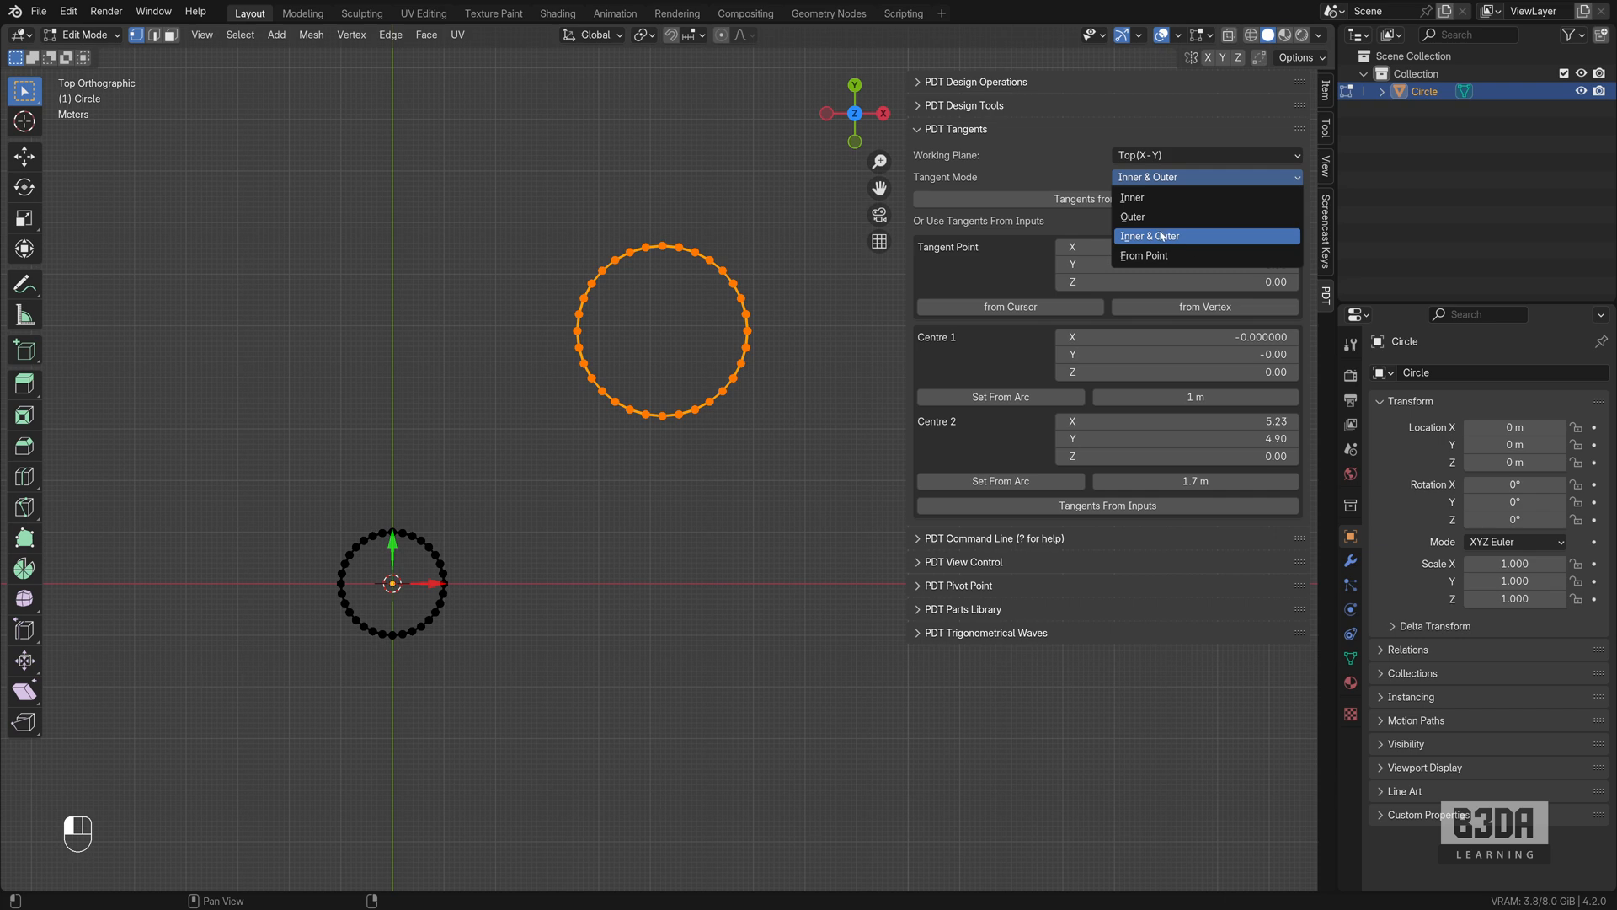
{"action": "mouse_move", "coordinate": [1146, 254]}
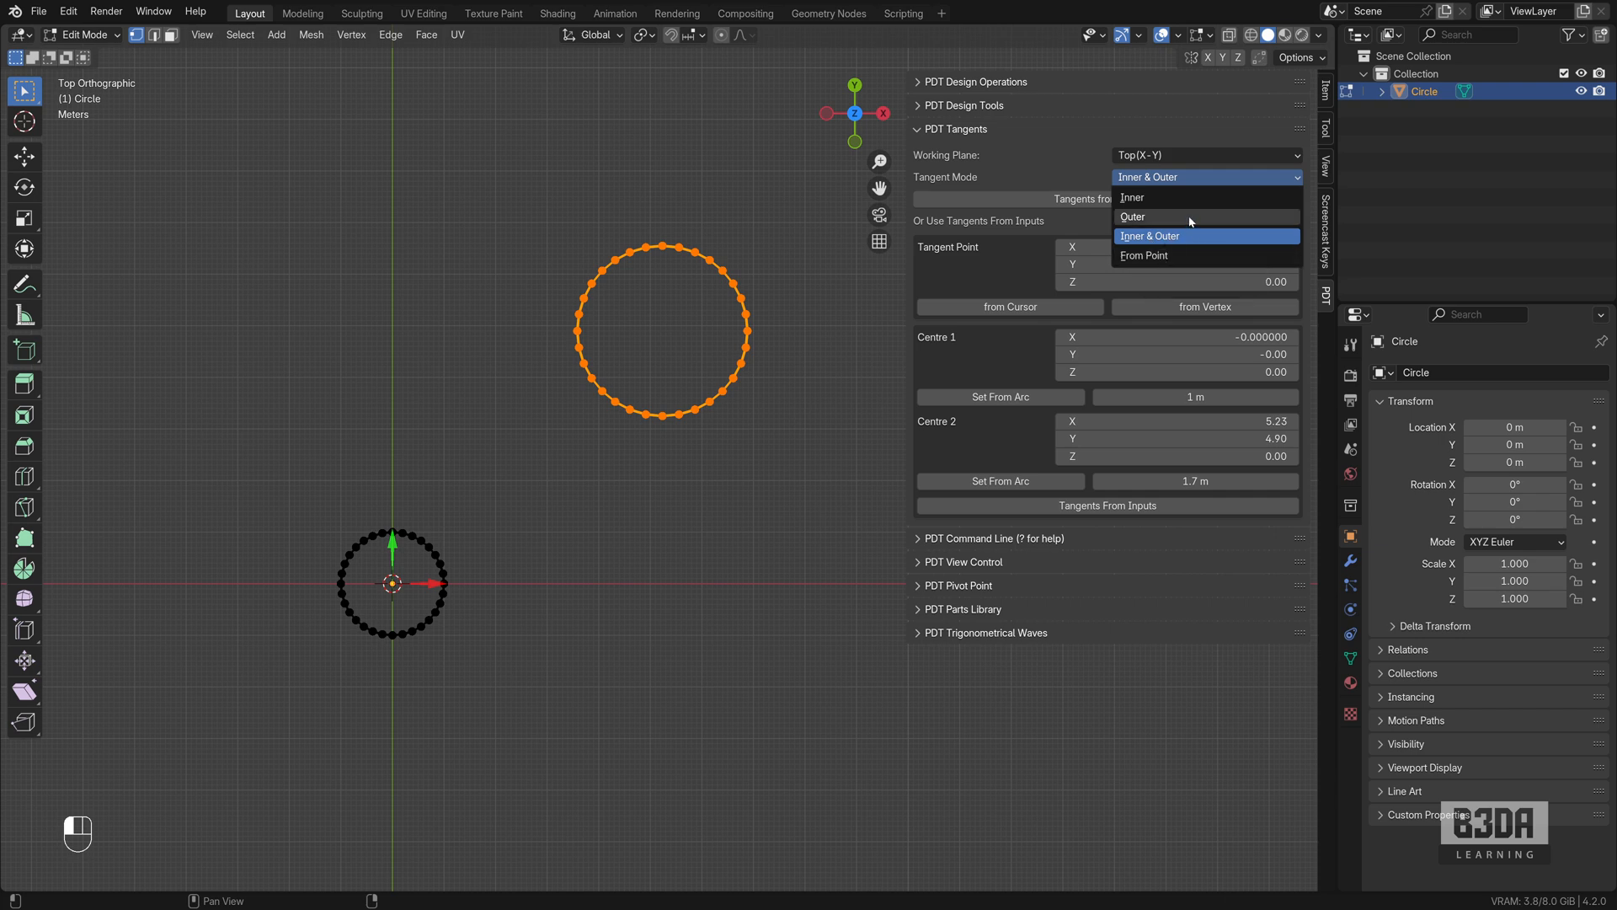
{"action": "left_click", "coordinate": [1132, 216]}
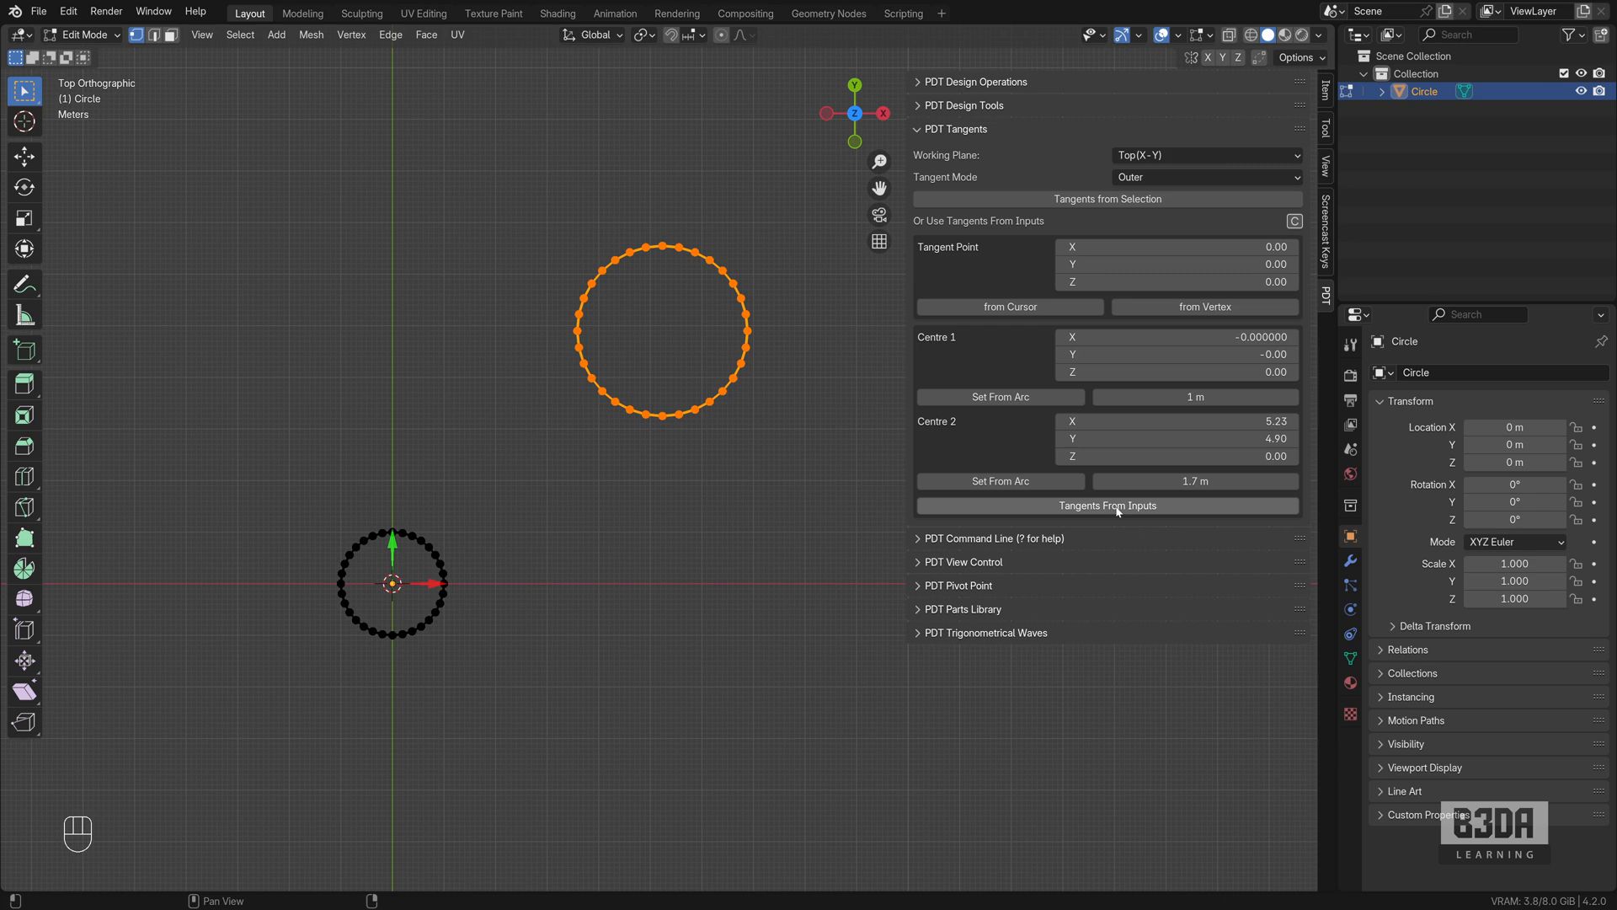
{"action": "left_click", "coordinate": [1106, 504]}
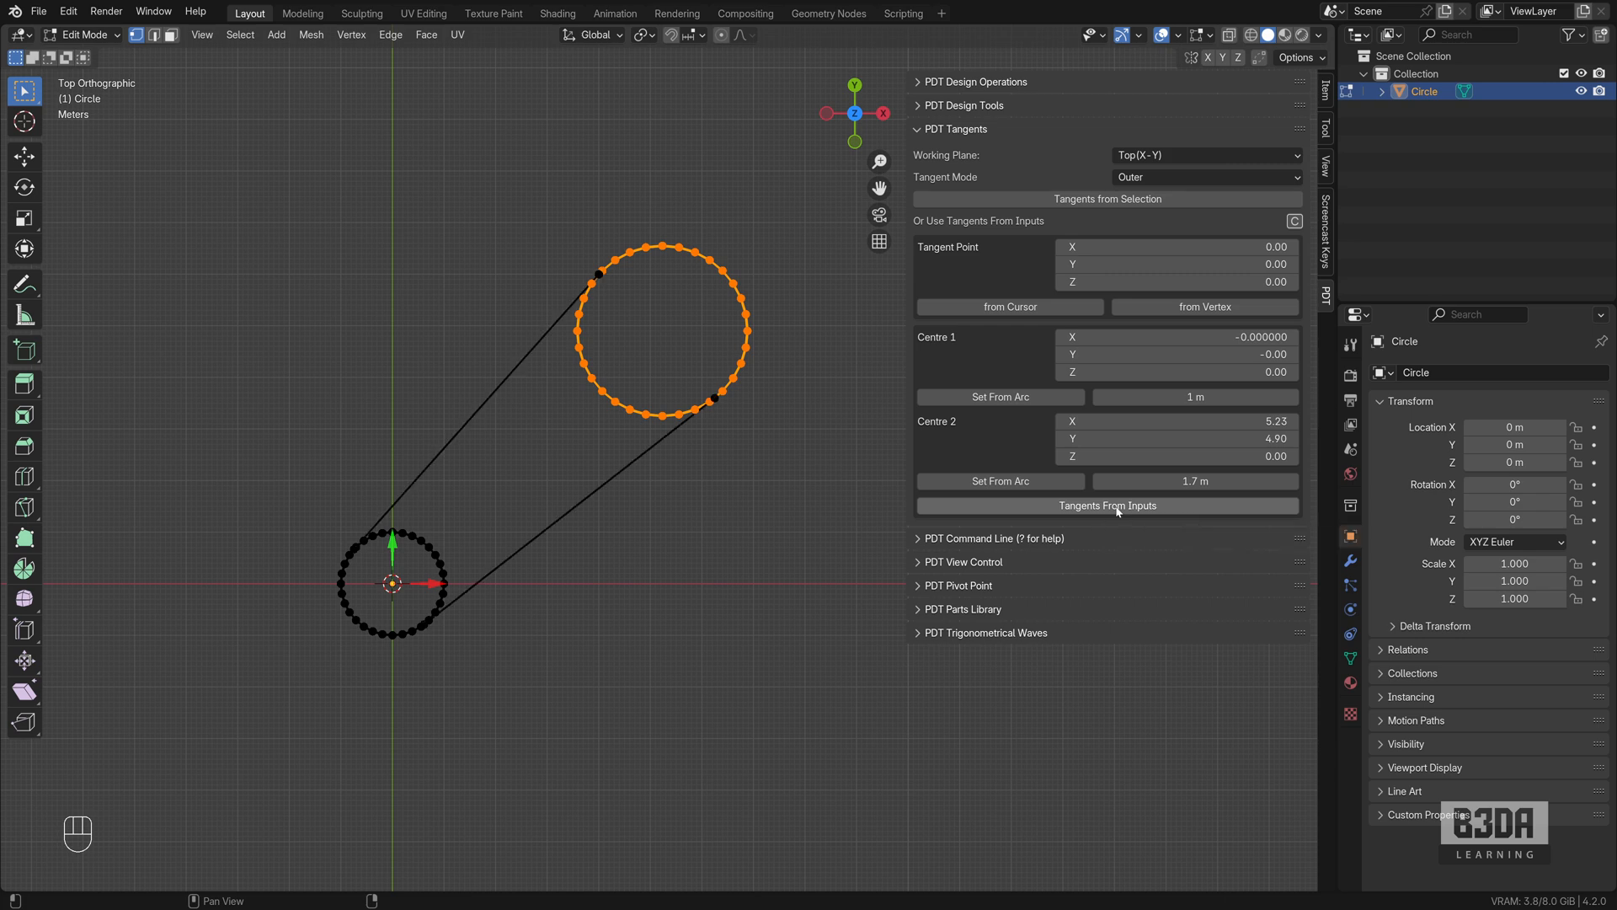
{"action": "left_click", "coordinate": [1107, 504]}
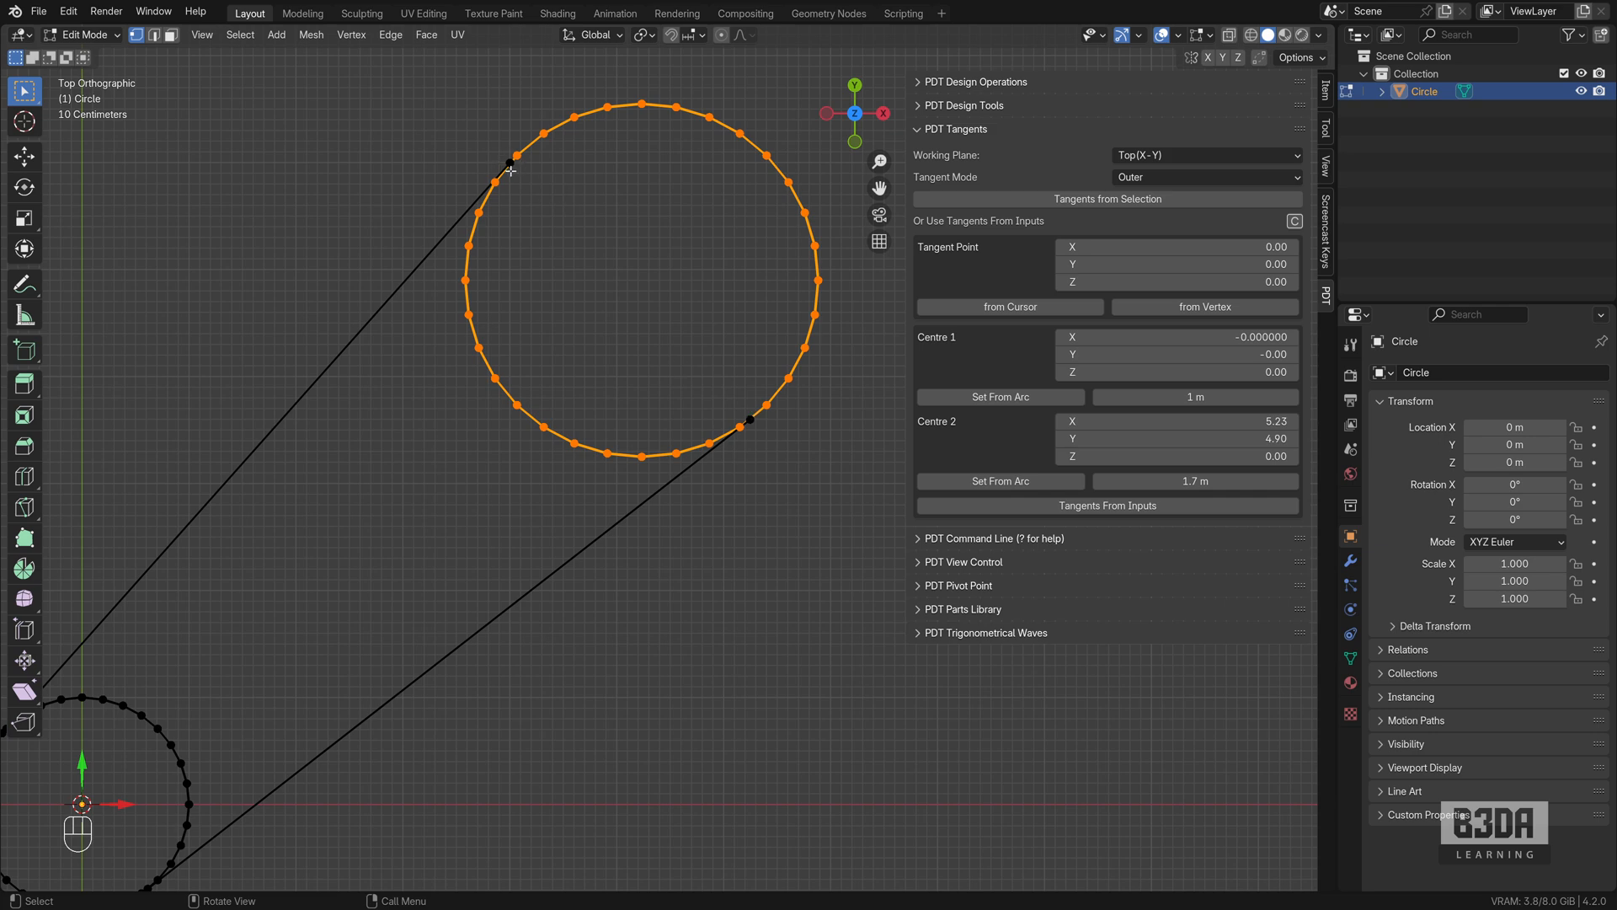
{"action": "mouse_move", "coordinate": [514, 296]}
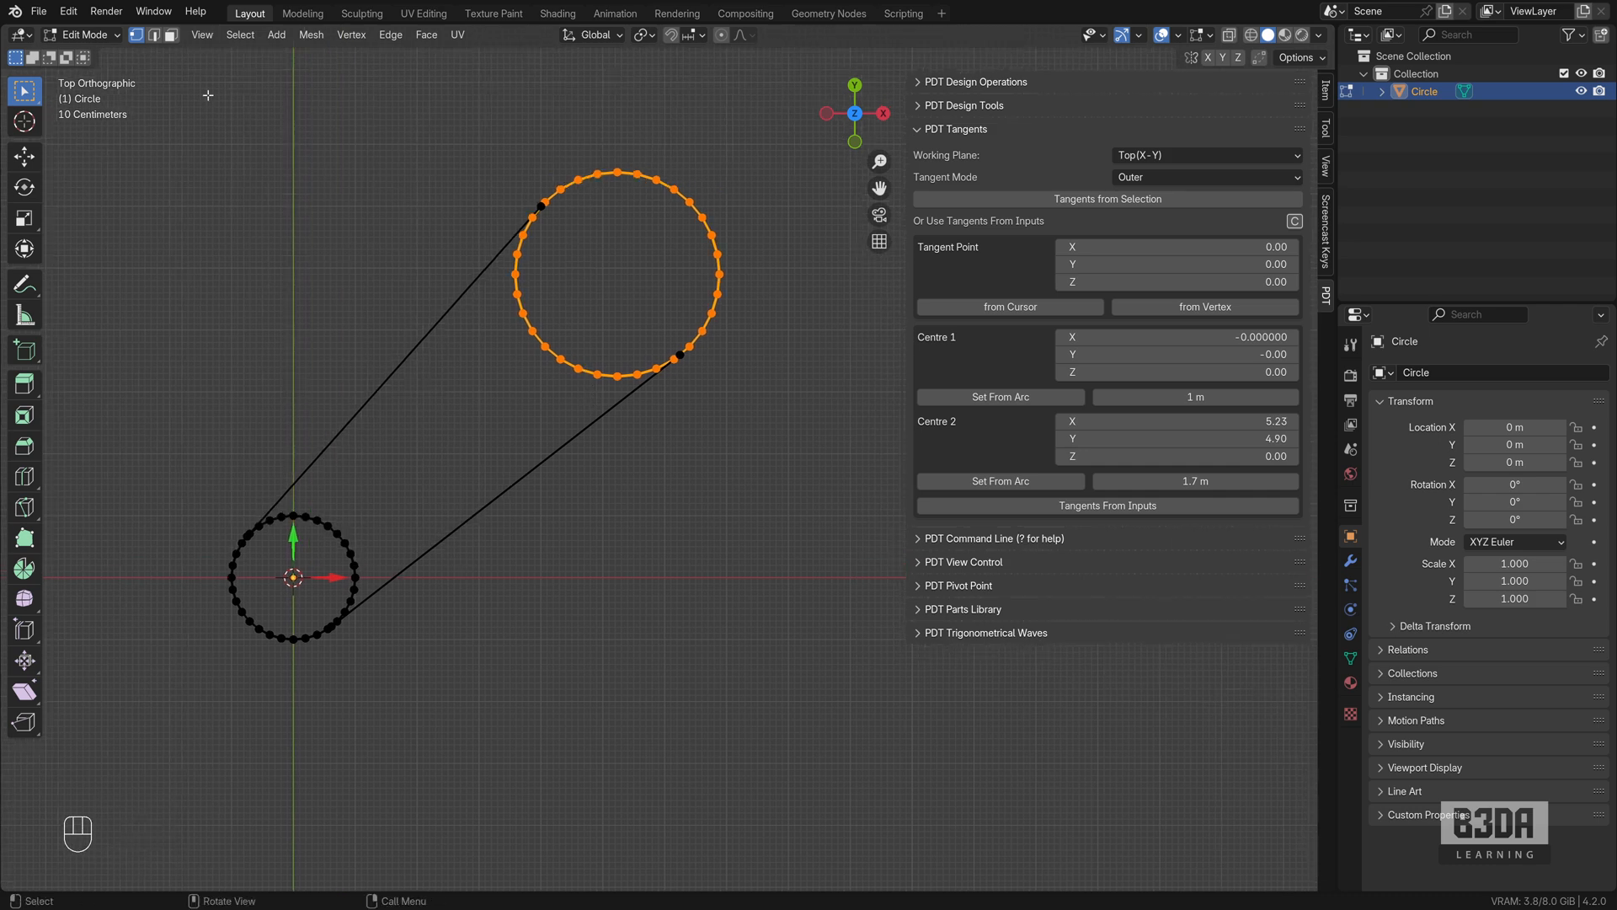
{"action": "mouse_move", "coordinate": [190, 81]}
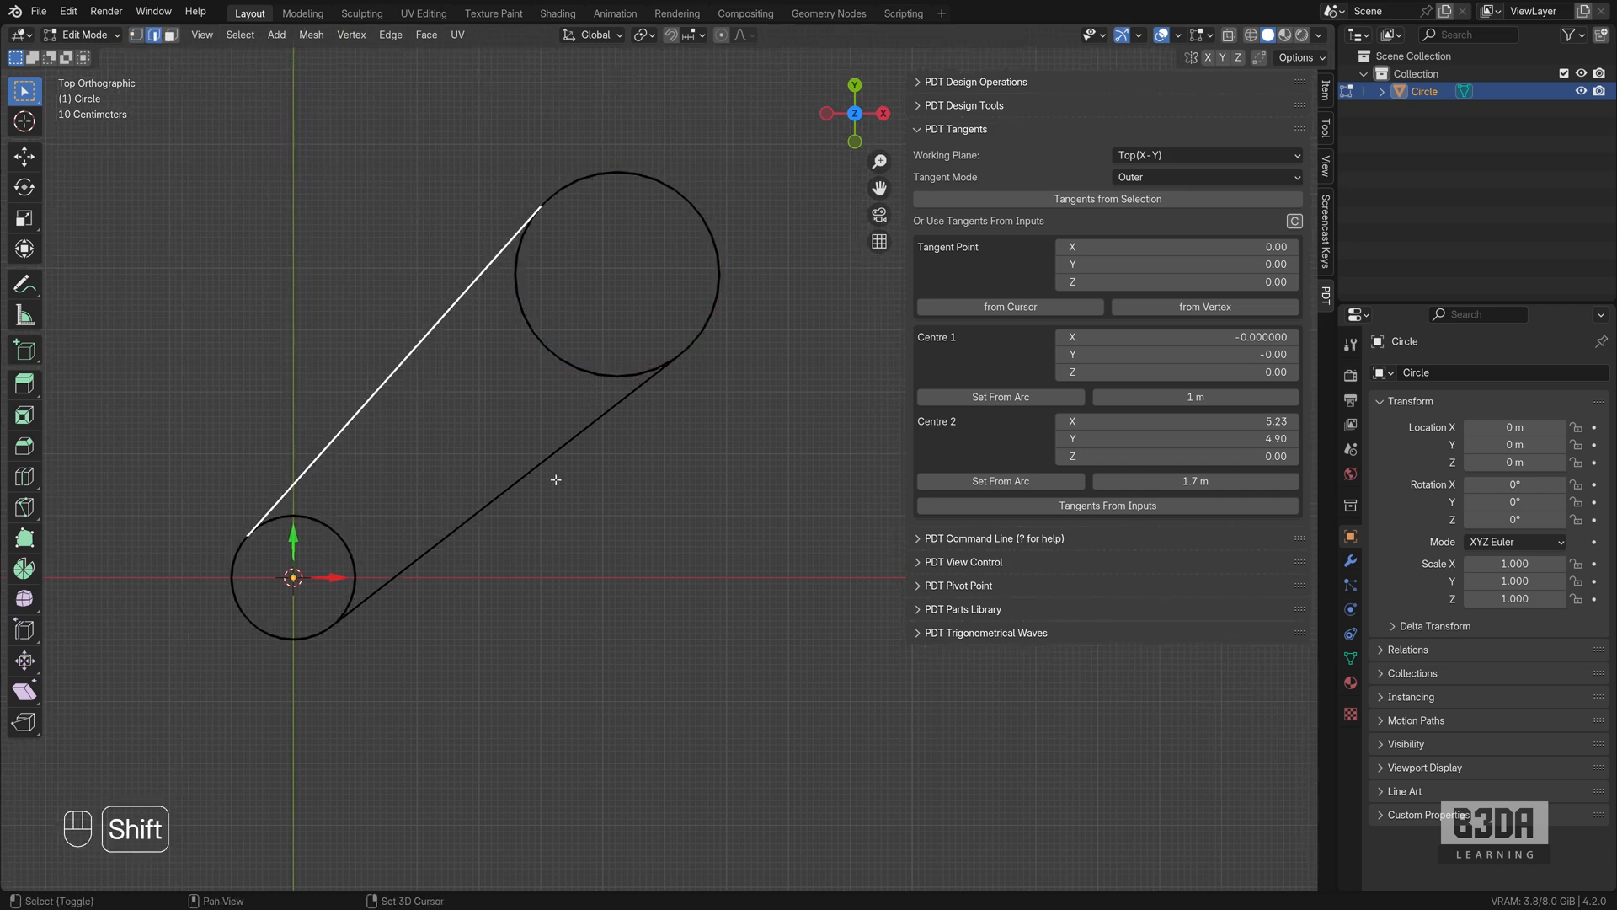
- Delete the two selected tangent edges, then duplicate a circle vertex with Shift+D
{"action": "key", "text": "x"}
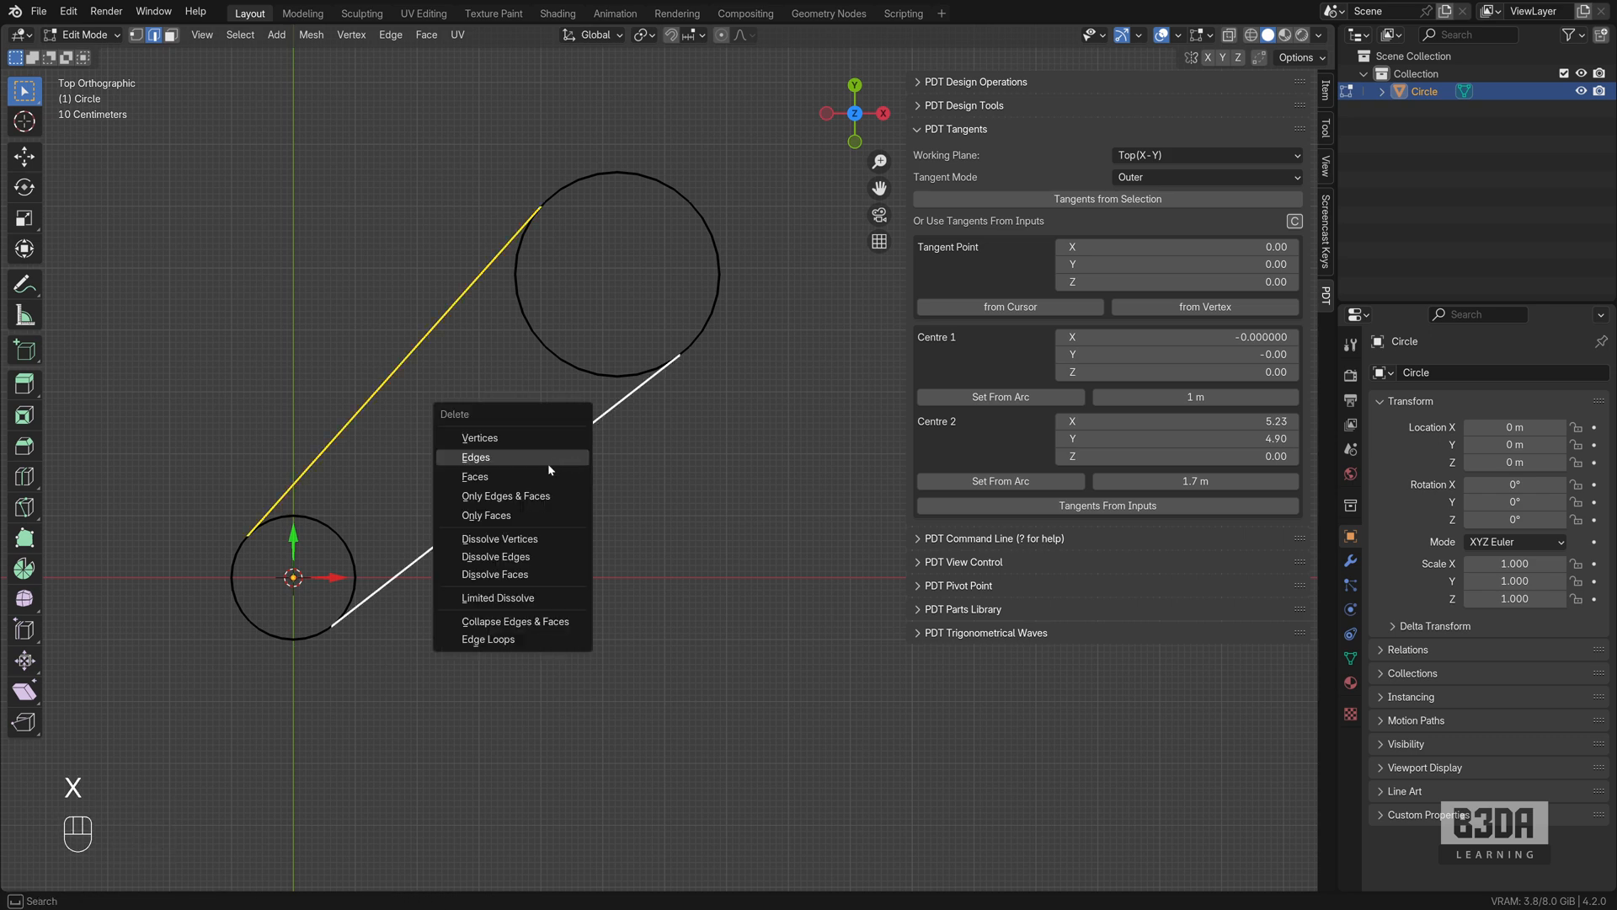
{"action": "left_click", "coordinate": [475, 456]}
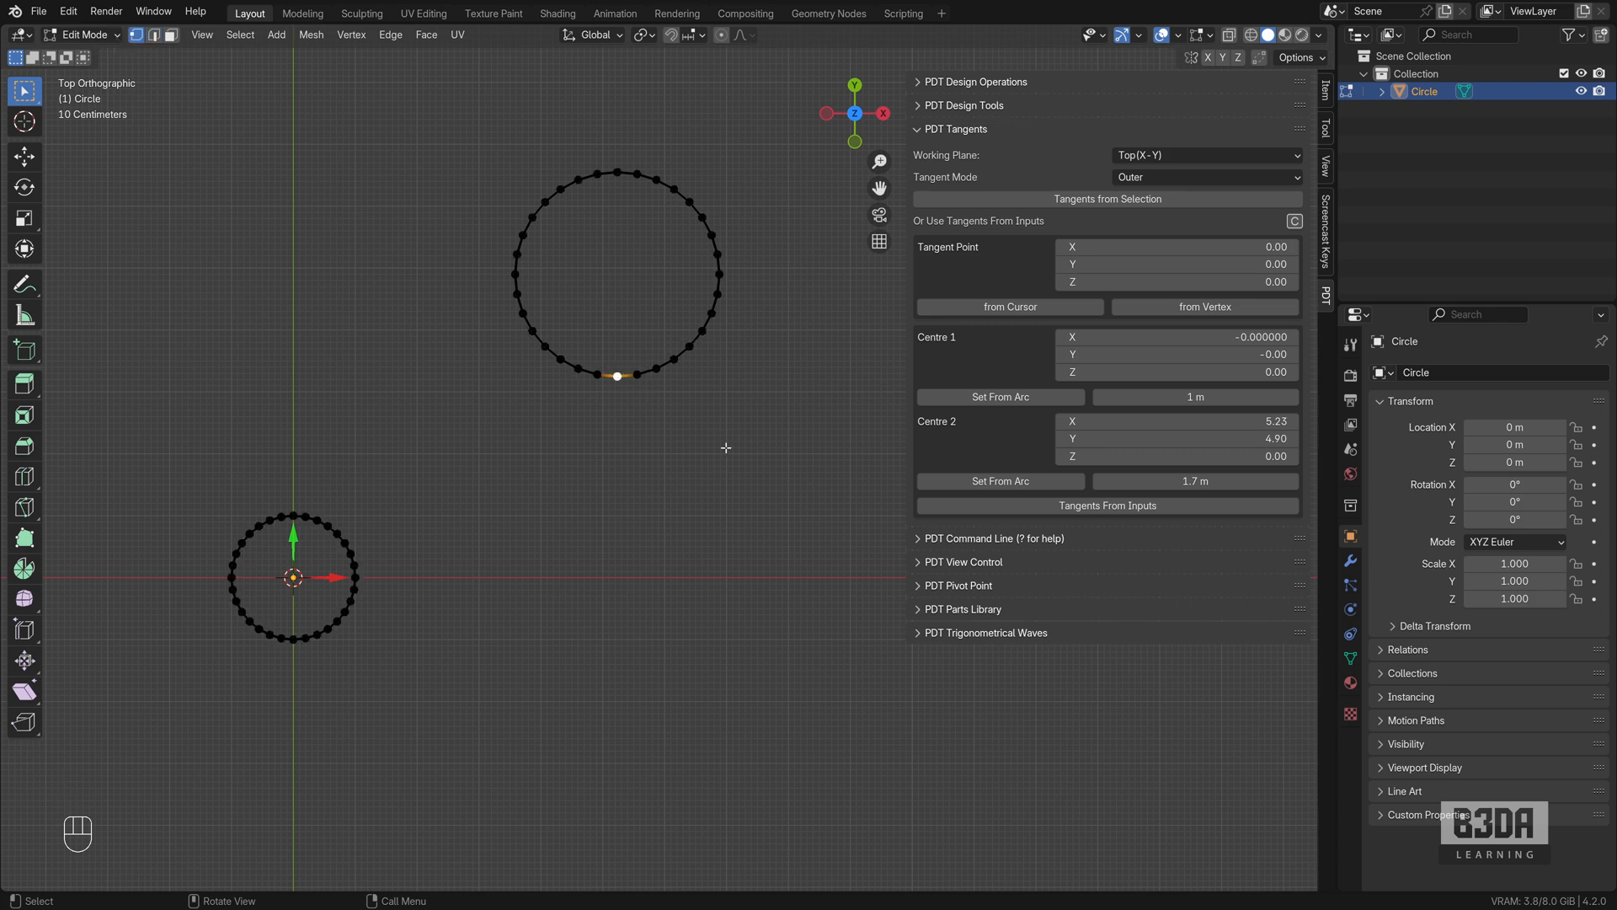
{"action": "key", "text": "shift+d"}
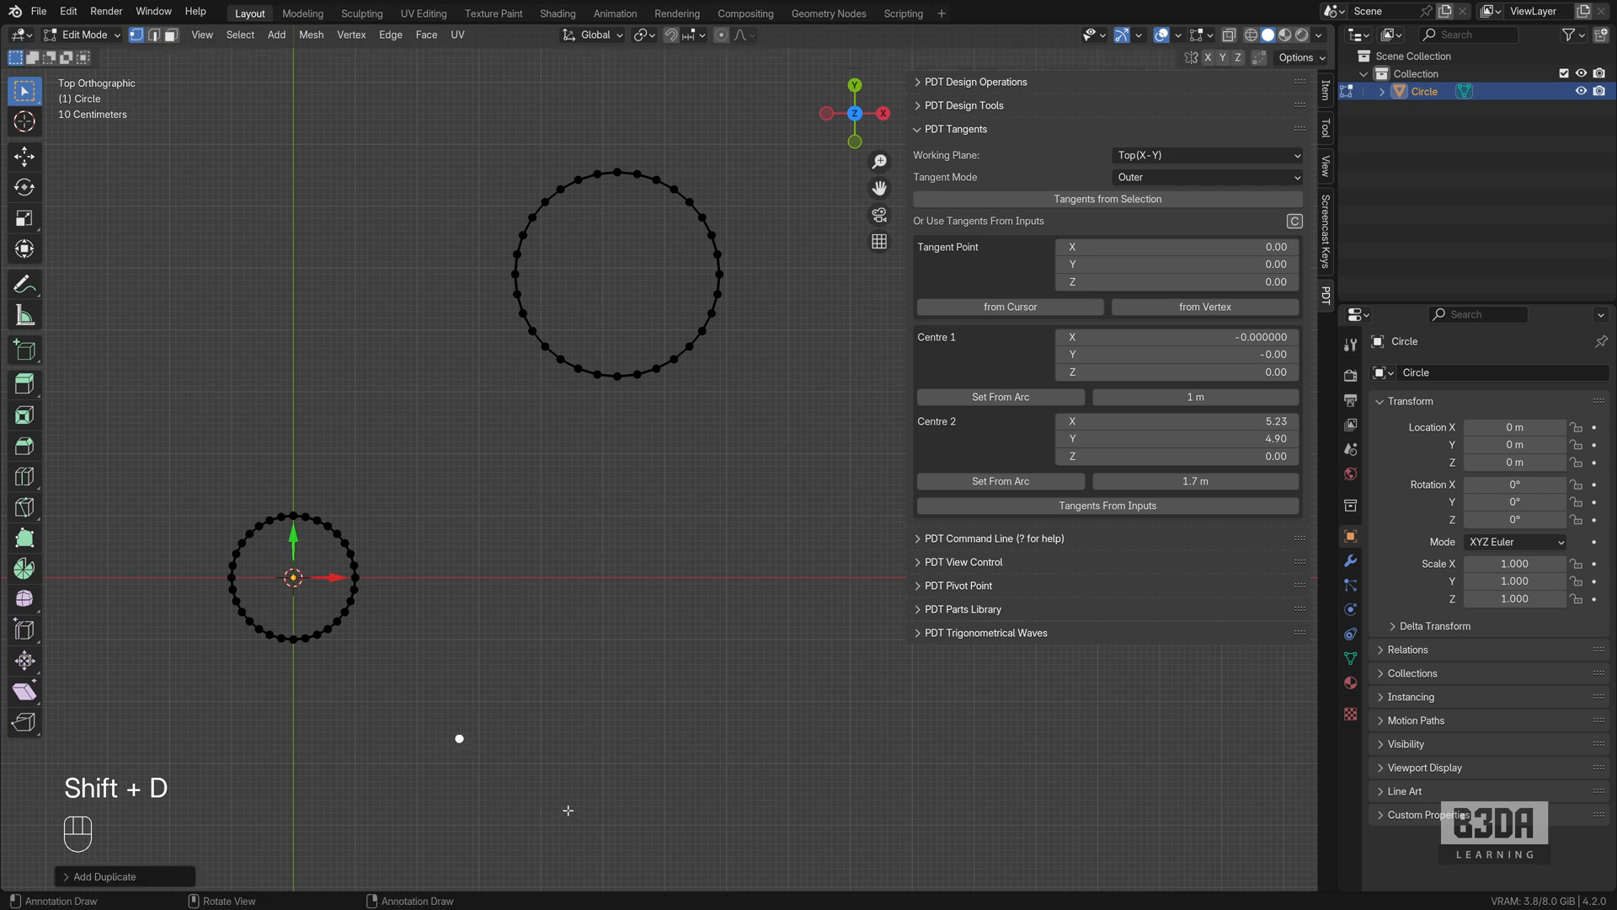
{"action": "mouse_move", "coordinate": [619, 580]}
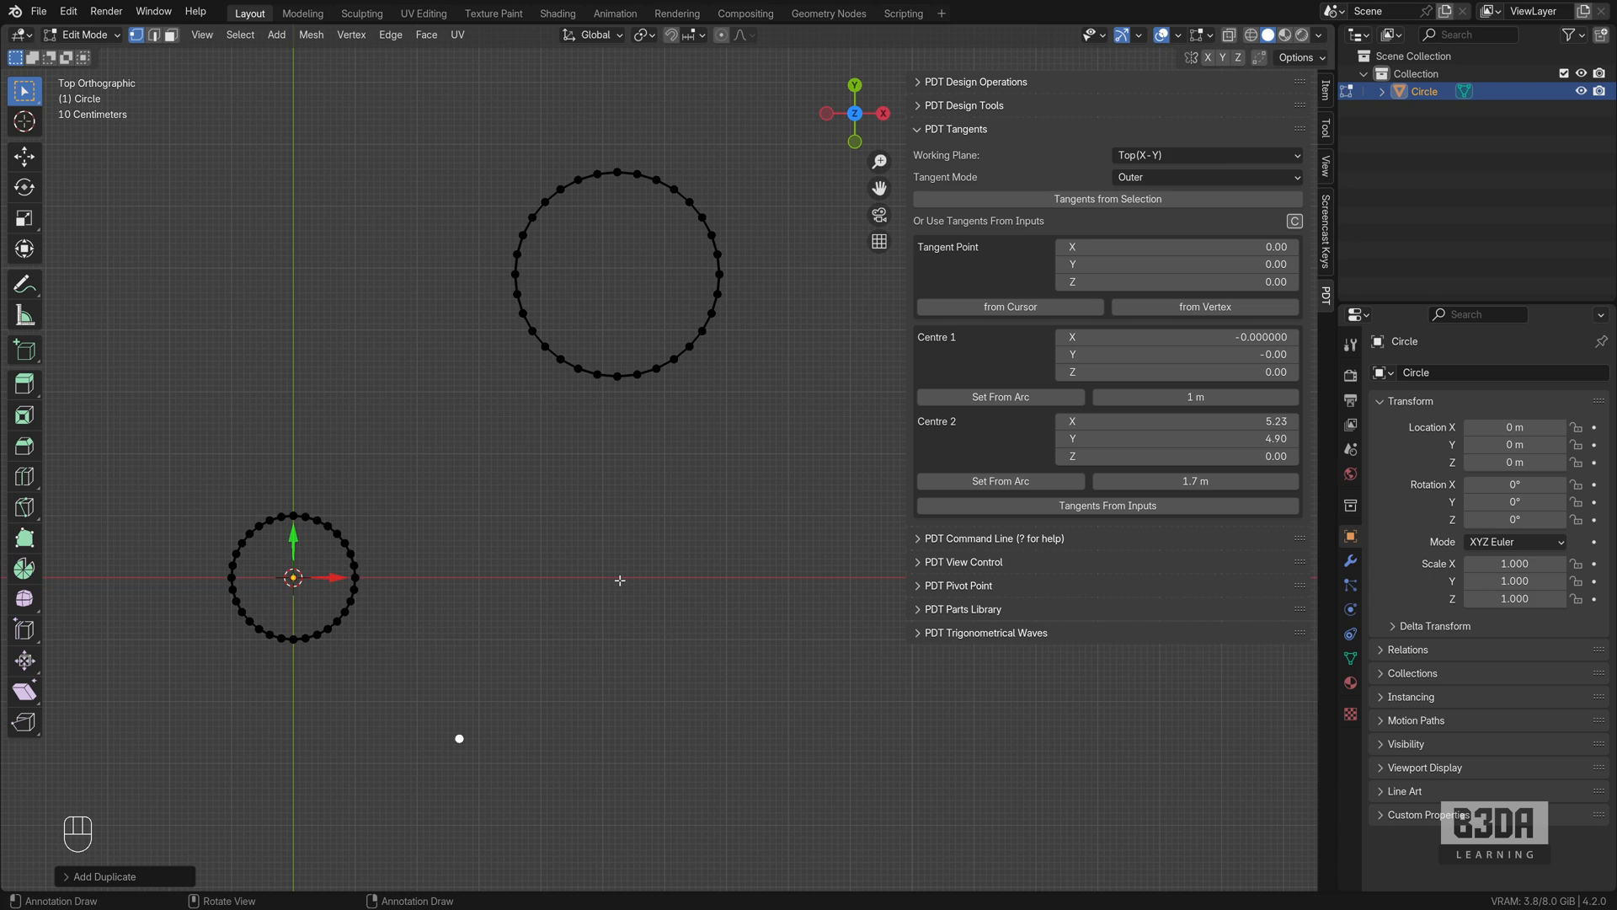
{"action": "mouse_move", "coordinate": [792, 466]}
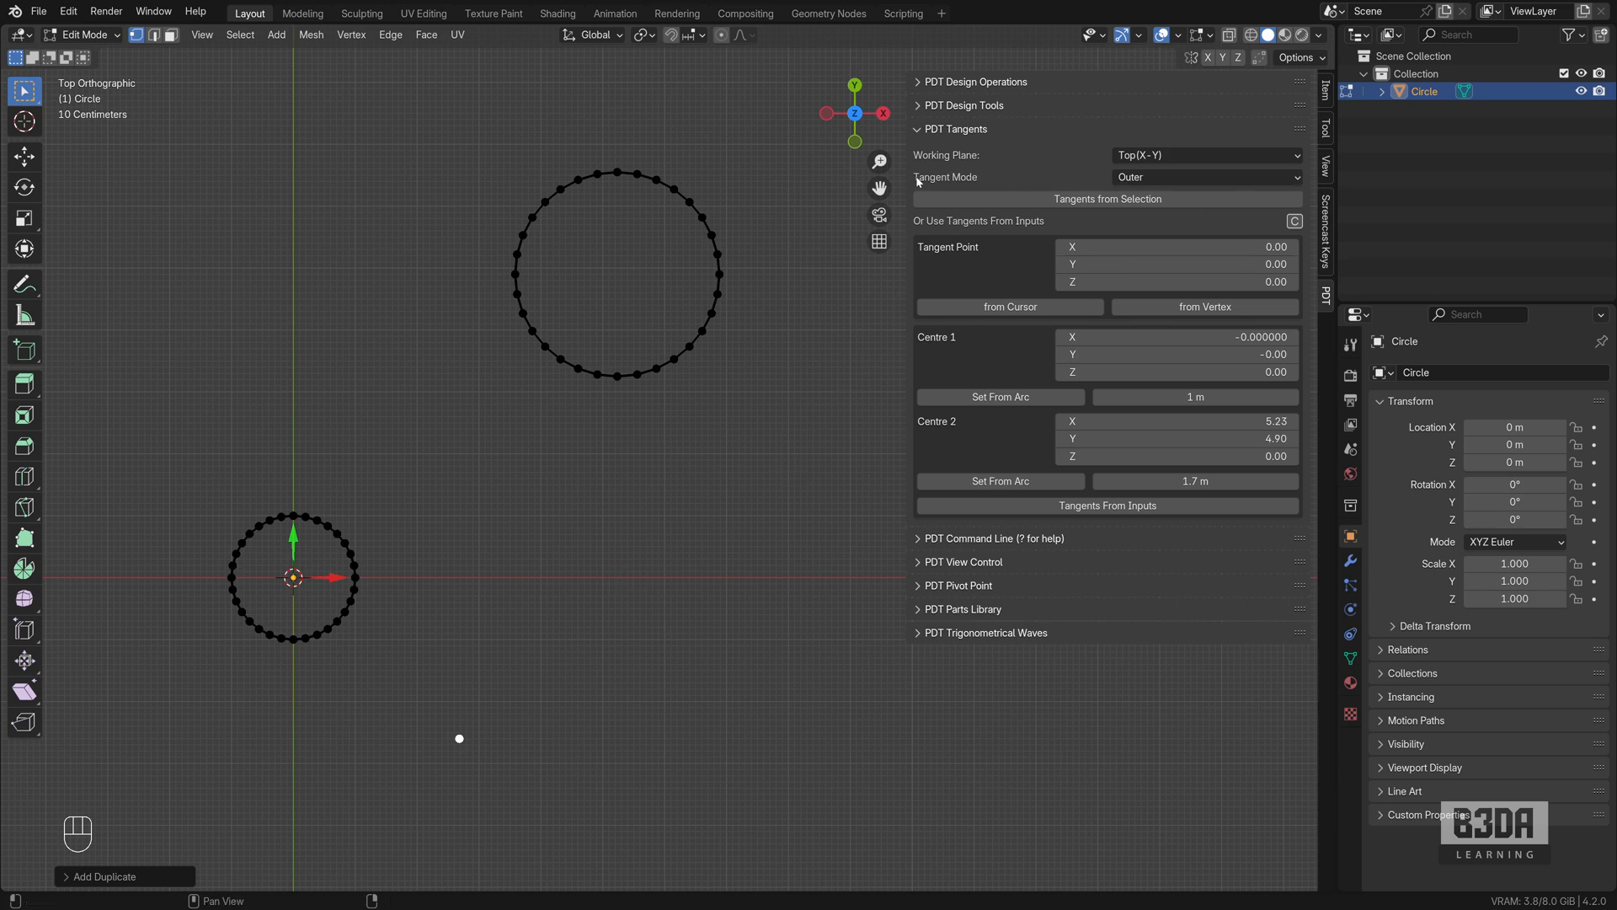
- Set Tangent Mode to From Point and create tangents from the vertex to the large then small circle
{"action": "left_click", "coordinate": [1205, 177]}
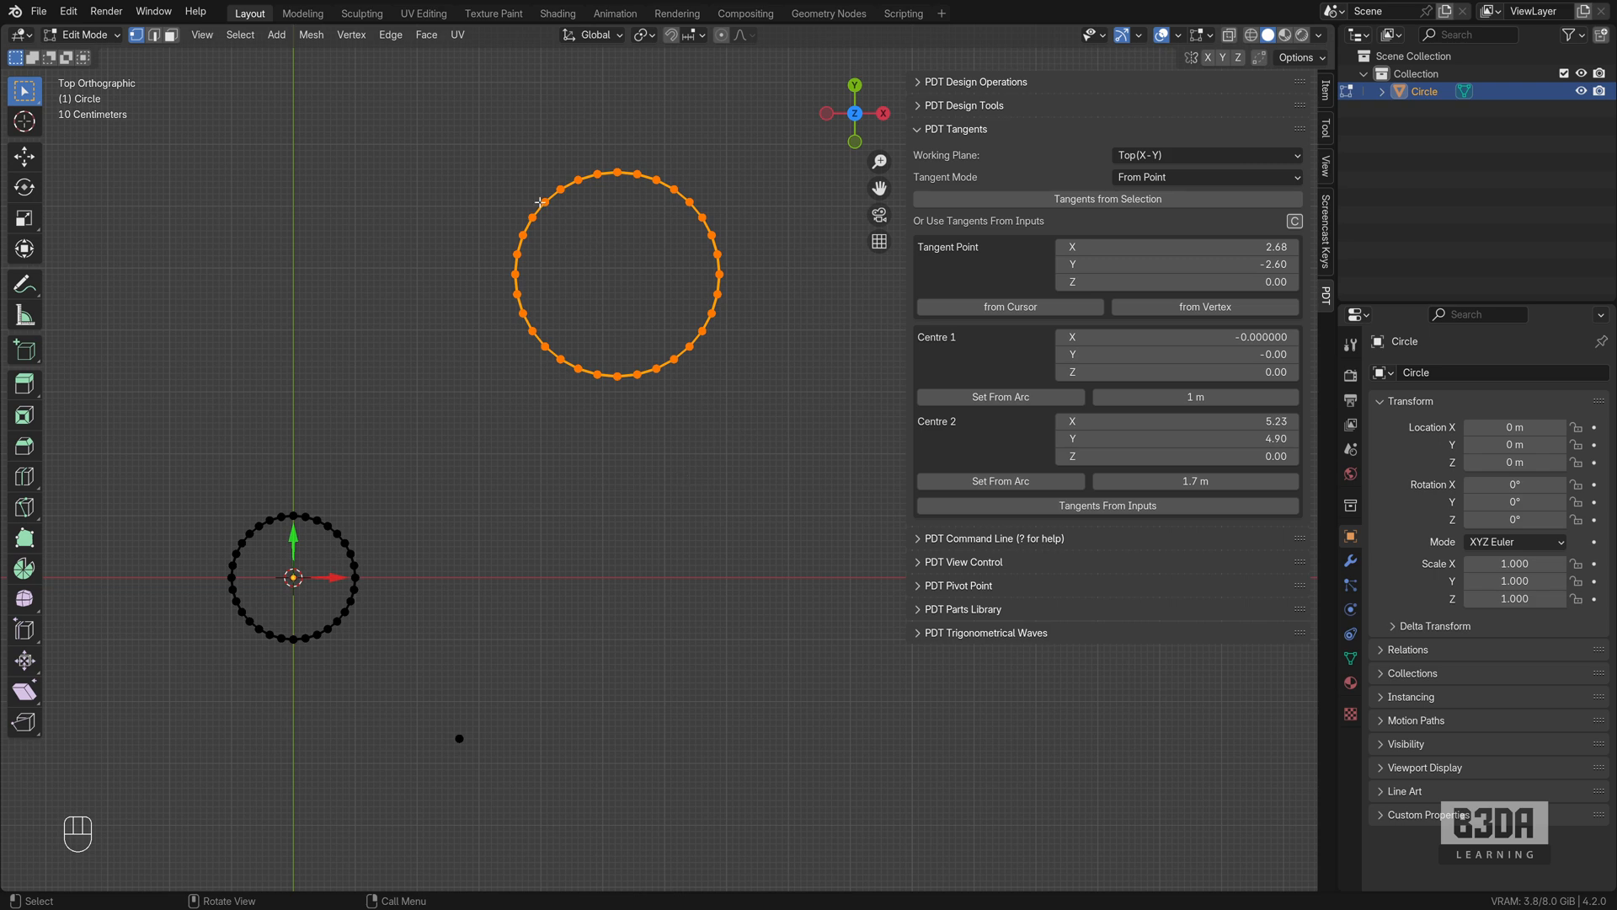
{"action": "mouse_move", "coordinate": [691, 280]}
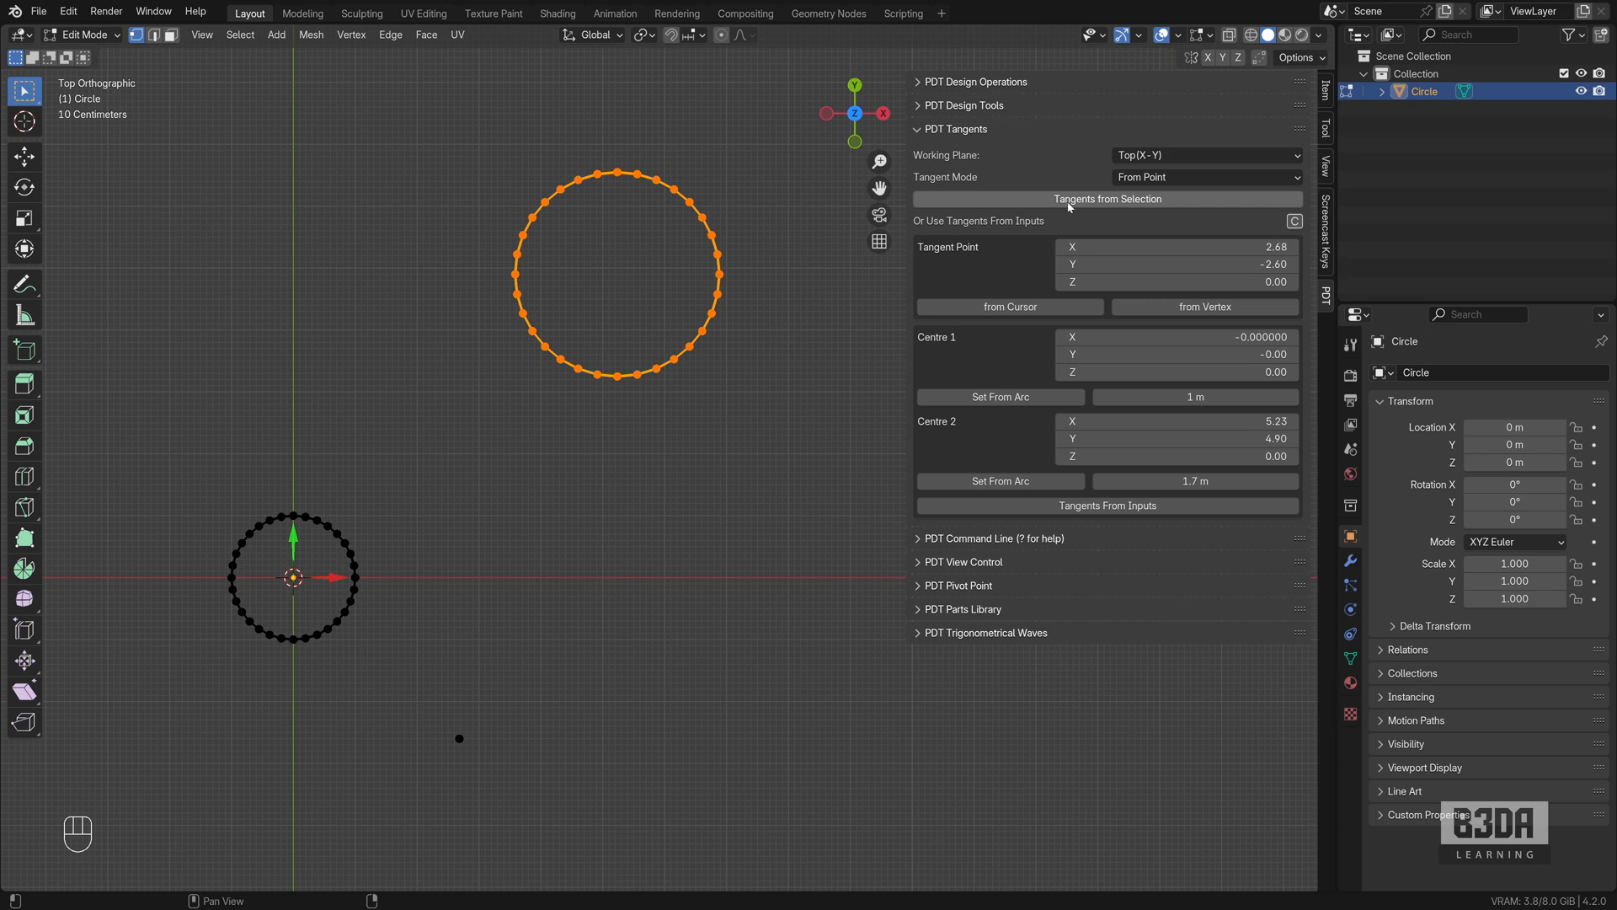
{"action": "left_click", "coordinate": [1108, 199]}
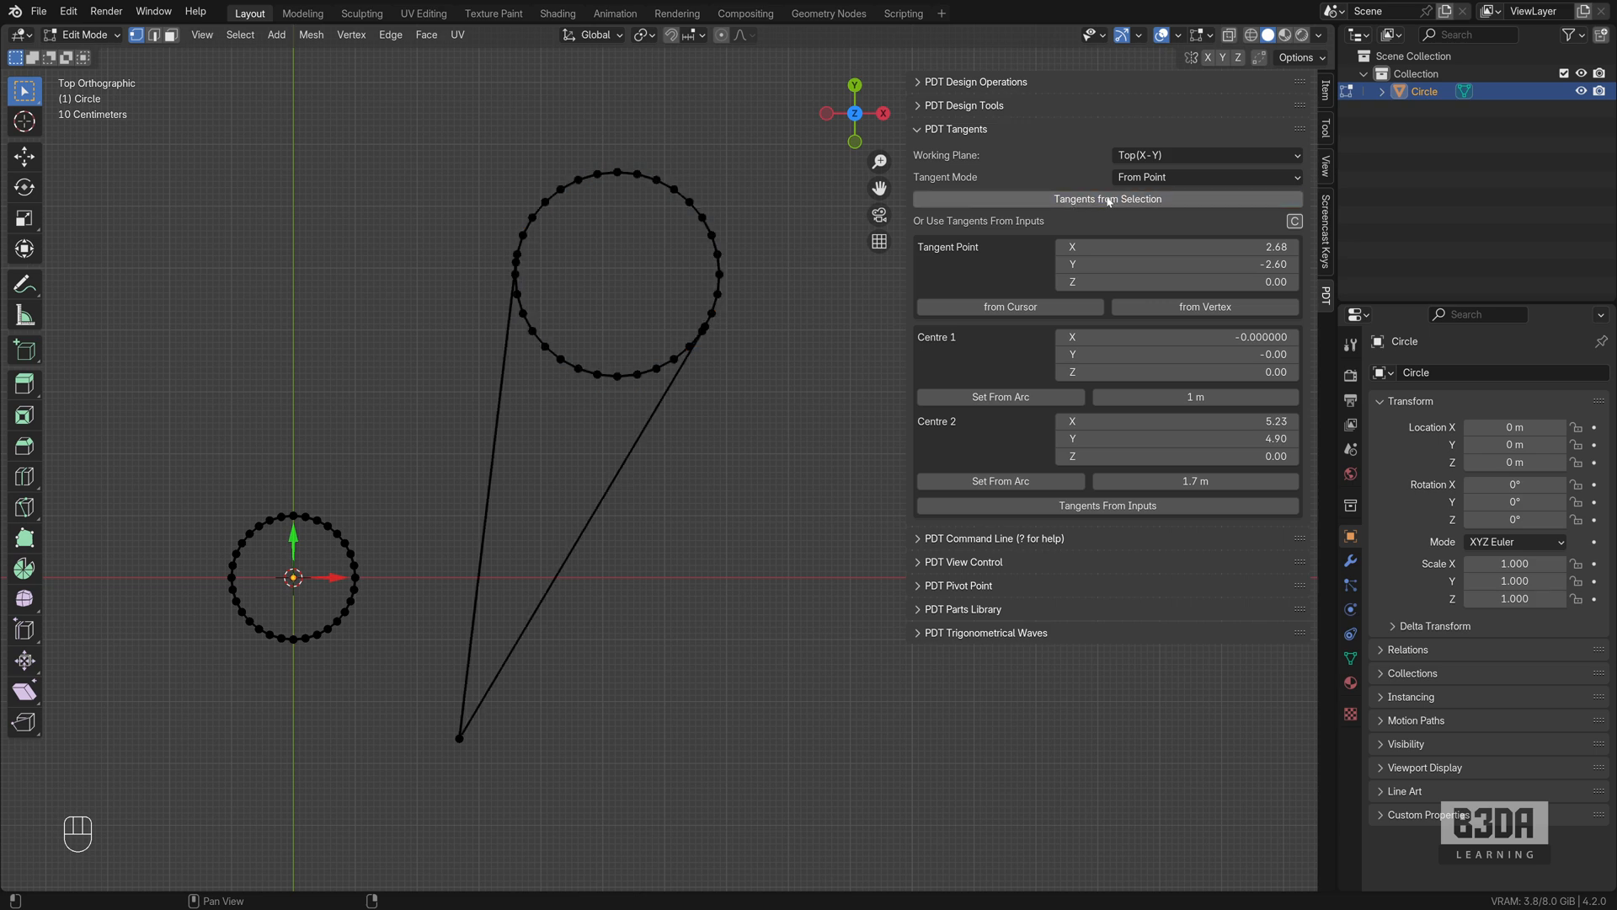
{"action": "mouse_move", "coordinate": [1109, 199]}
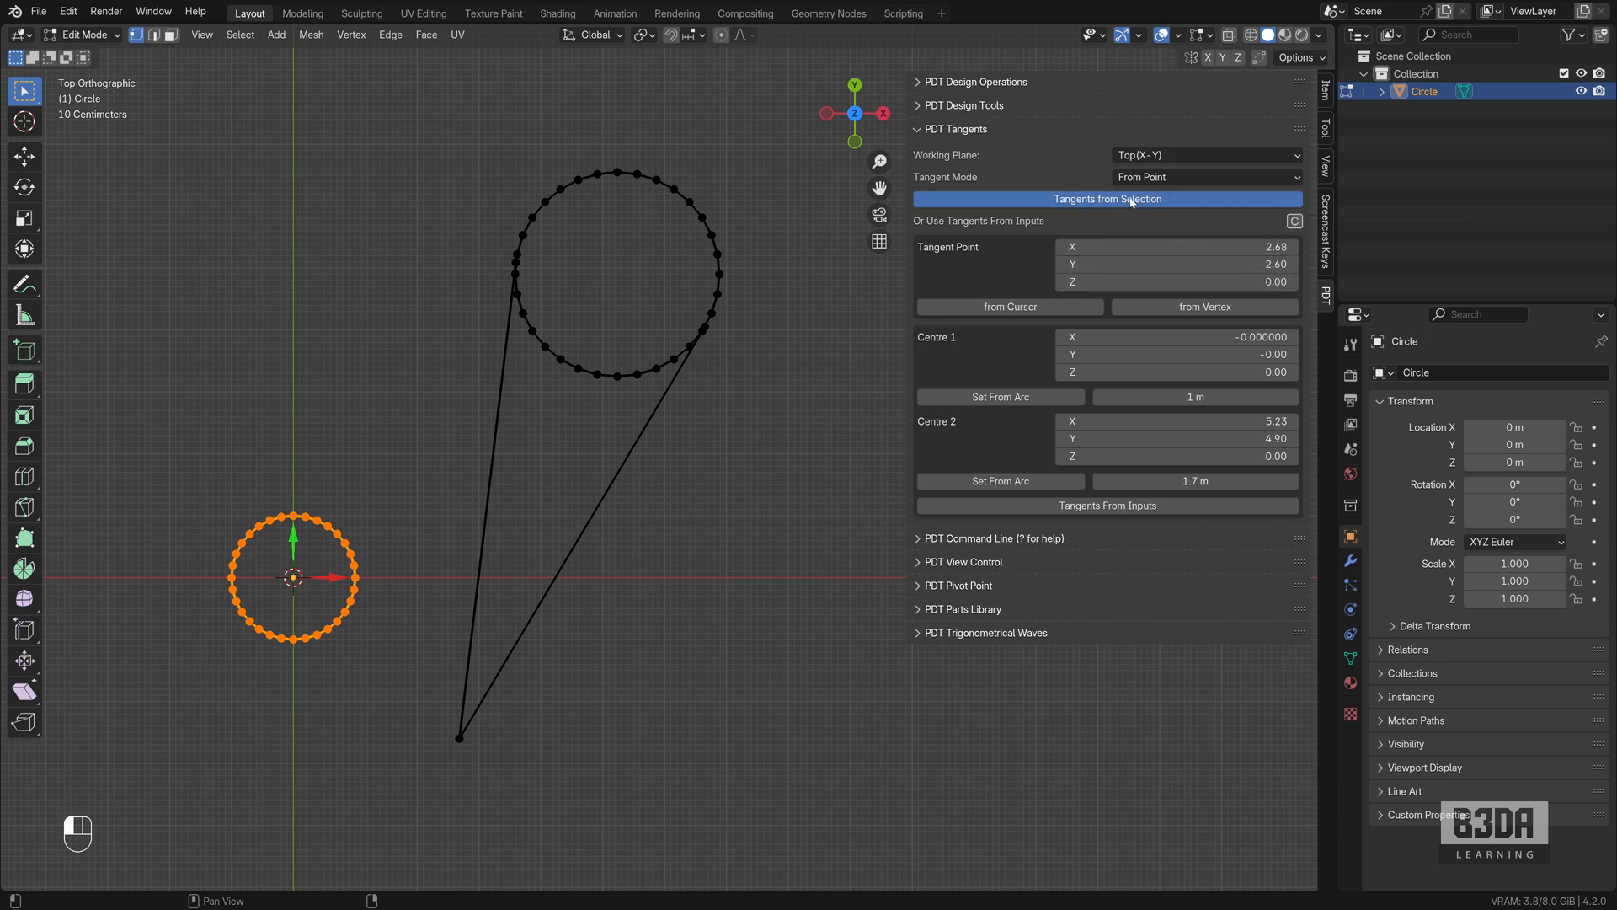
{"action": "left_click", "coordinate": [1107, 199]}
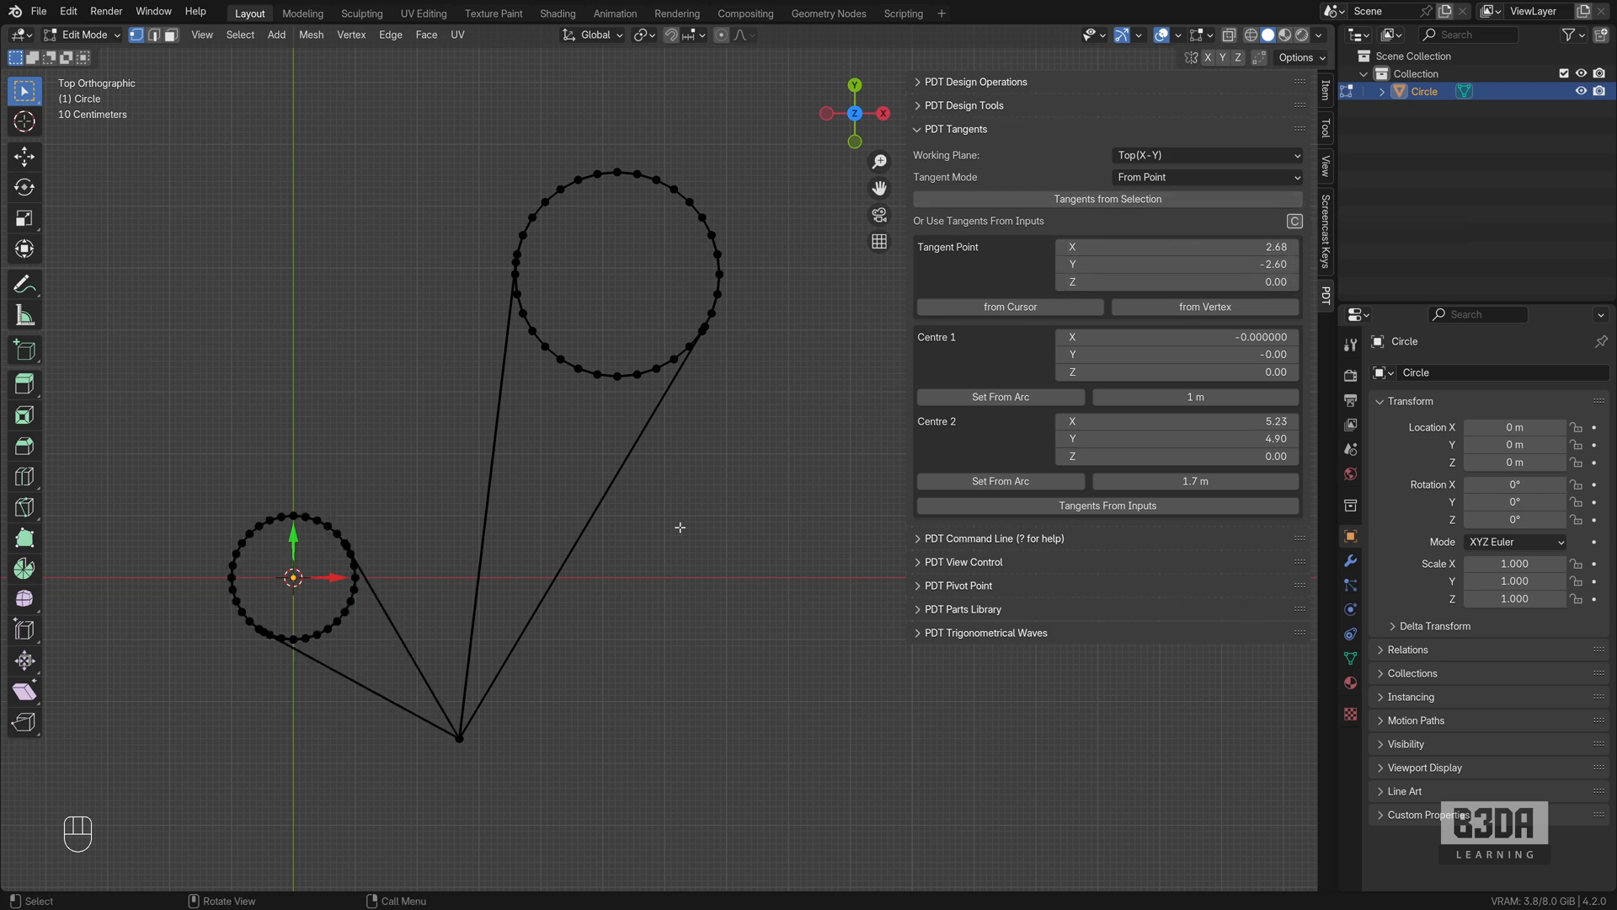